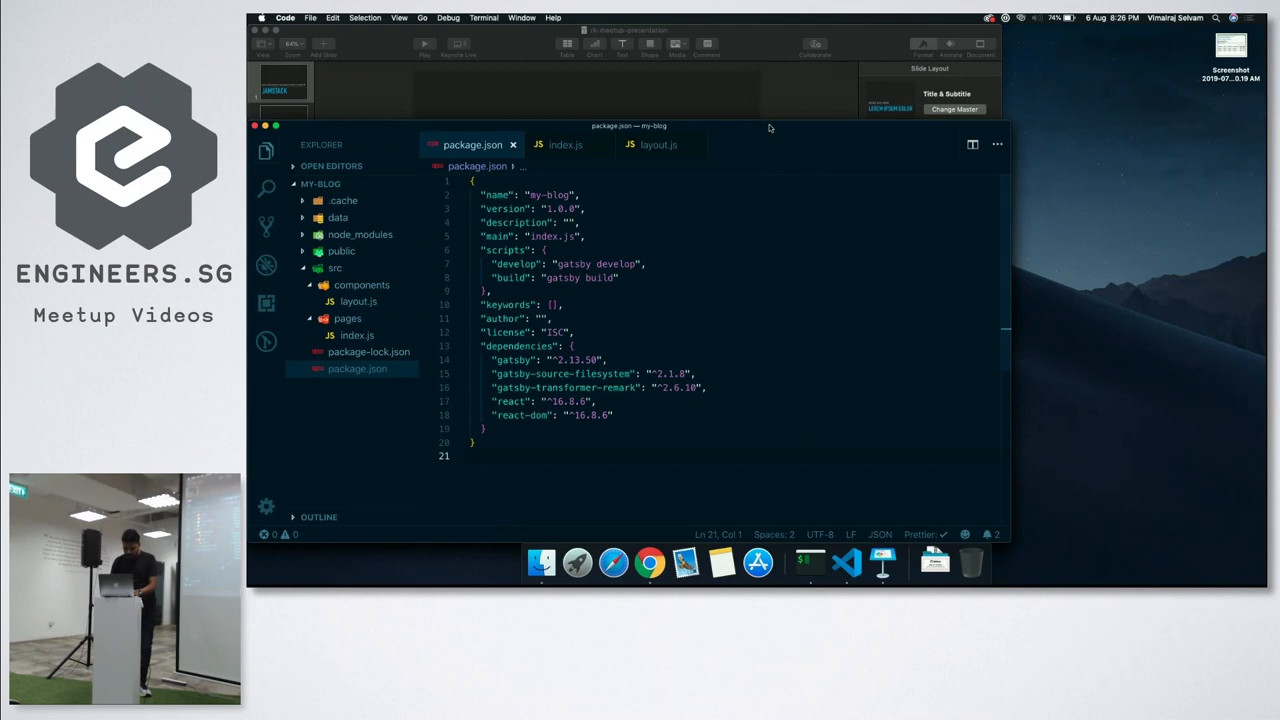
Show the Keynote JAMSTACK 'Build and deploy your blog under 10 mins' slide
key(cmd+tab)
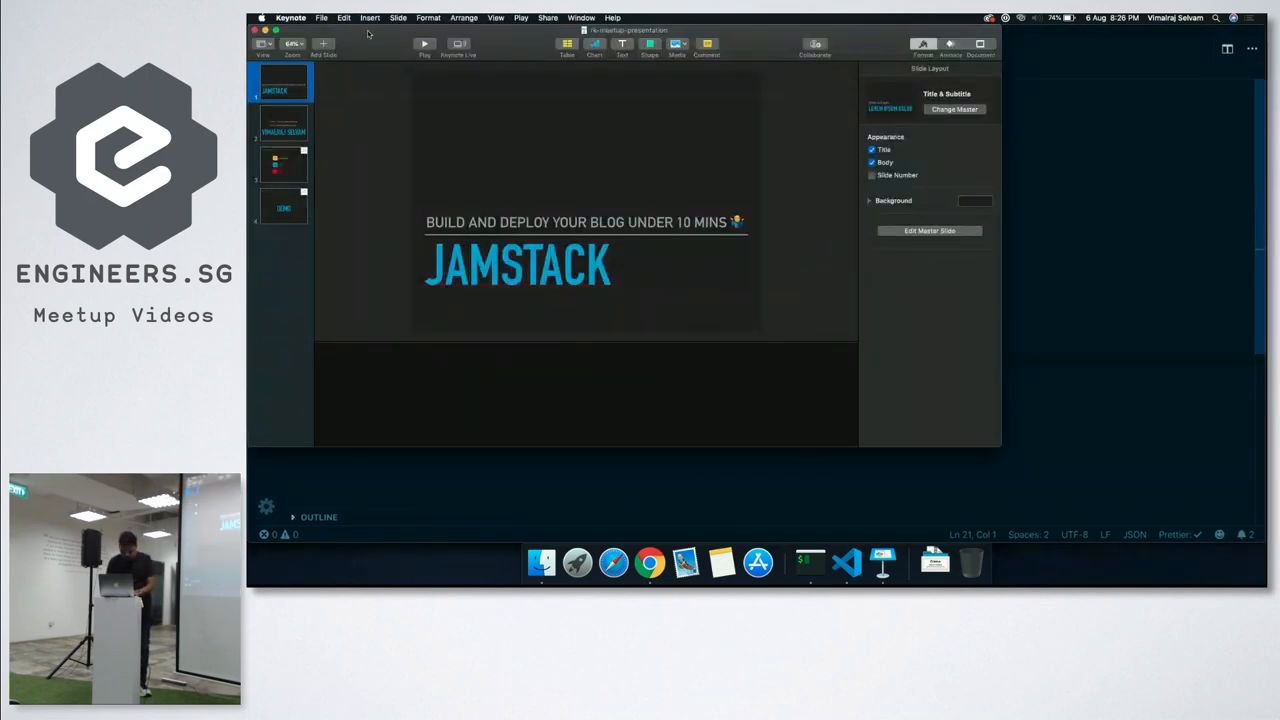
click(284, 128)
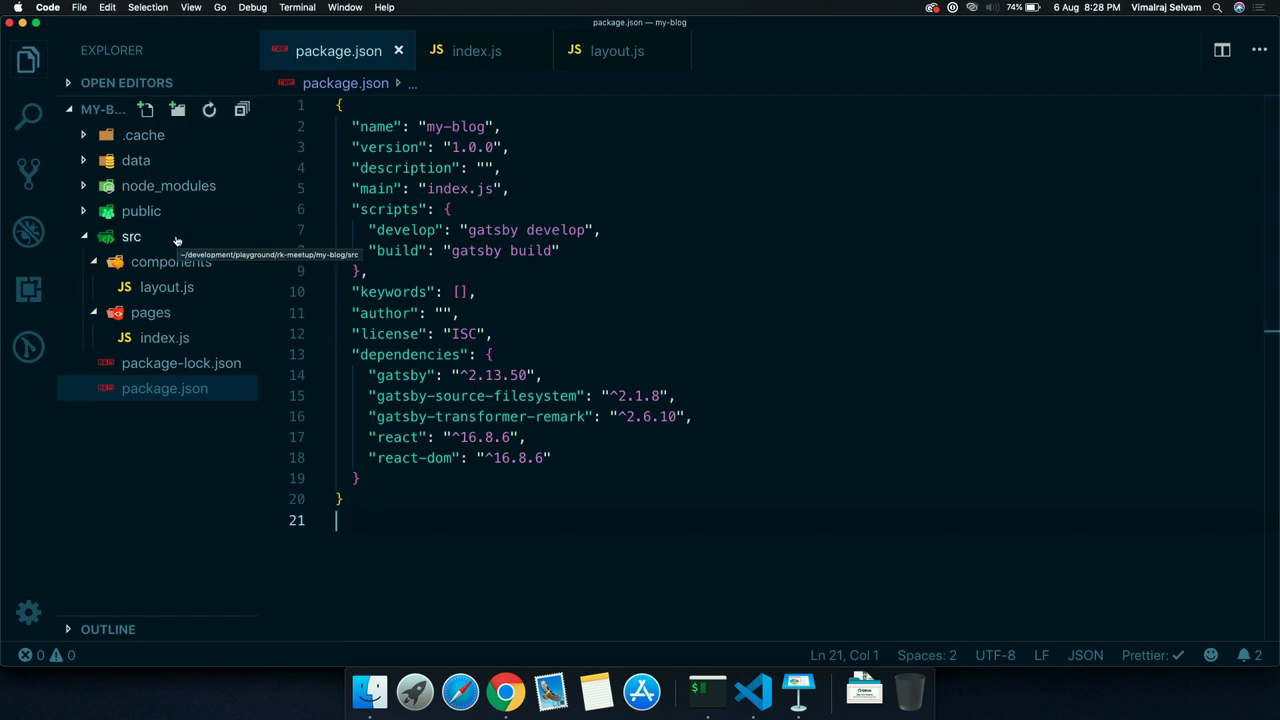
mouse_move(150, 312)
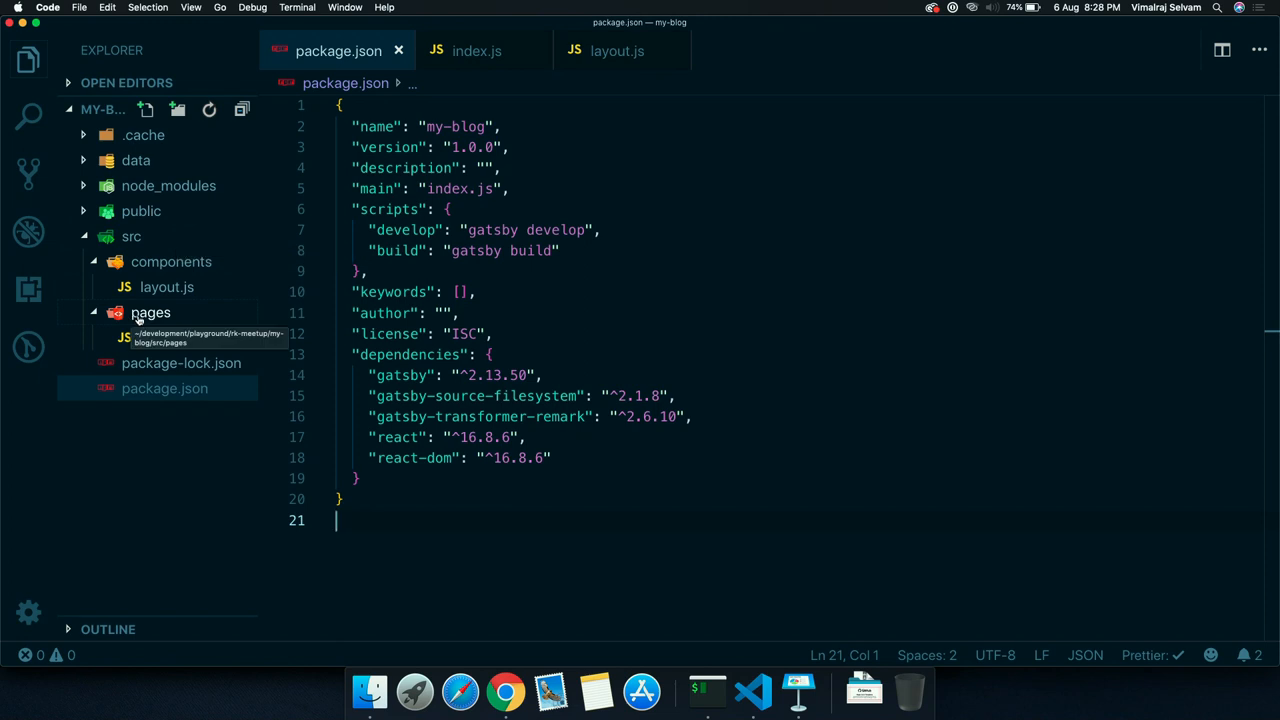
mouse_move(804, 336)
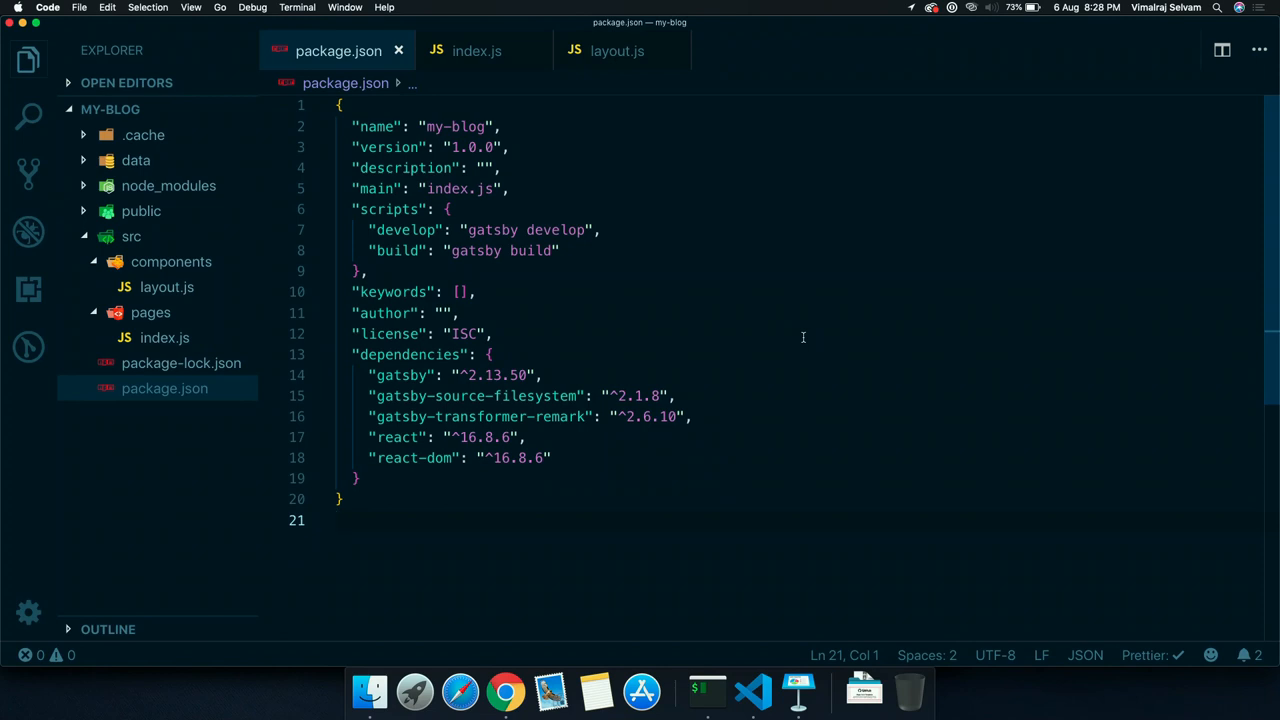
Review src/pages/index.js and the src/components/layout.js component of the starter
click(164, 336)
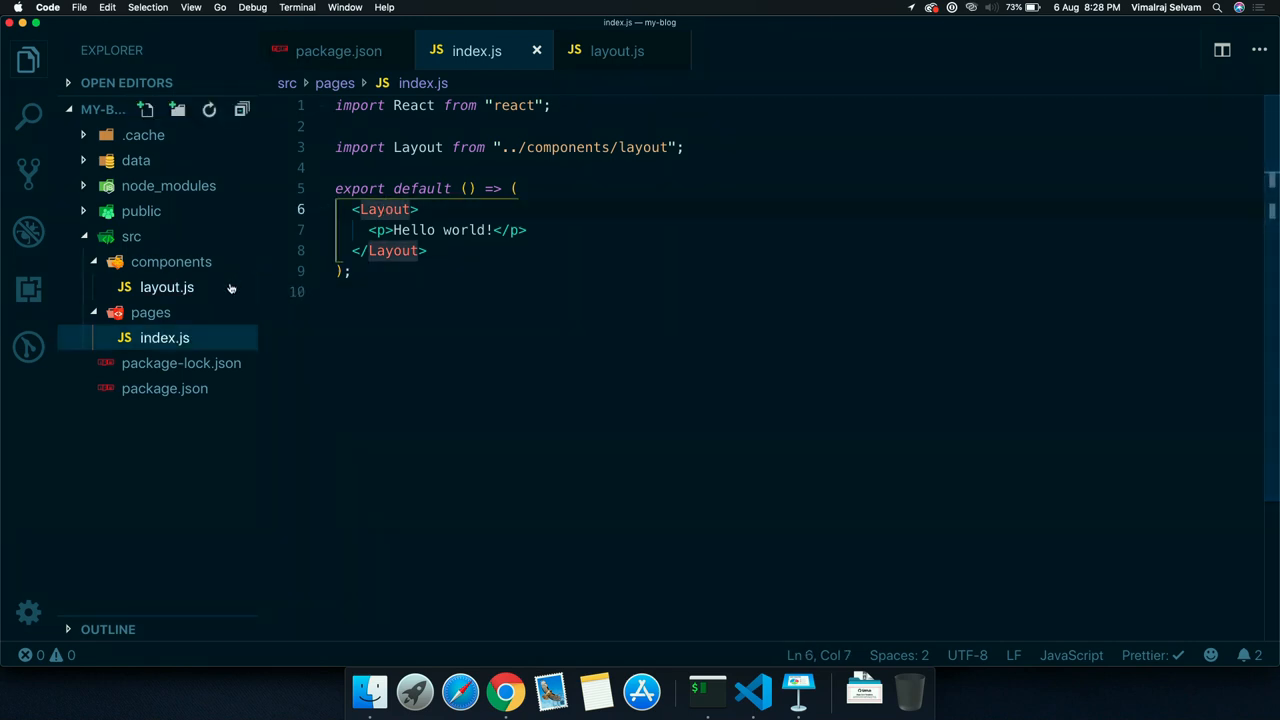
click(616, 50)
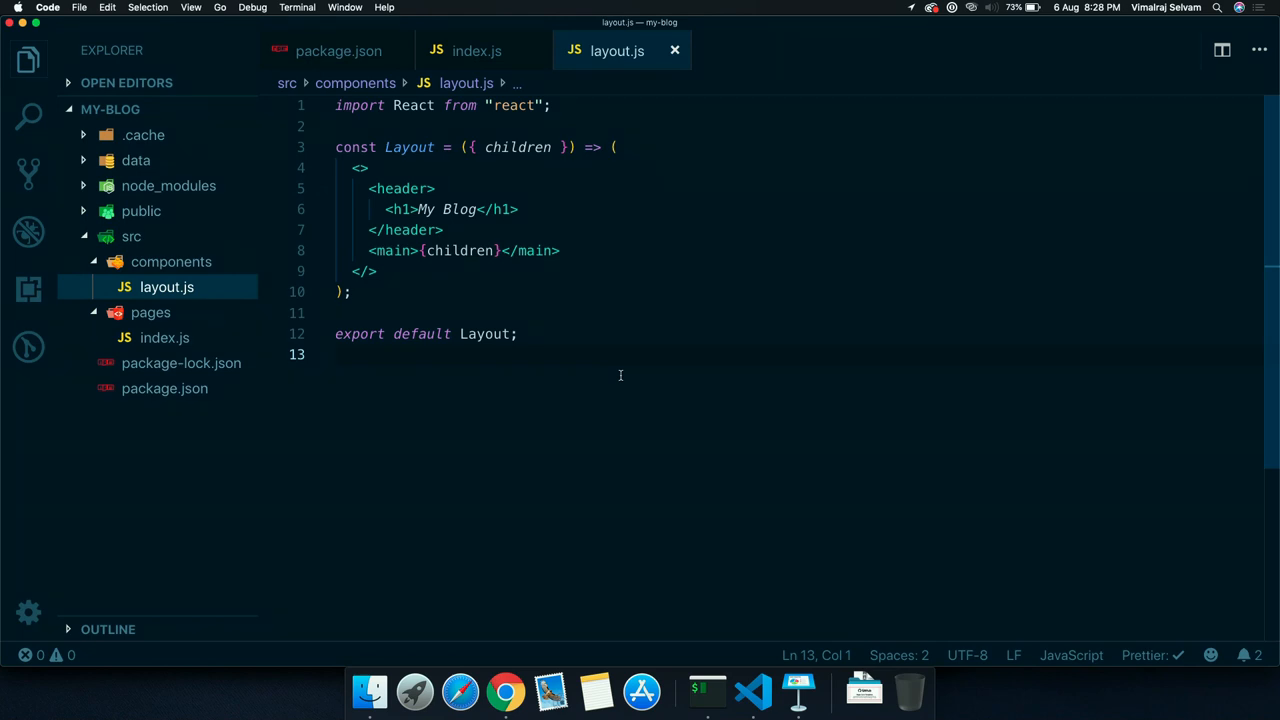
mouse_move(710, 656)
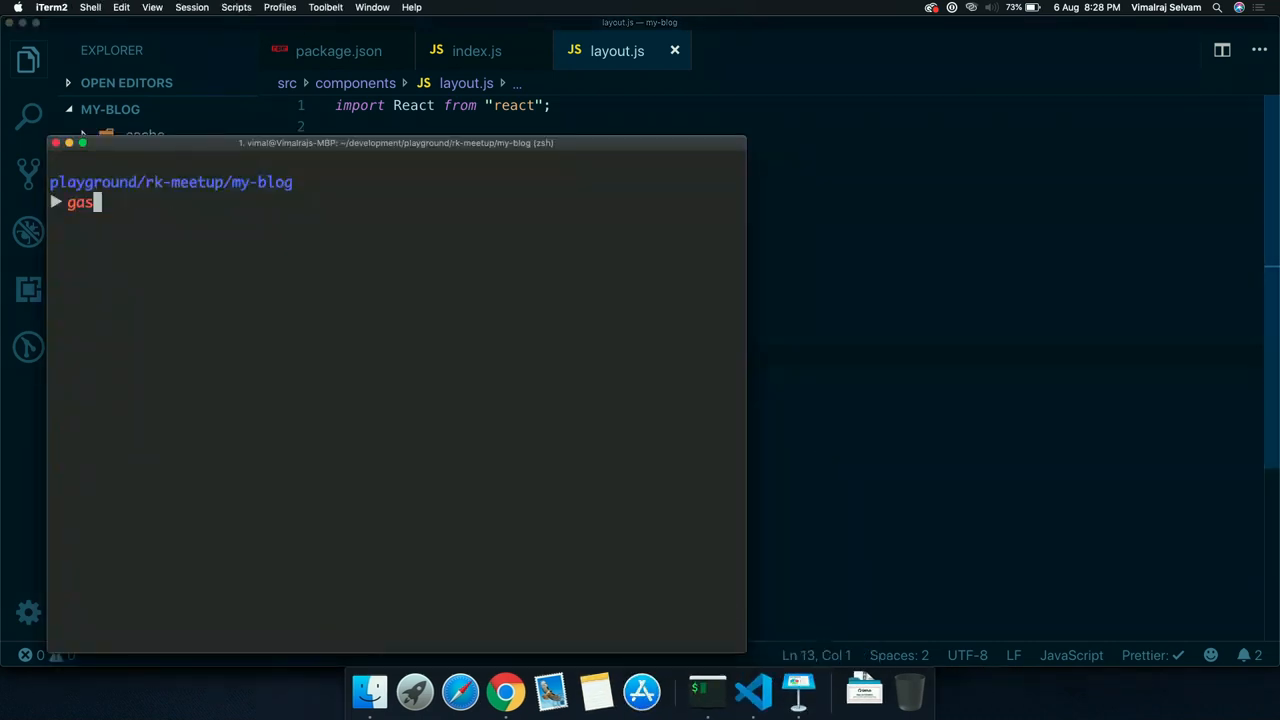
Start the dev server with npm run develop and switch to the browser
text(npm run develop)
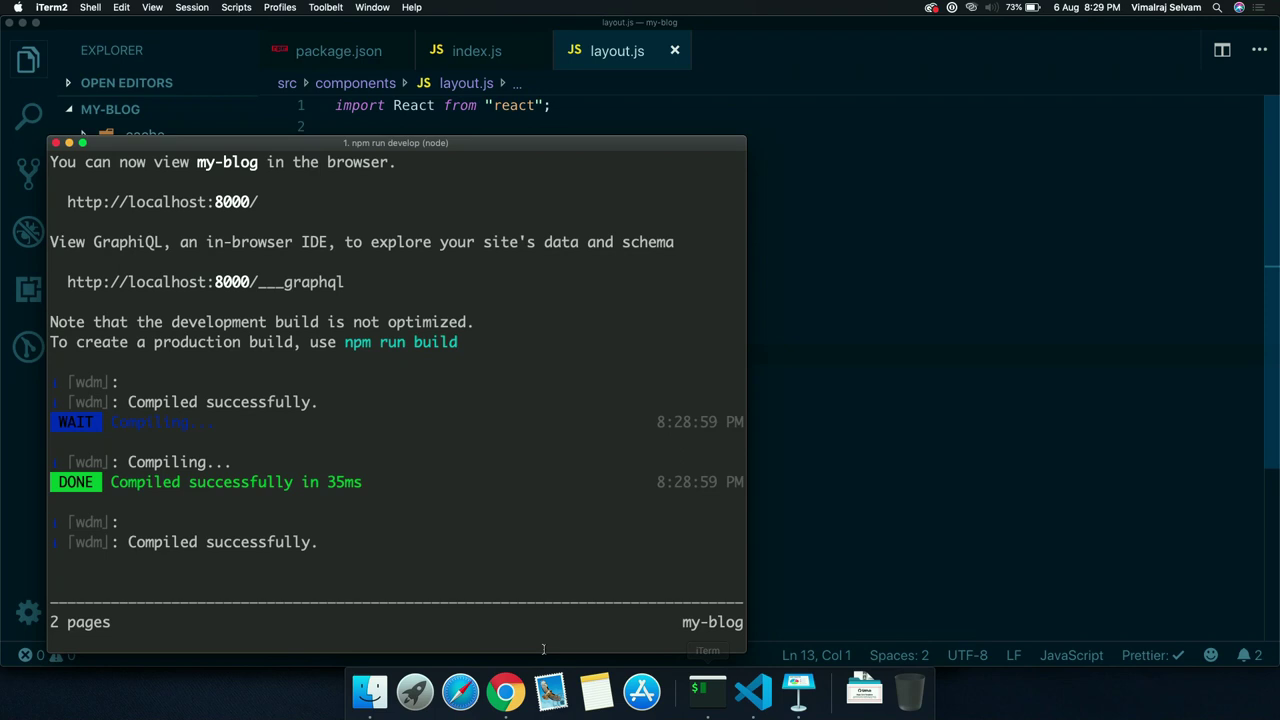
click(494, 688)
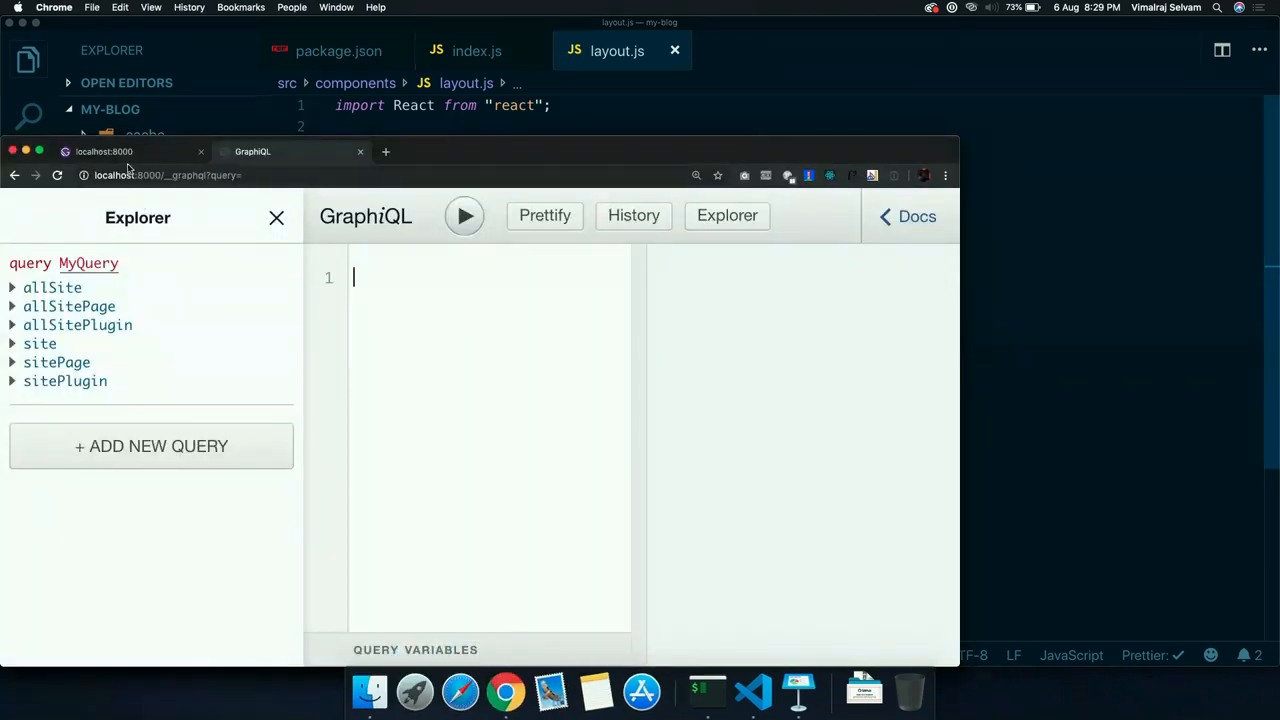
View the My Blog home page at localhost:8000 and GraphiQL, then return to the editor
click(104, 152)
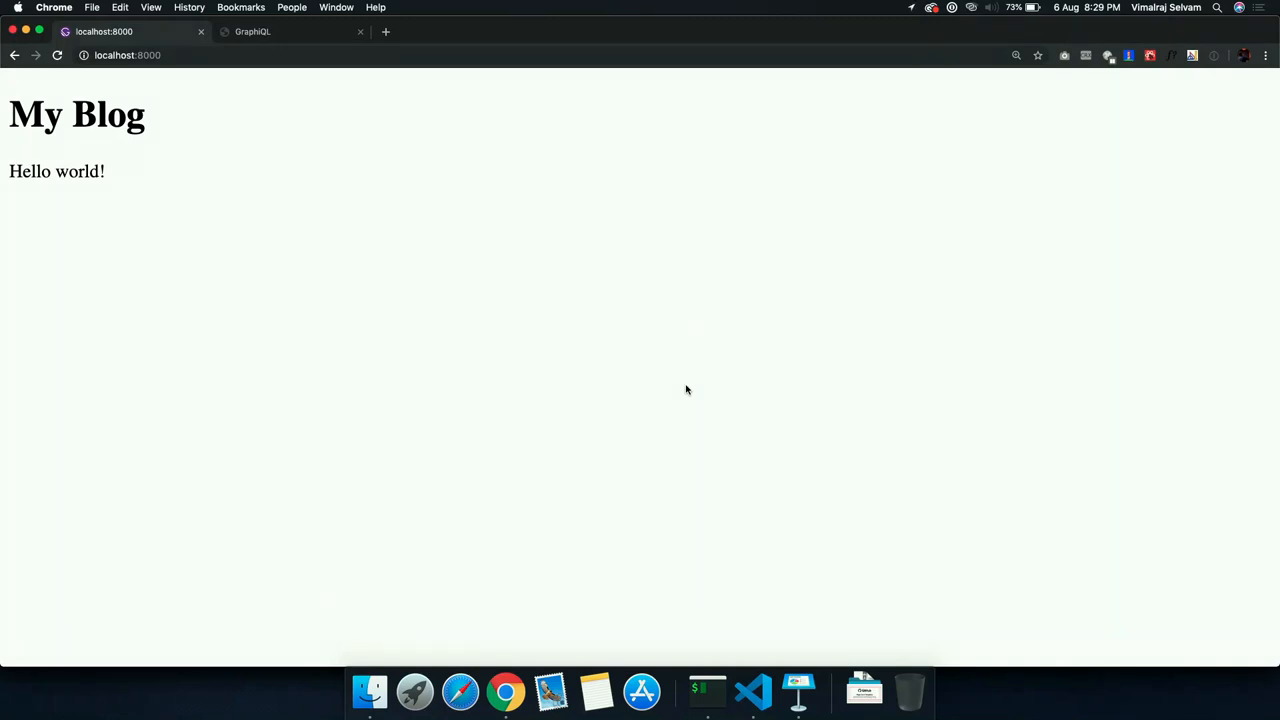
mouse_move(464, 122)
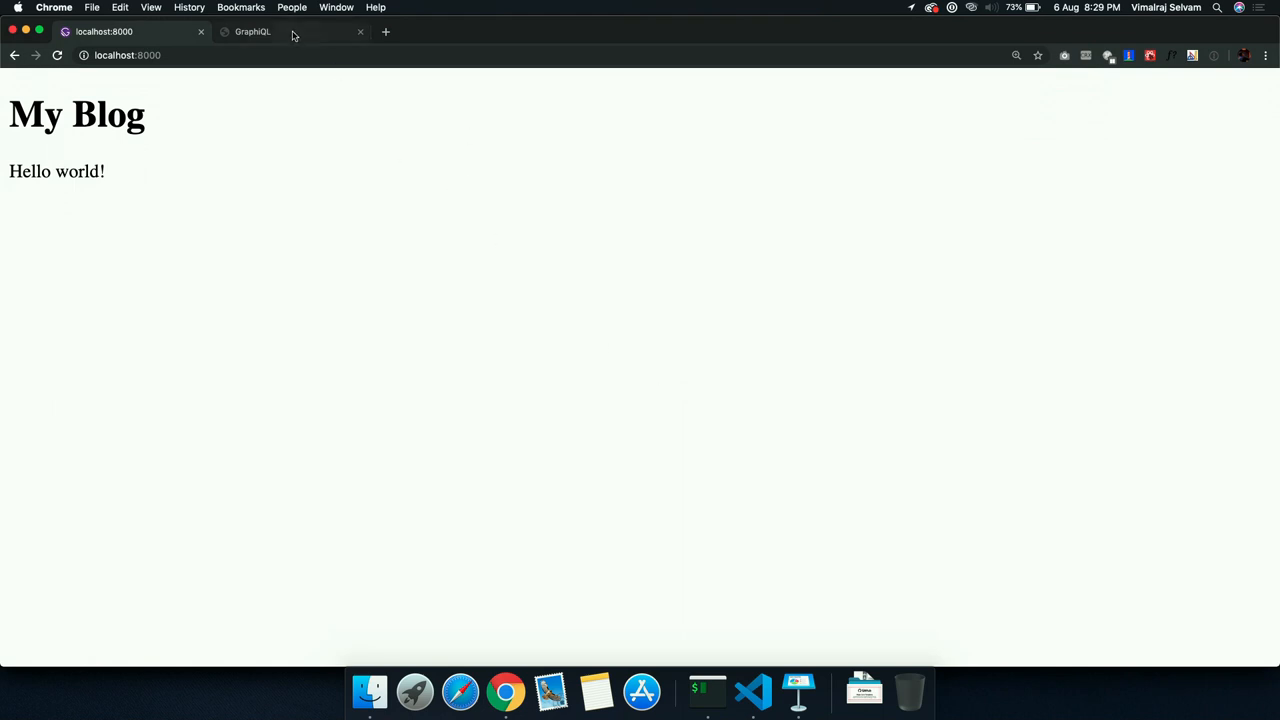
click(250, 32)
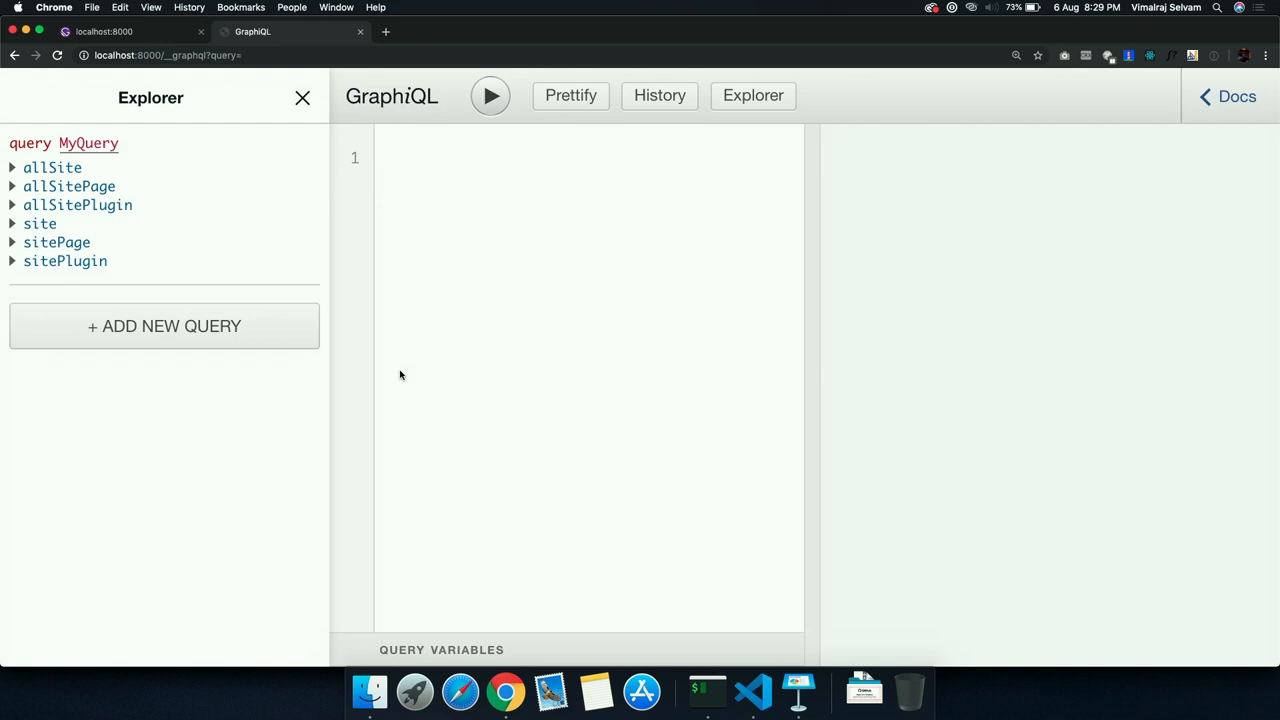
mouse_move(756, 690)
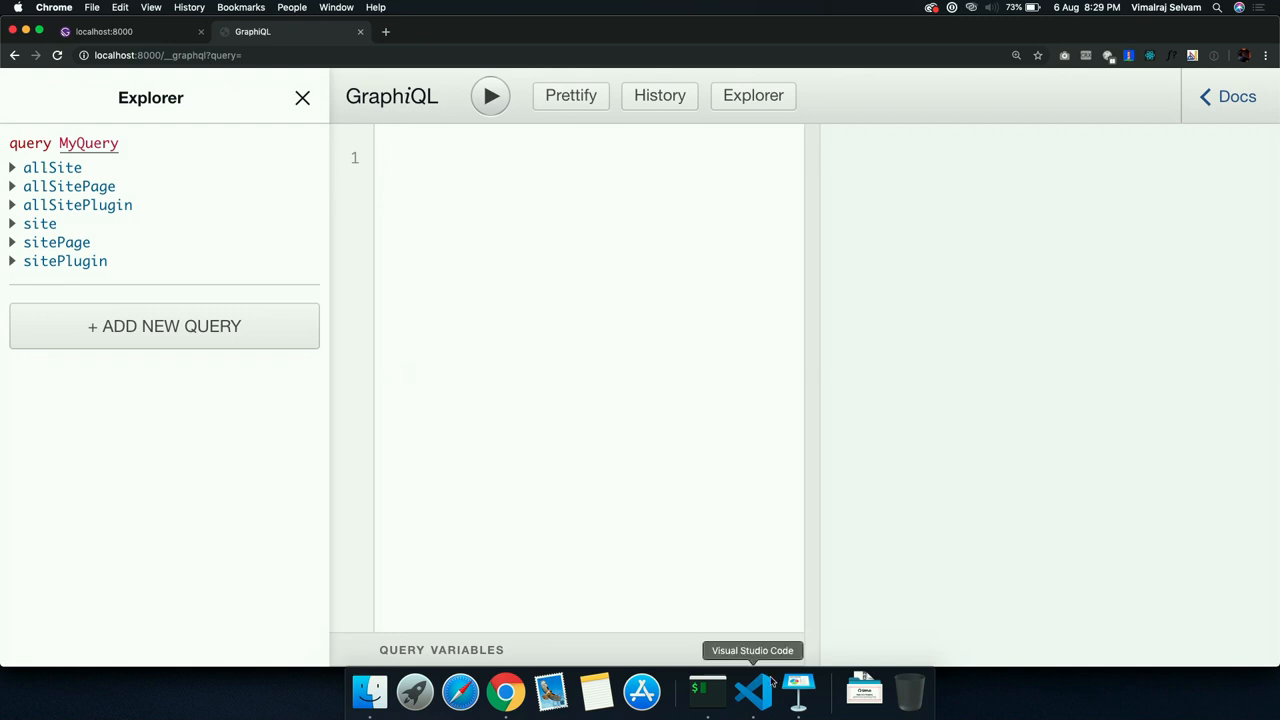
click(752, 690)
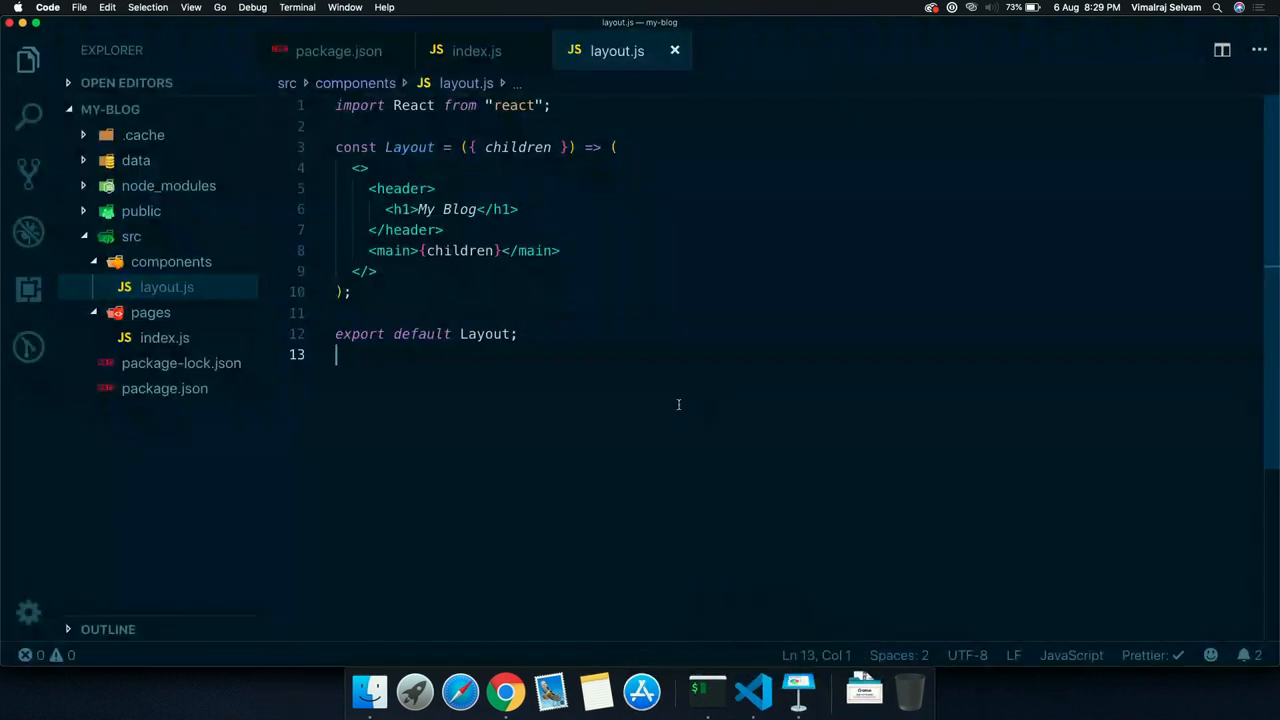
Create src/pages/about.js from index.js with the text 'About Me!' in the Layout
click(164, 336)
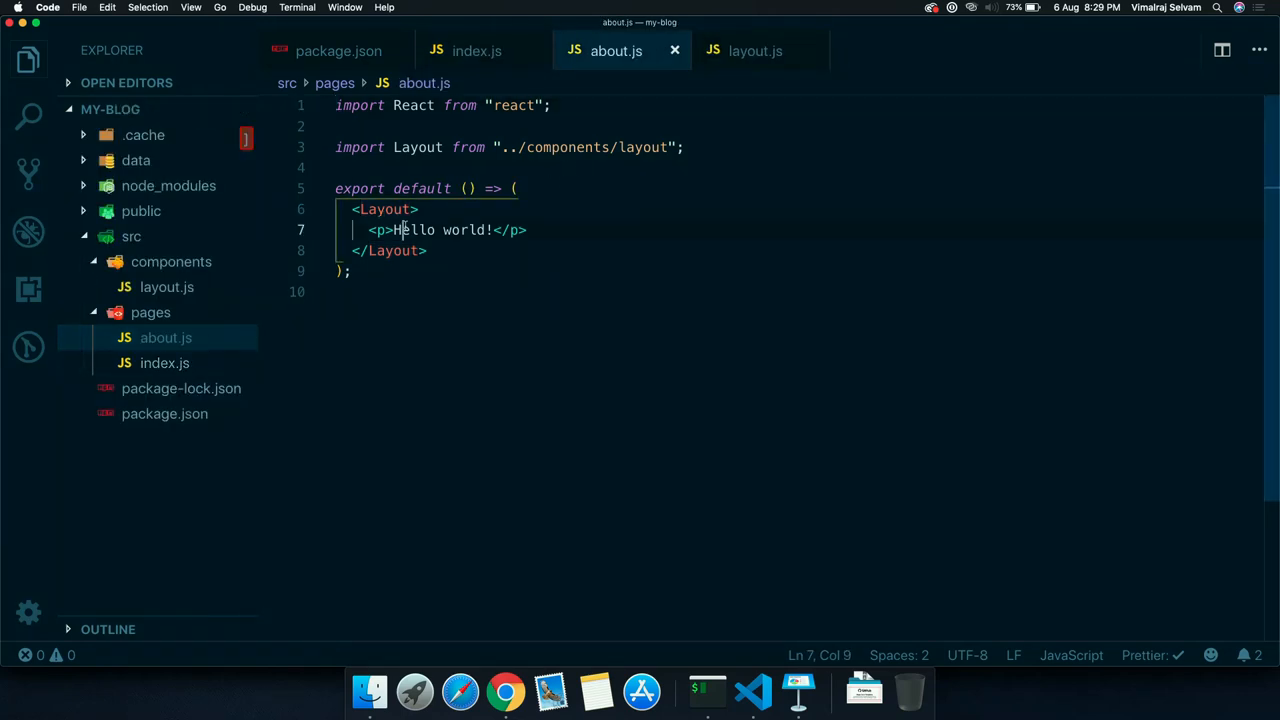
key(Backspace)
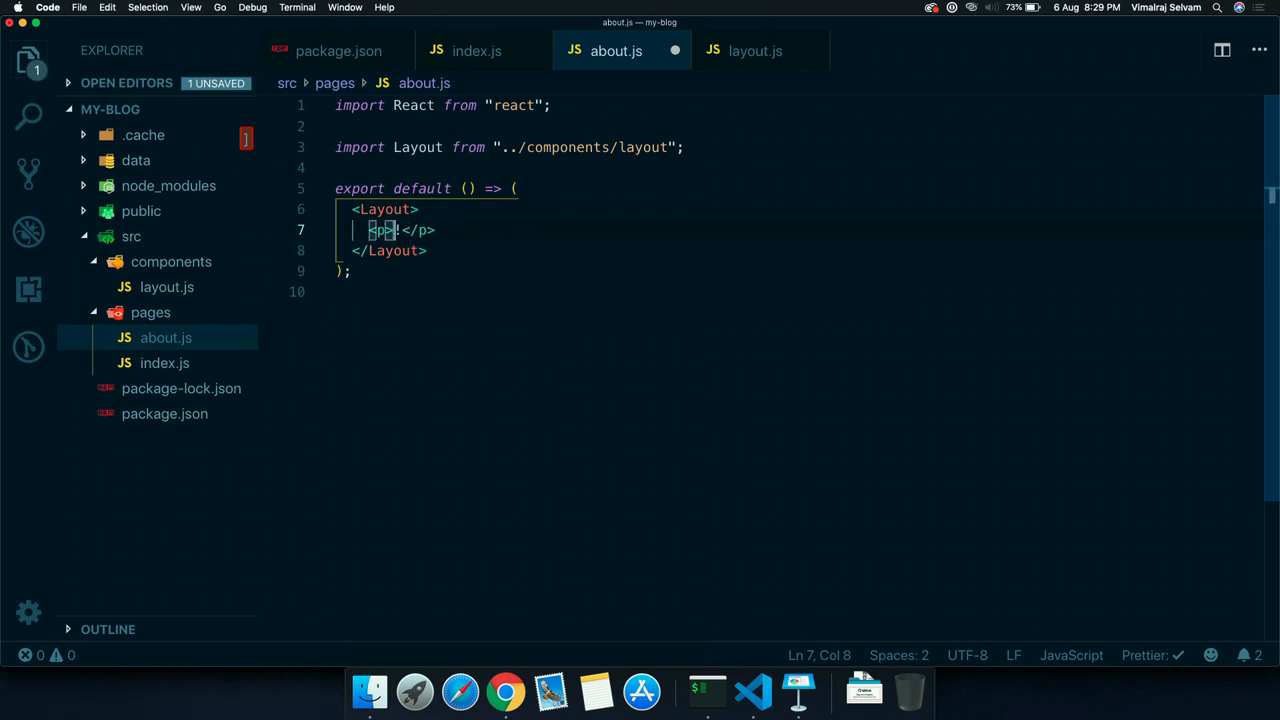
text(About Me!)
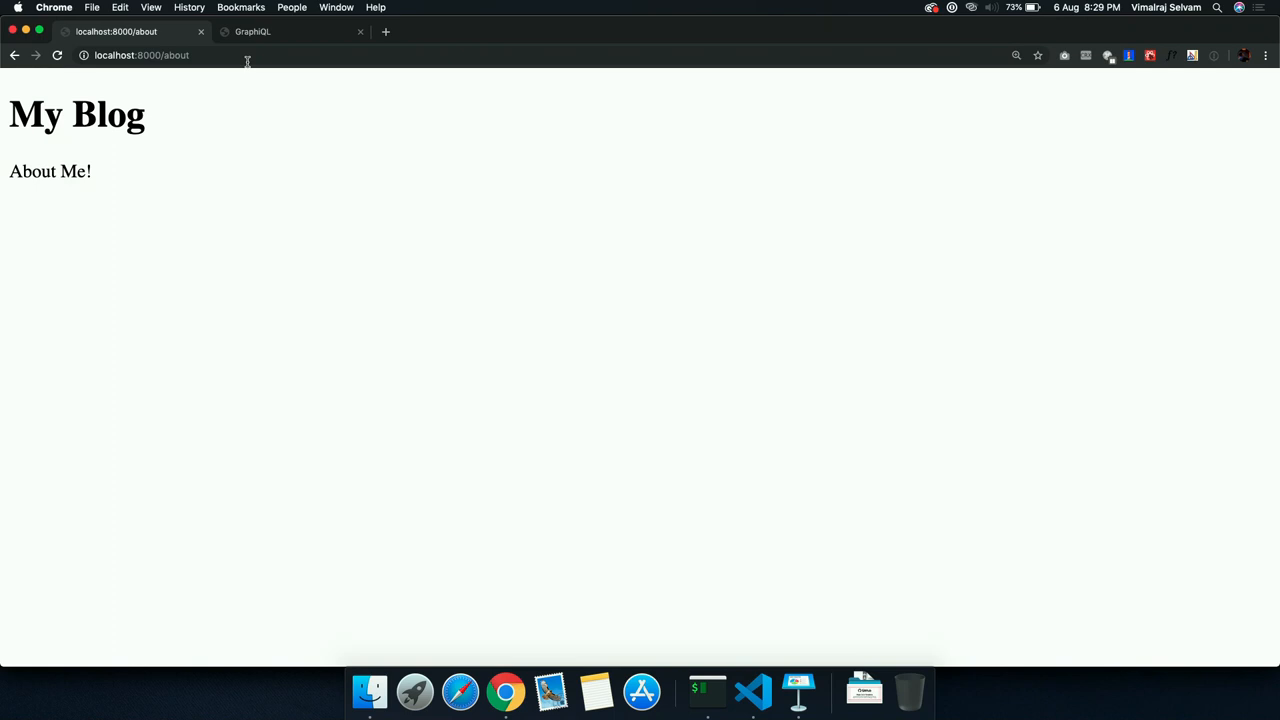
Glance at GraphiQL and return to the localhost:8000/about page
click(258, 32)
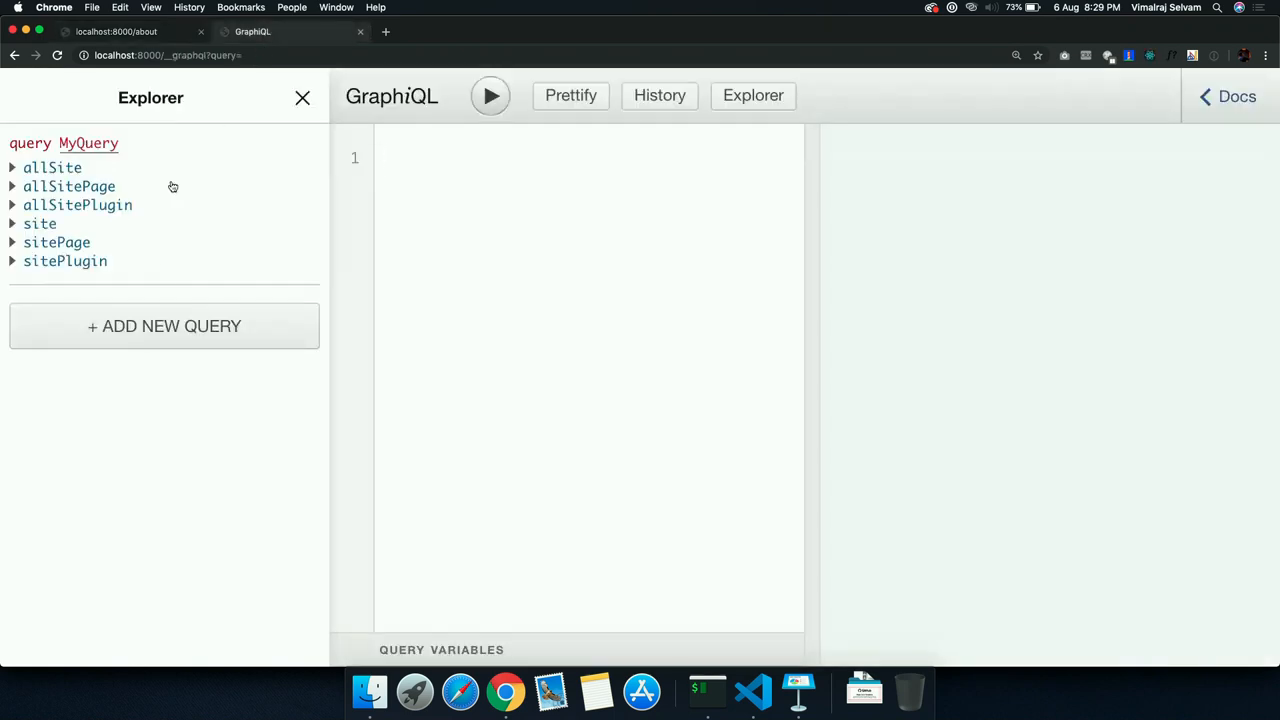
click(120, 32)
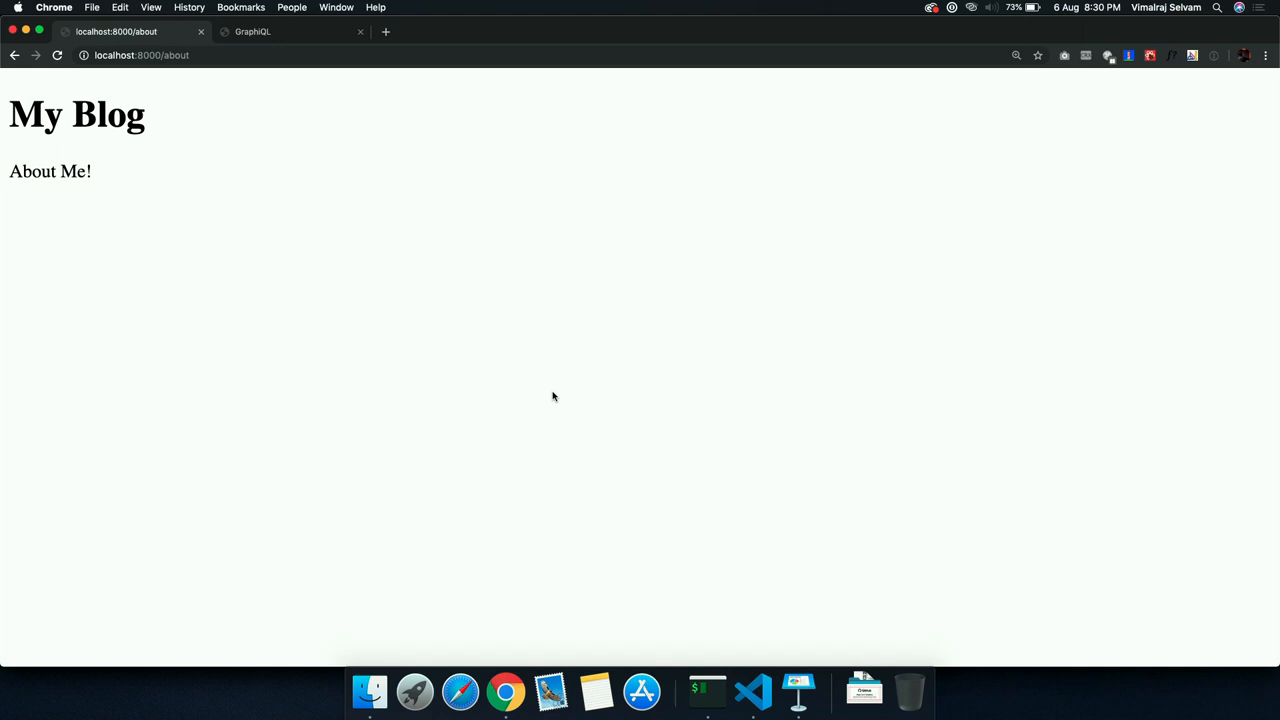
mouse_move(698, 664)
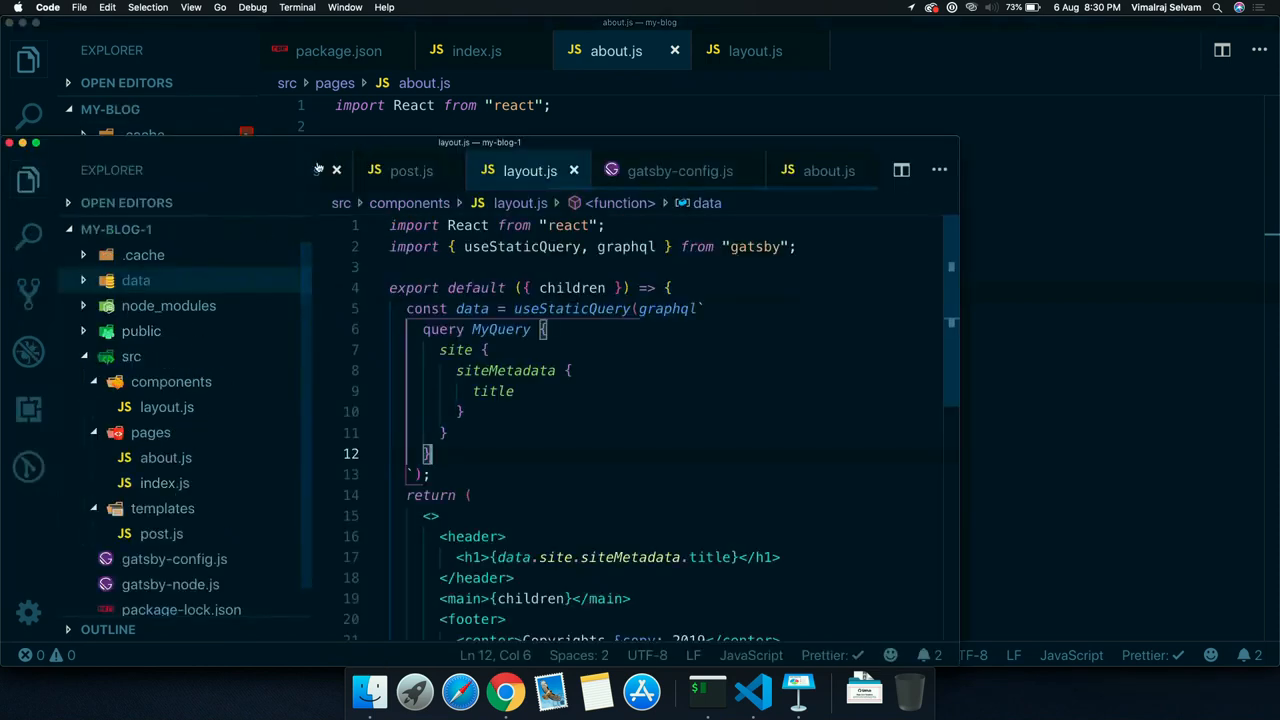
Create gatsby-config.js with siteMetadata title and filesystem/remark plugins, then reopen layout.js
click(678, 170)
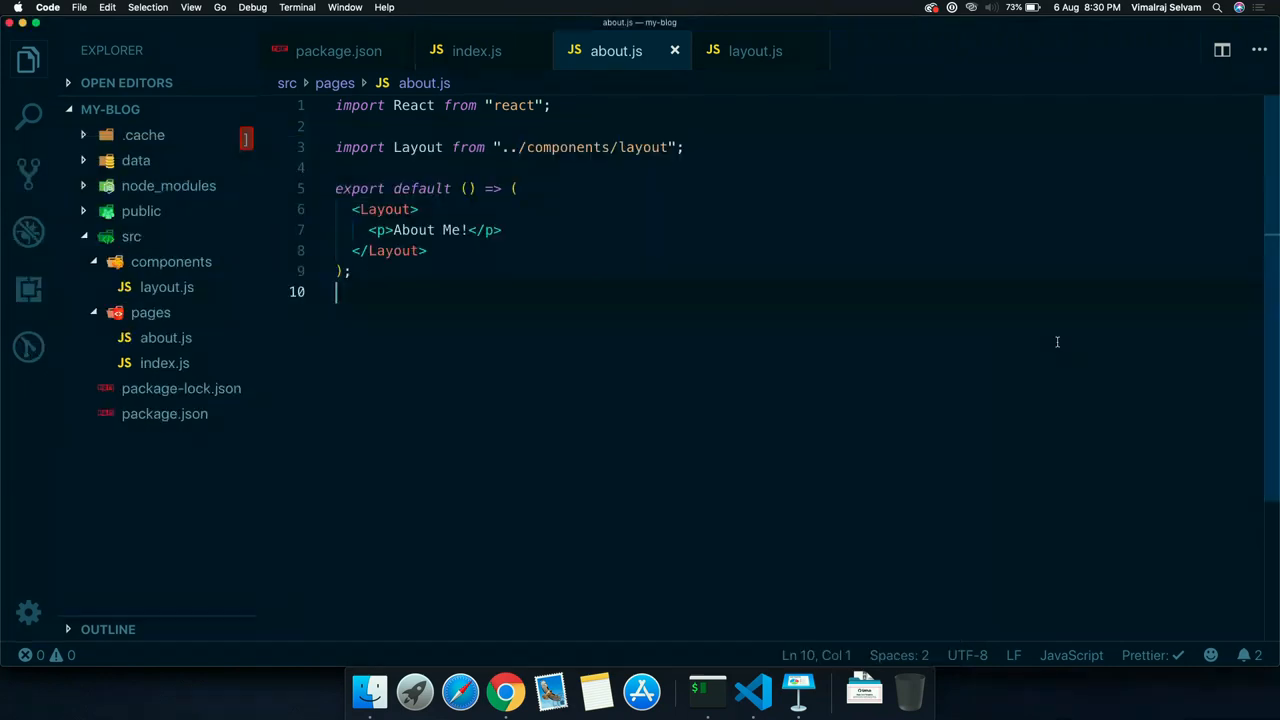
mouse_move(146, 112)
text(gat=)
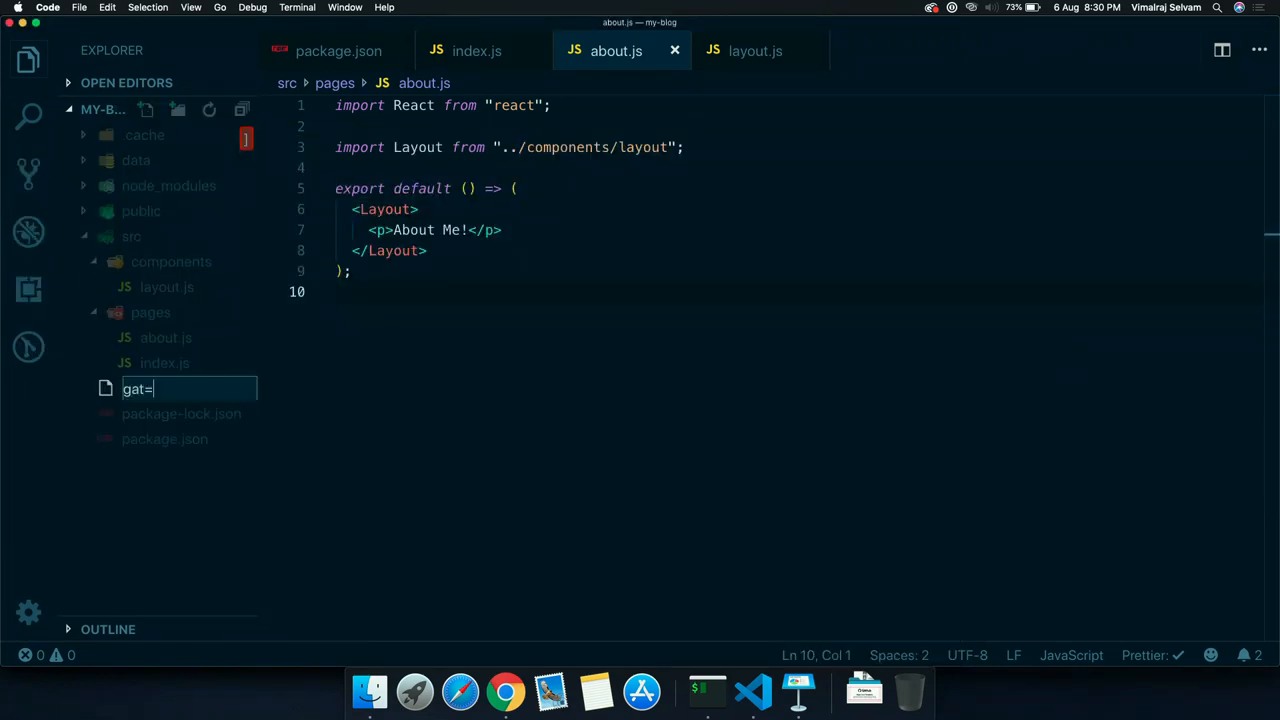
text(gatsby-config.js)
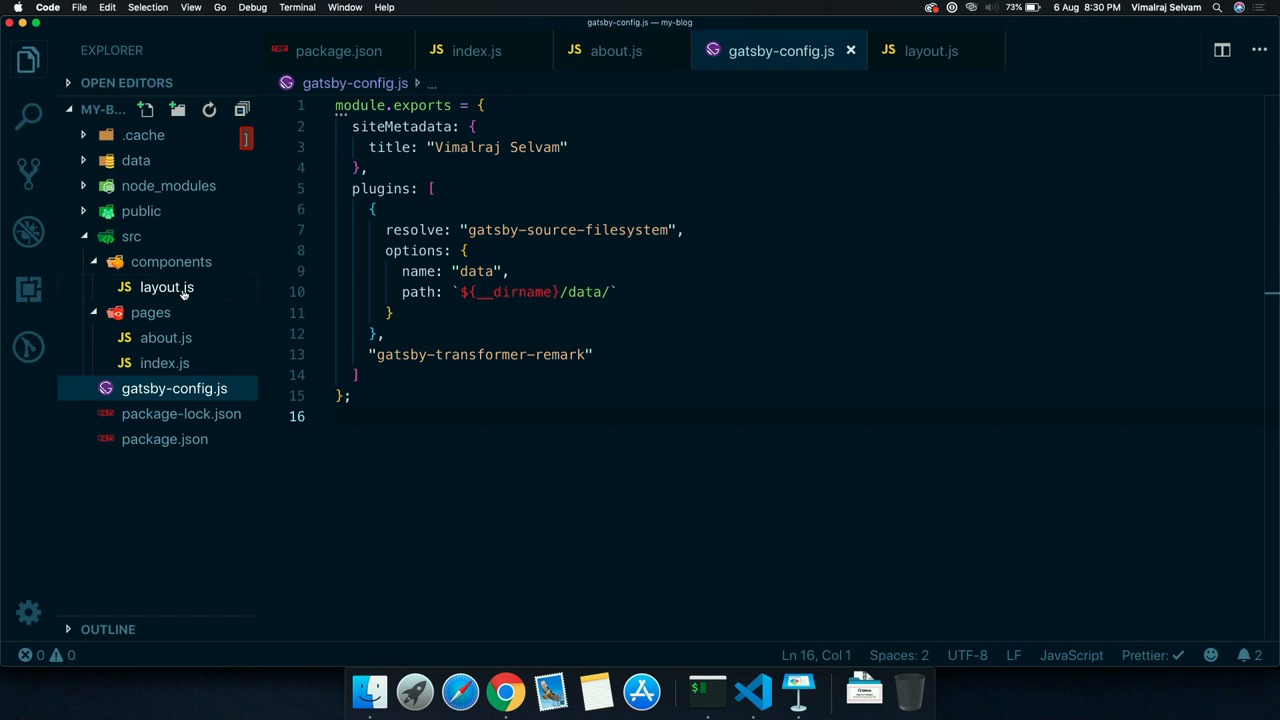
click(166, 288)
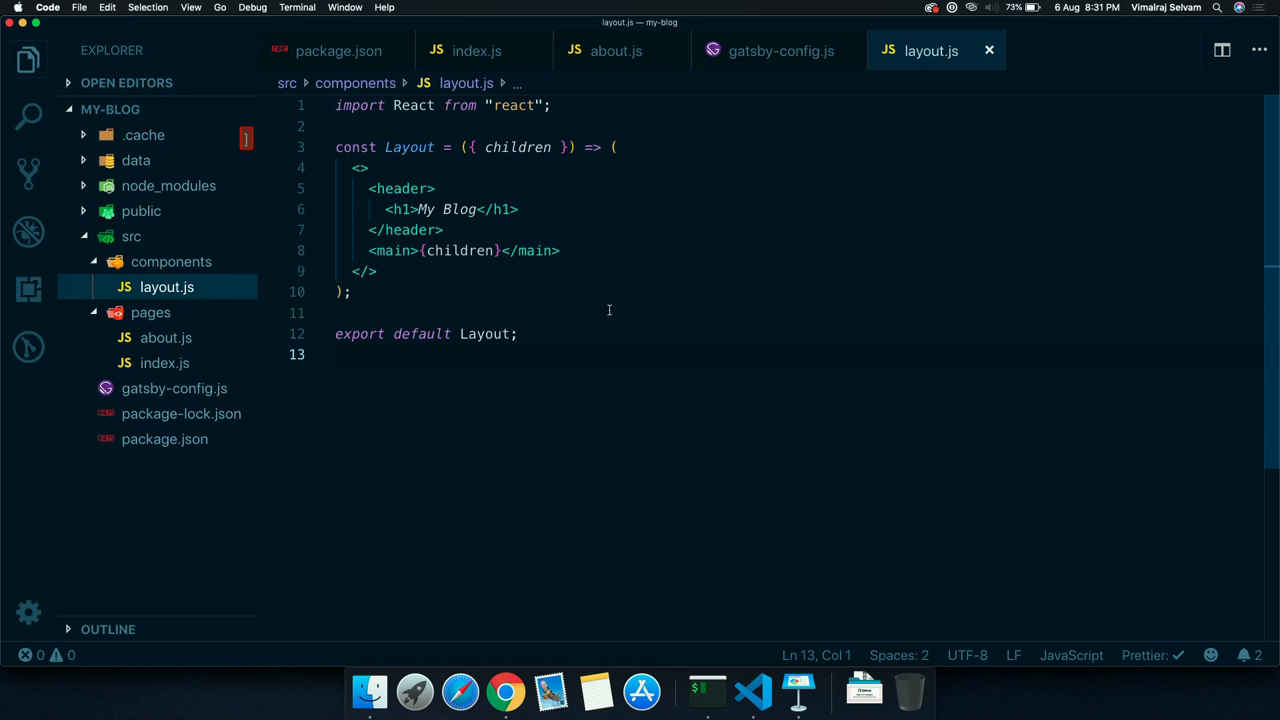
Restart npm run develop in iTerm2 and switch to Chrome
click(704, 680)
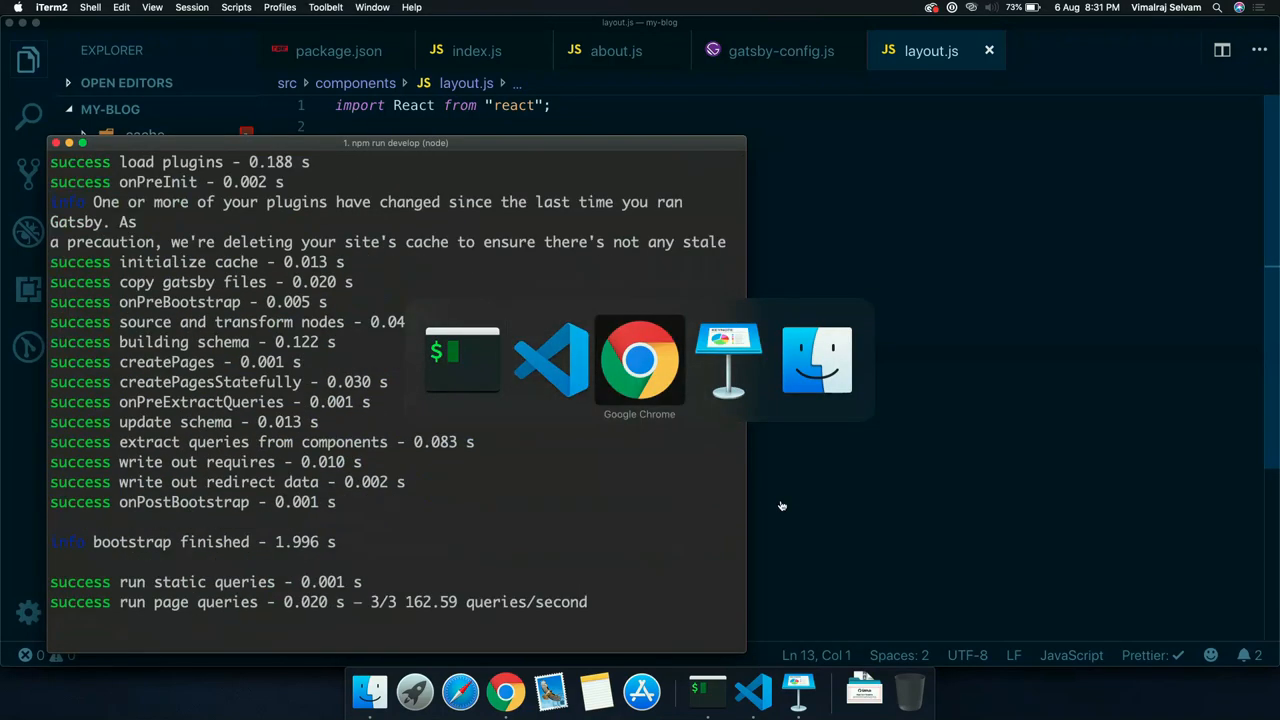
click(640, 360)
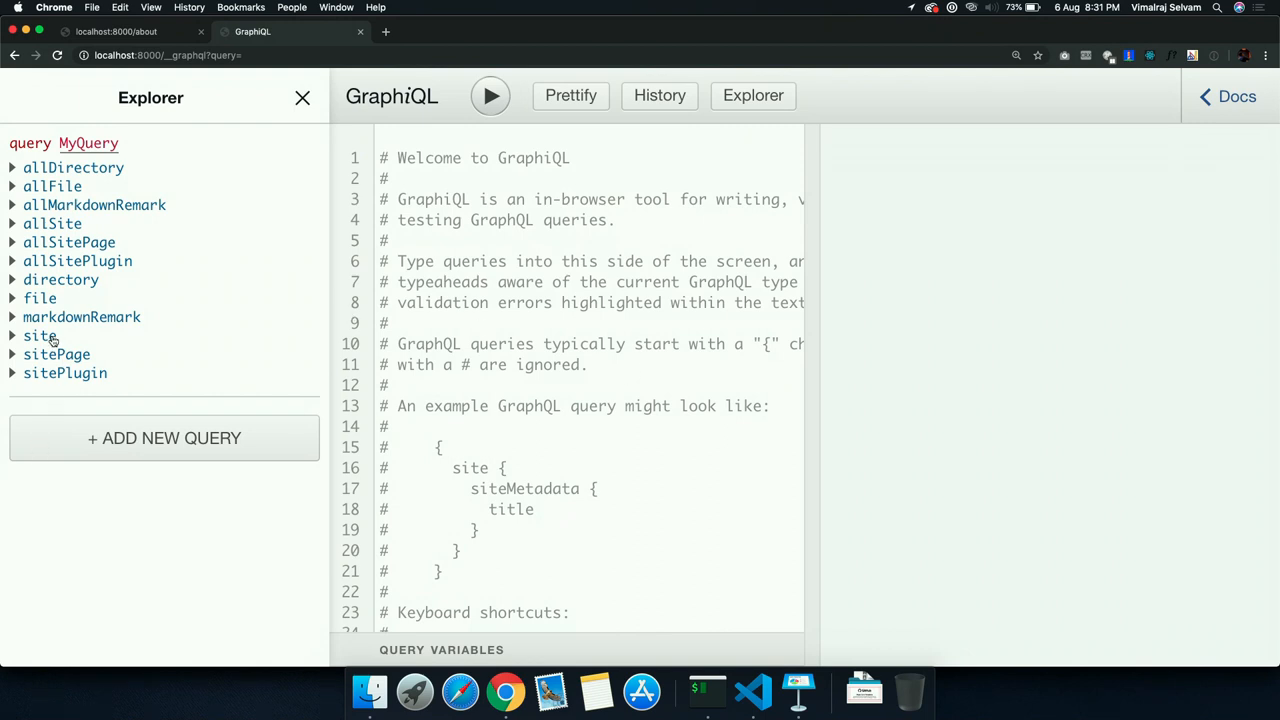
Run a site.siteMetadata.title query in GraphiQL returning Vimalraj Selvam, then go back to the editor
click(40, 336)
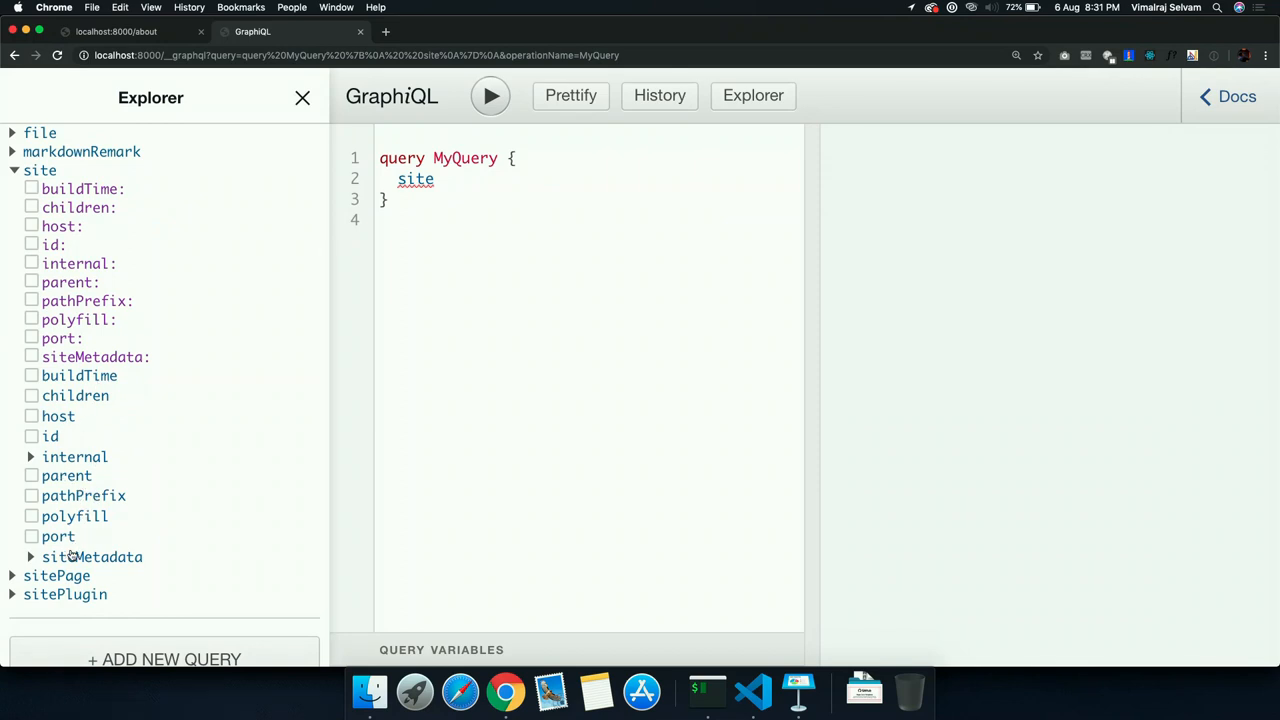
mouse_move(136, 564)
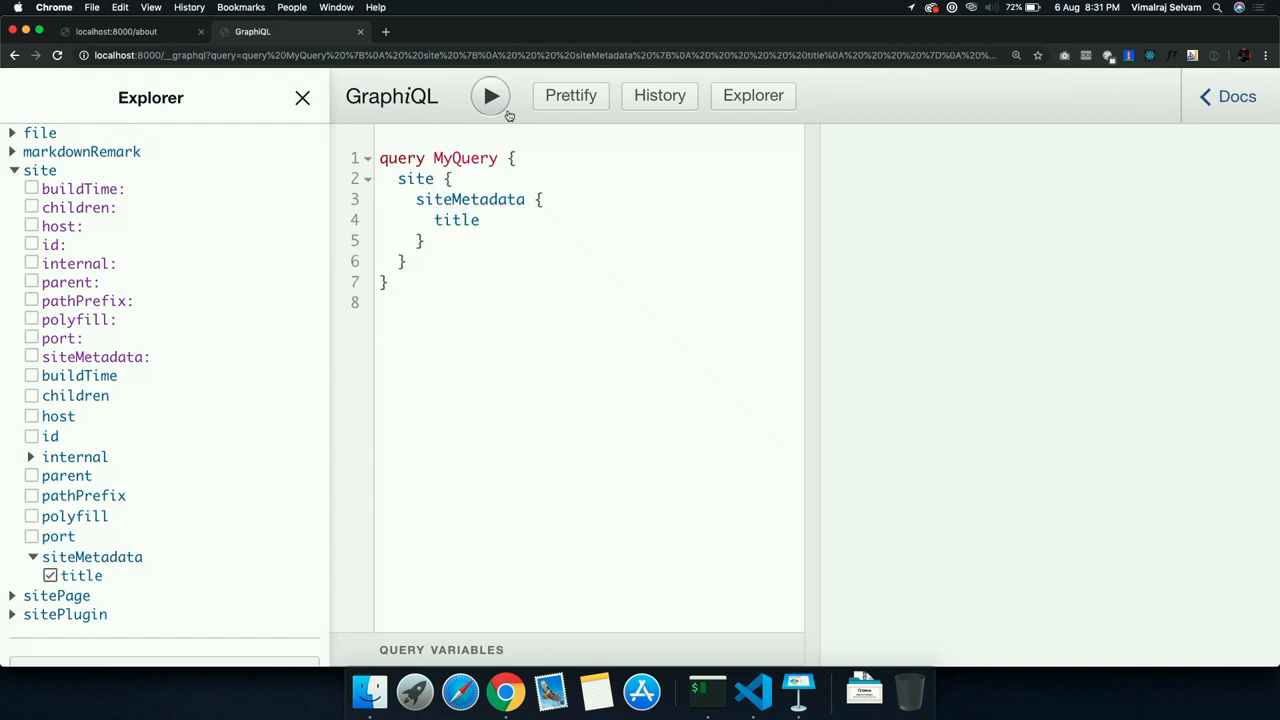
click(476, 96)
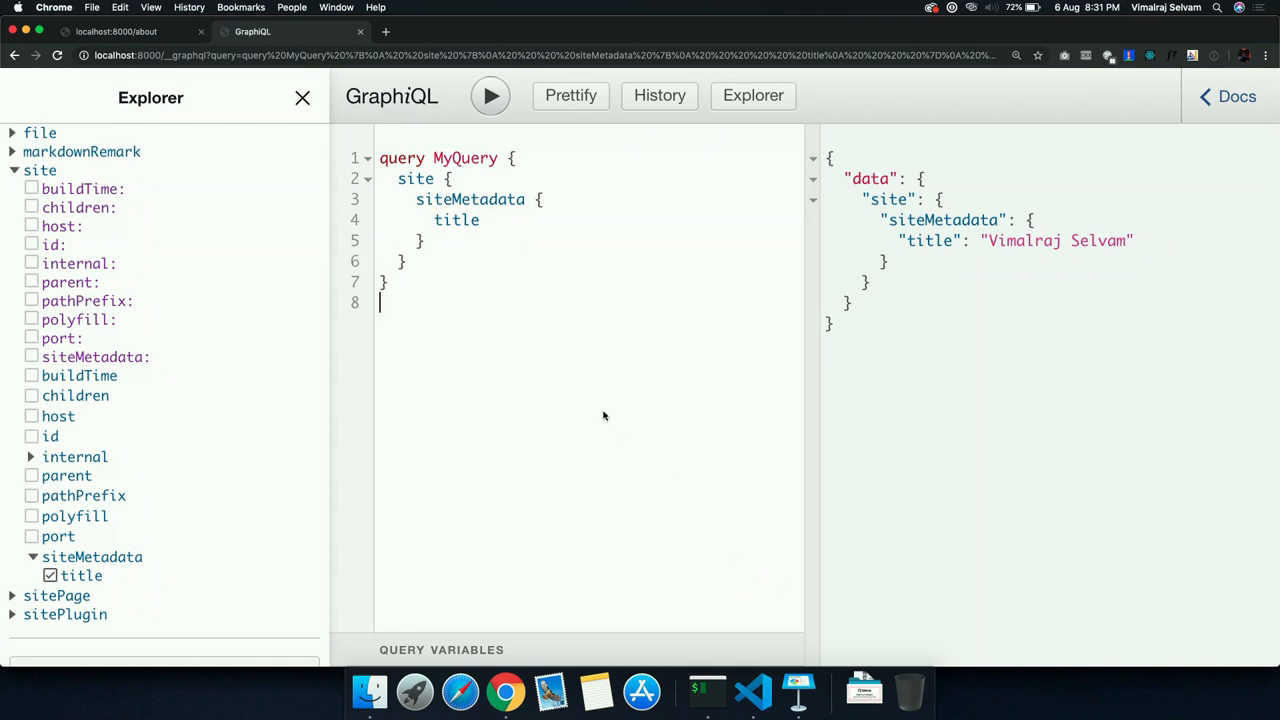
click(752, 688)
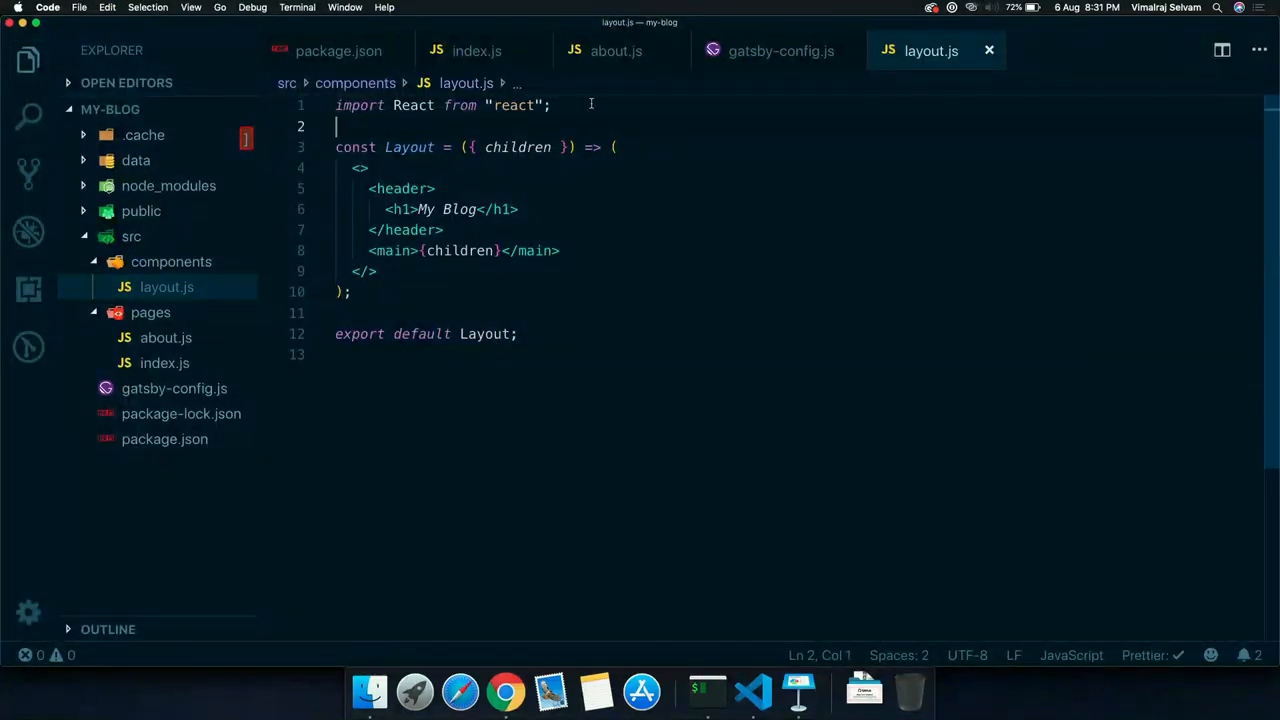
Add a useStaticQuery graphql query for site.siteMetadata.title inside layout.js with a return block
text(export)
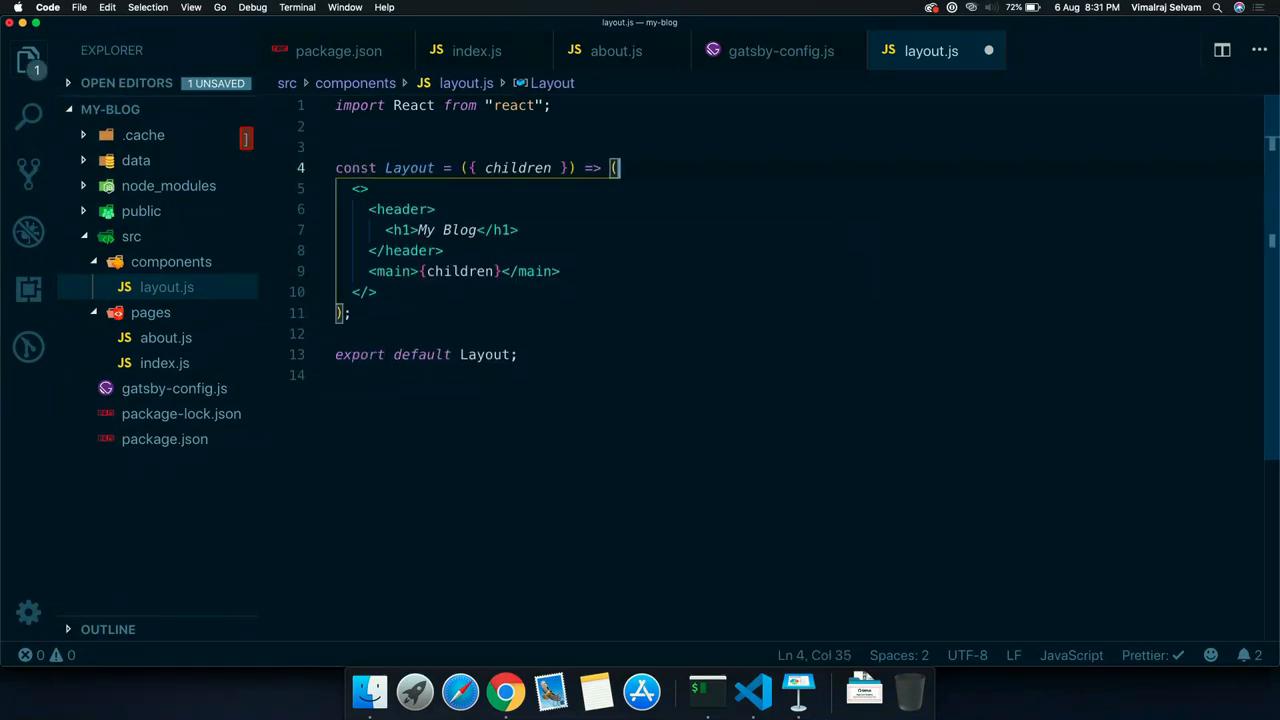
text(const data =)
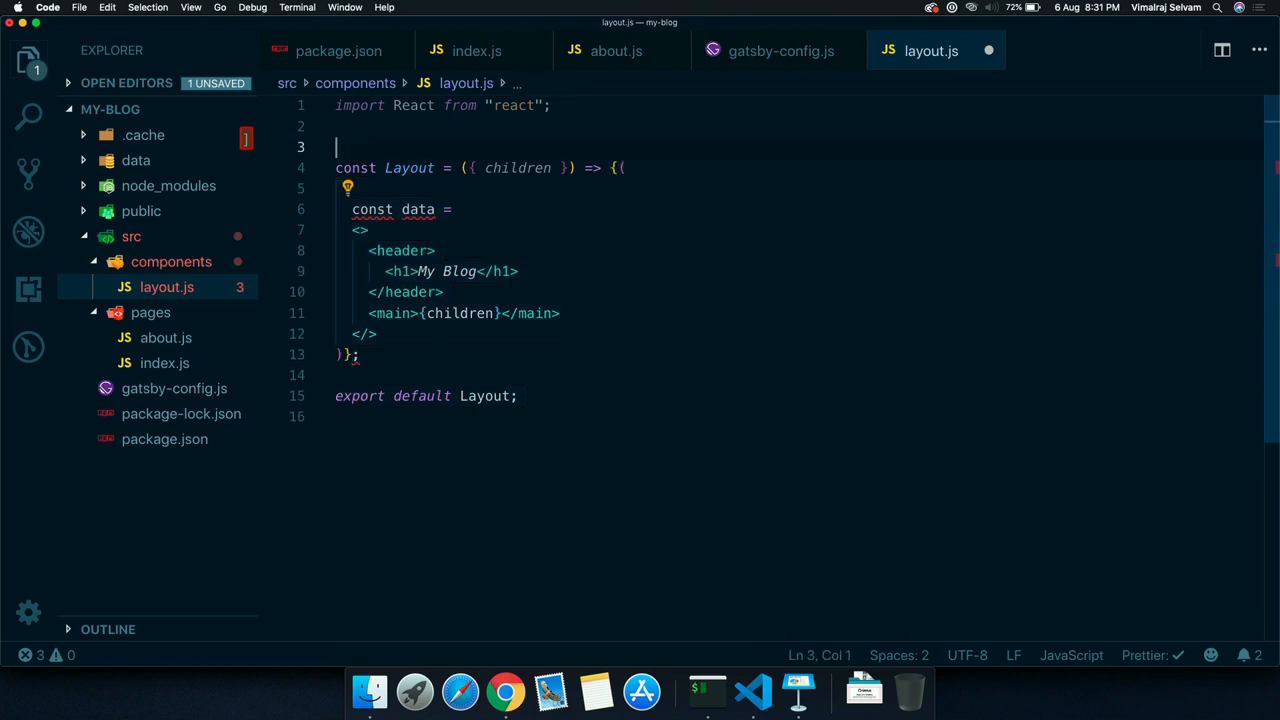
text(retu)
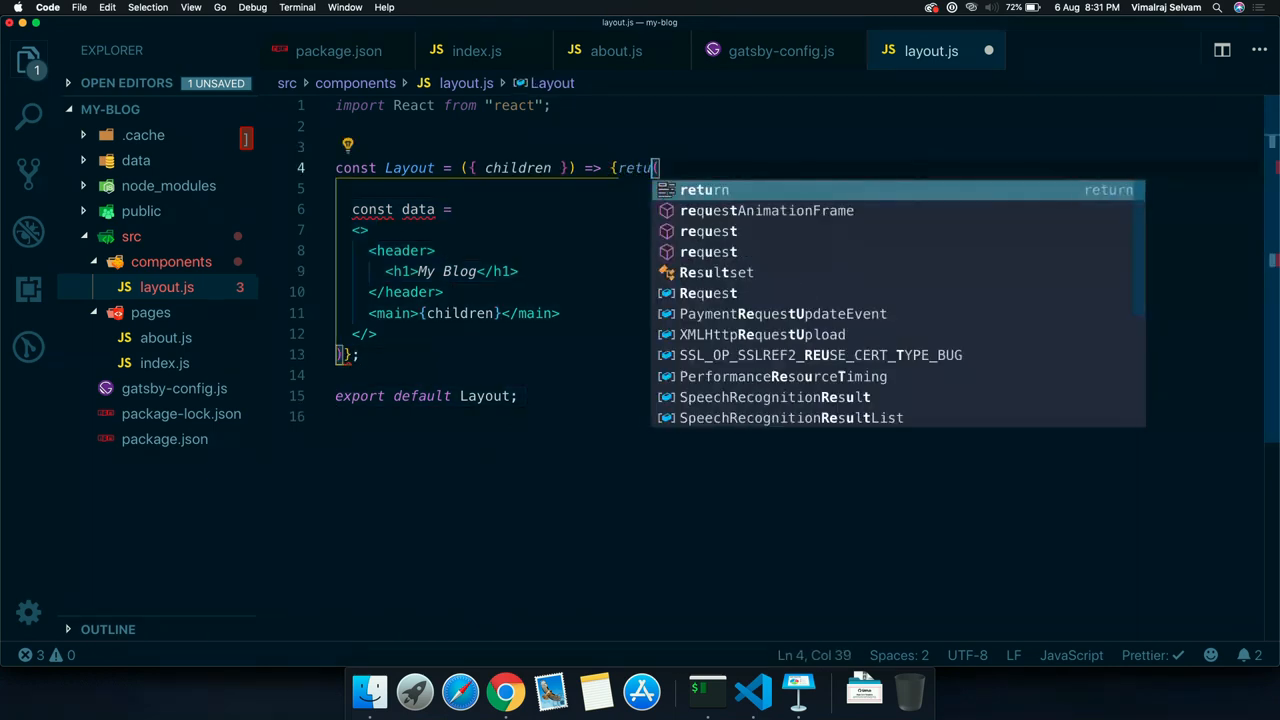
key(Enter)
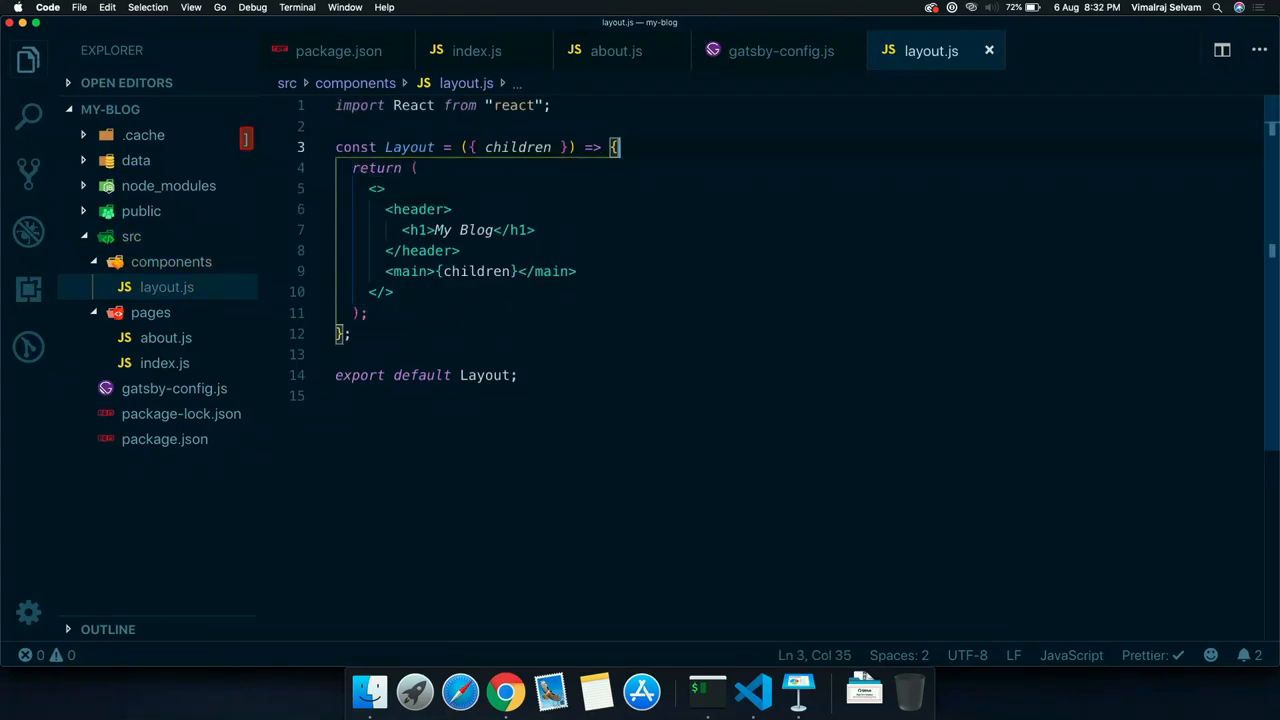
text(const data =)
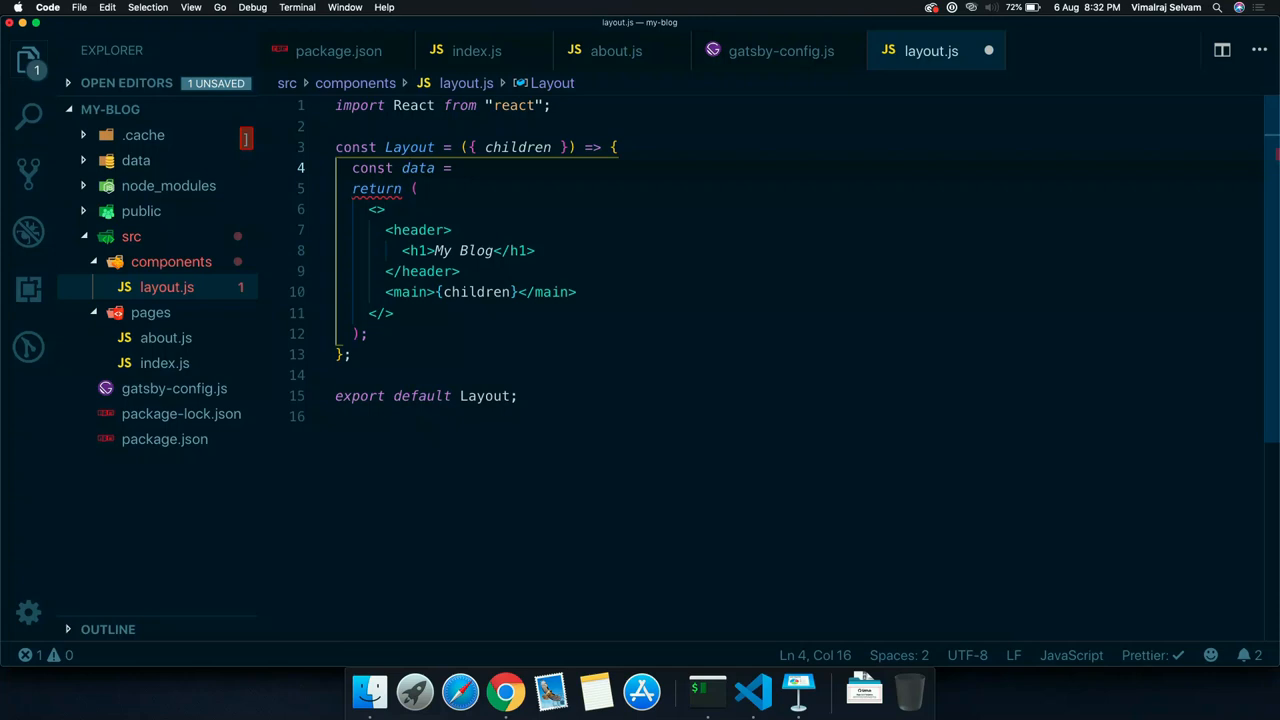
text(useState)
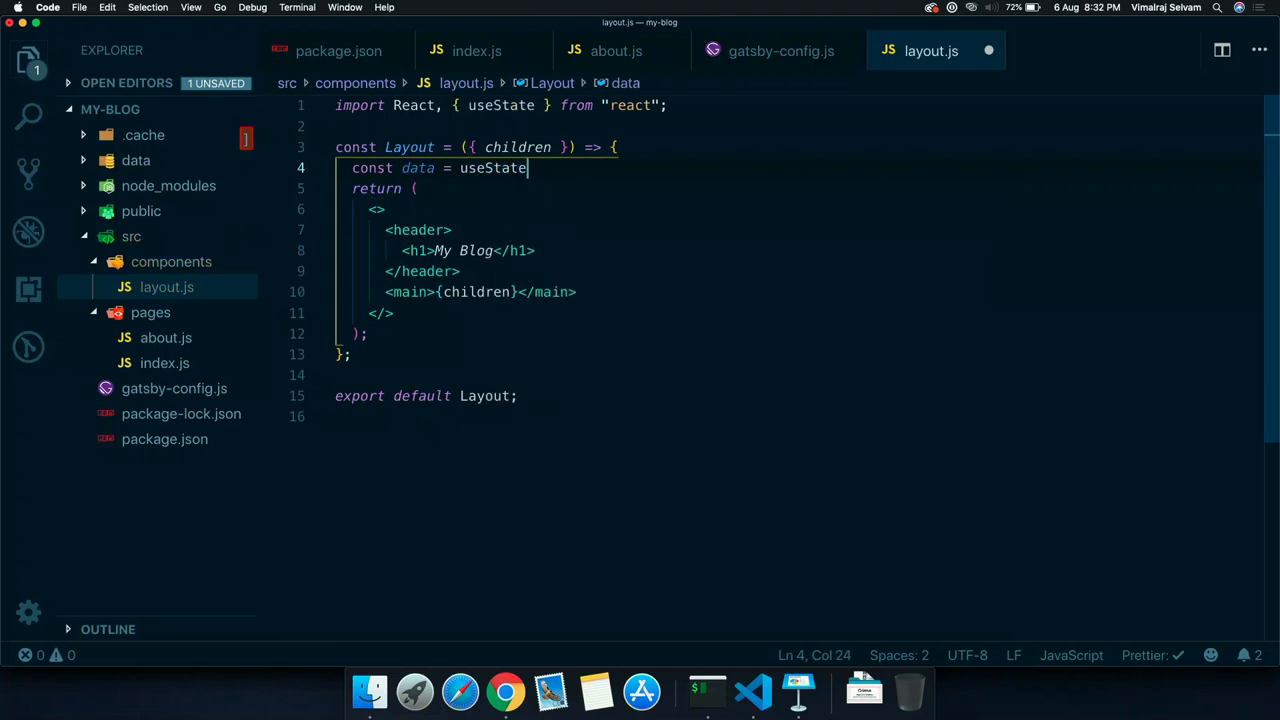
key(Backspace)
text(icQuery)
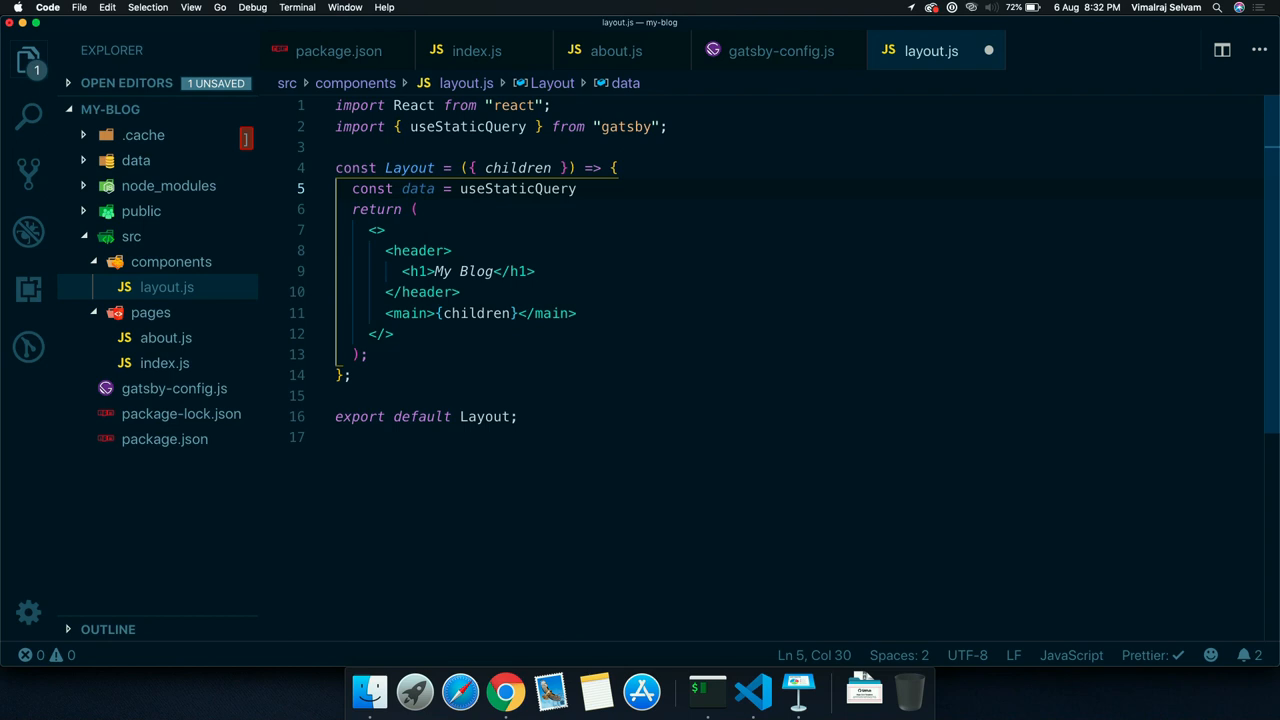
text(())
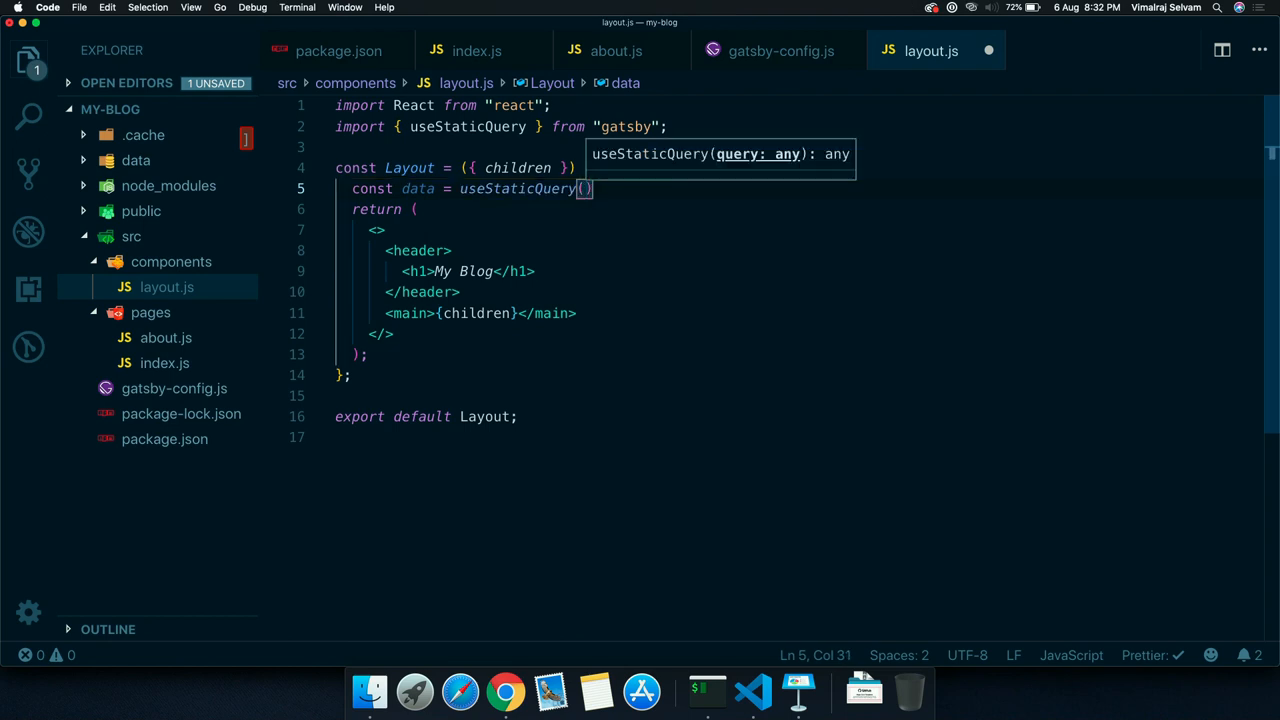
text(gra)
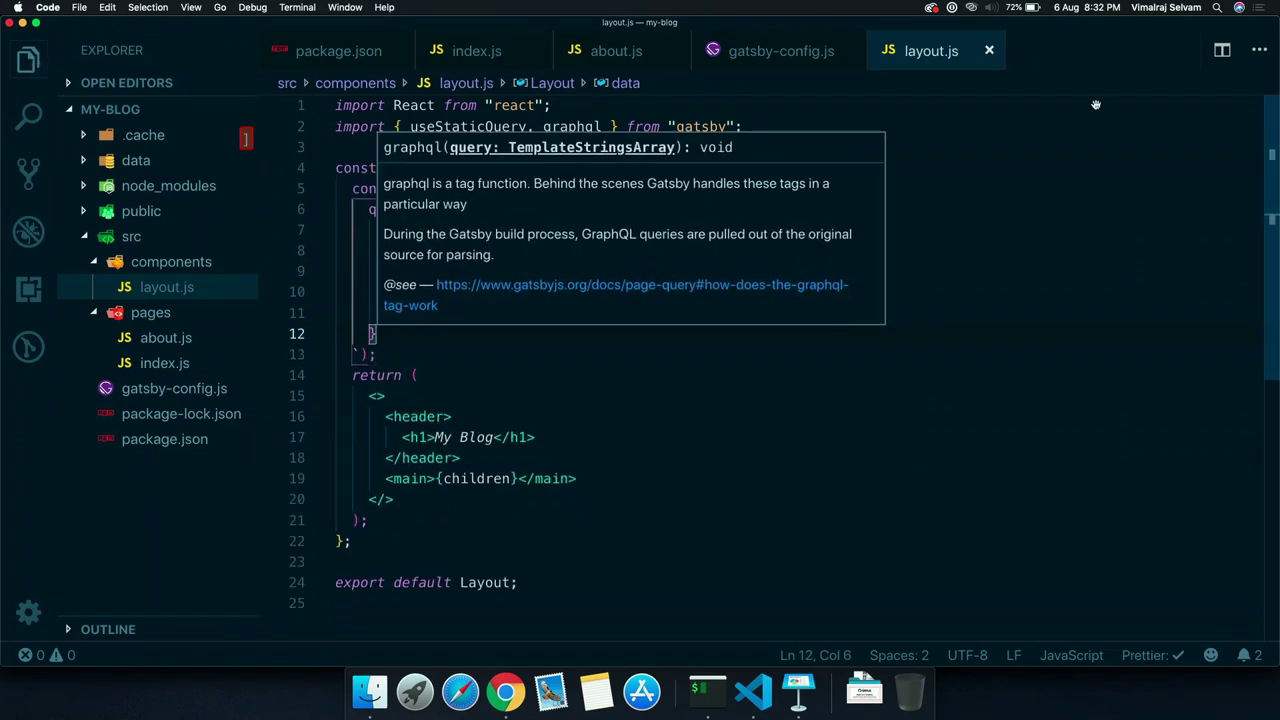
Replace the My Blog heading with {data.site.siteMetadata.title}
click(606, 456)
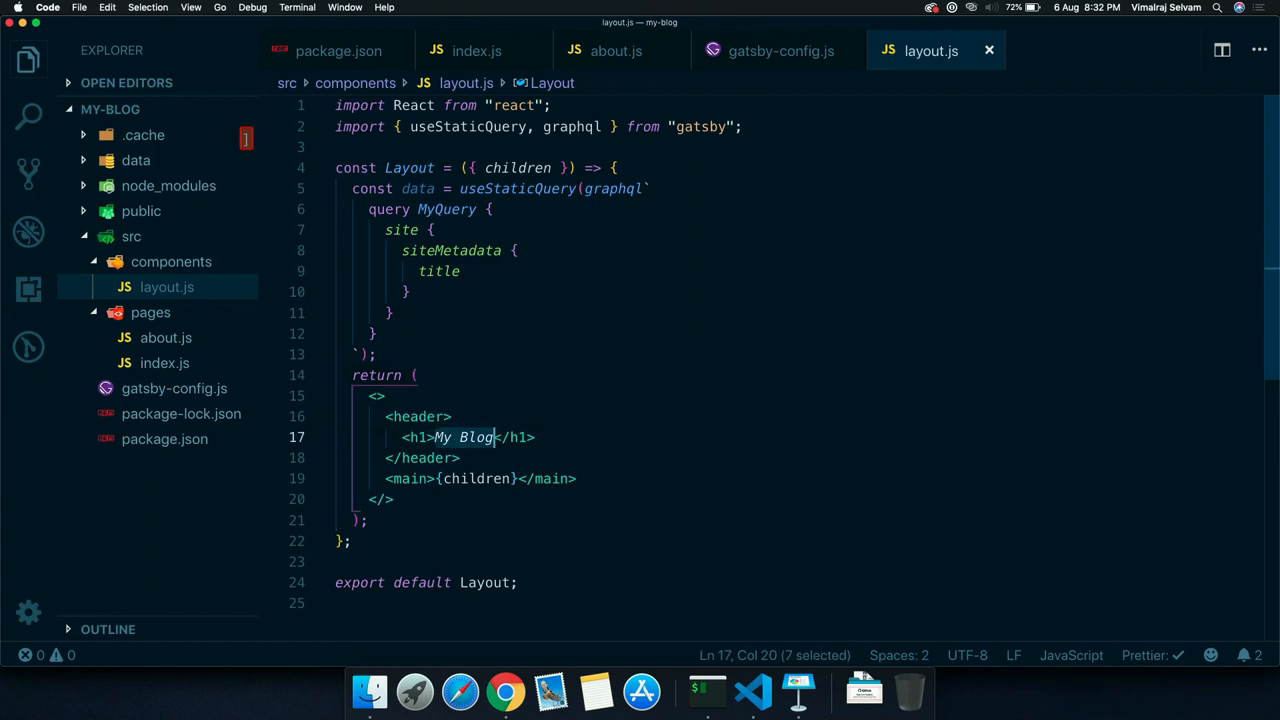
text({data.)
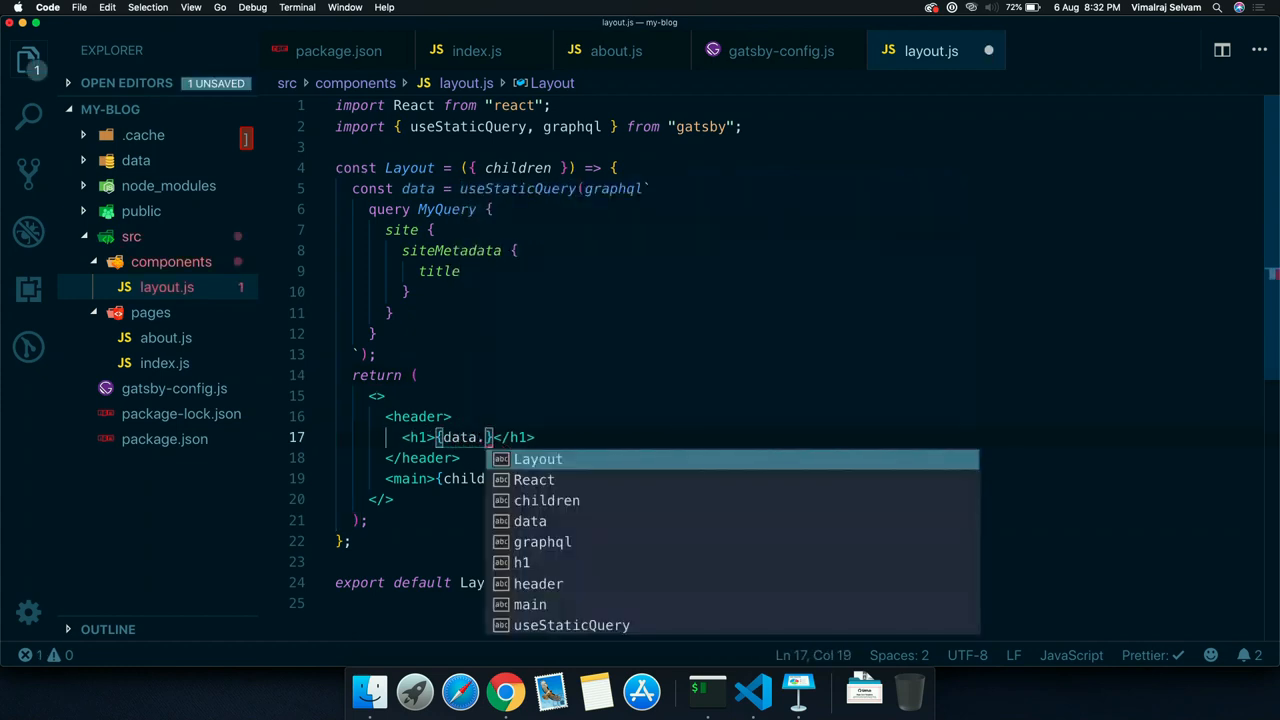
text(site.site)
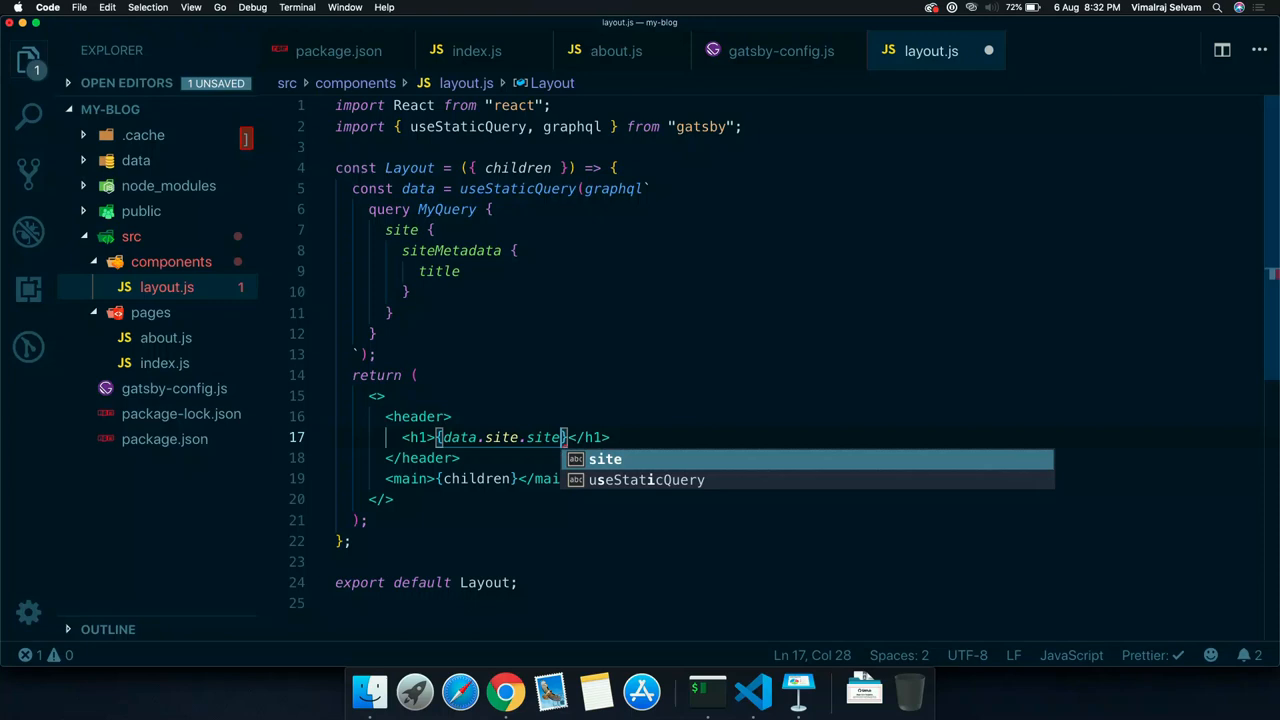
text(siteMetadata.ti)
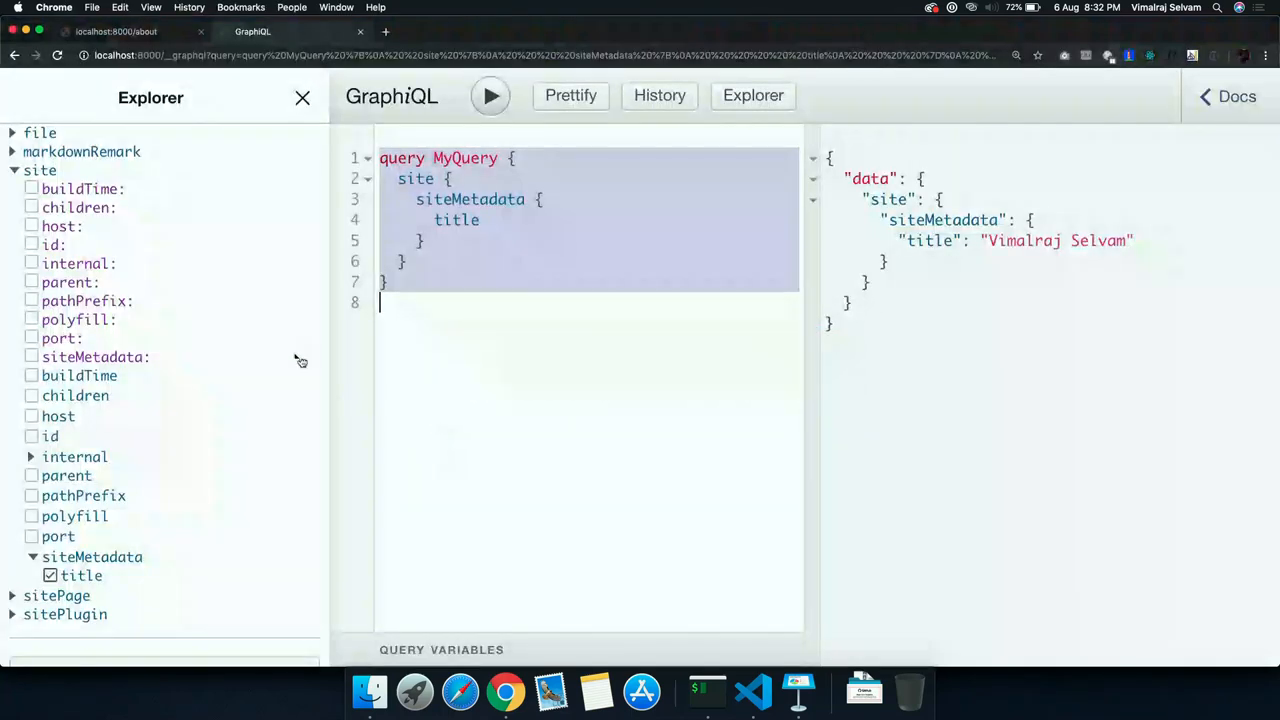
Show the localhost:8000/about tab, whose header now reads Vimalraj Selvam from site metadata
click(130, 32)
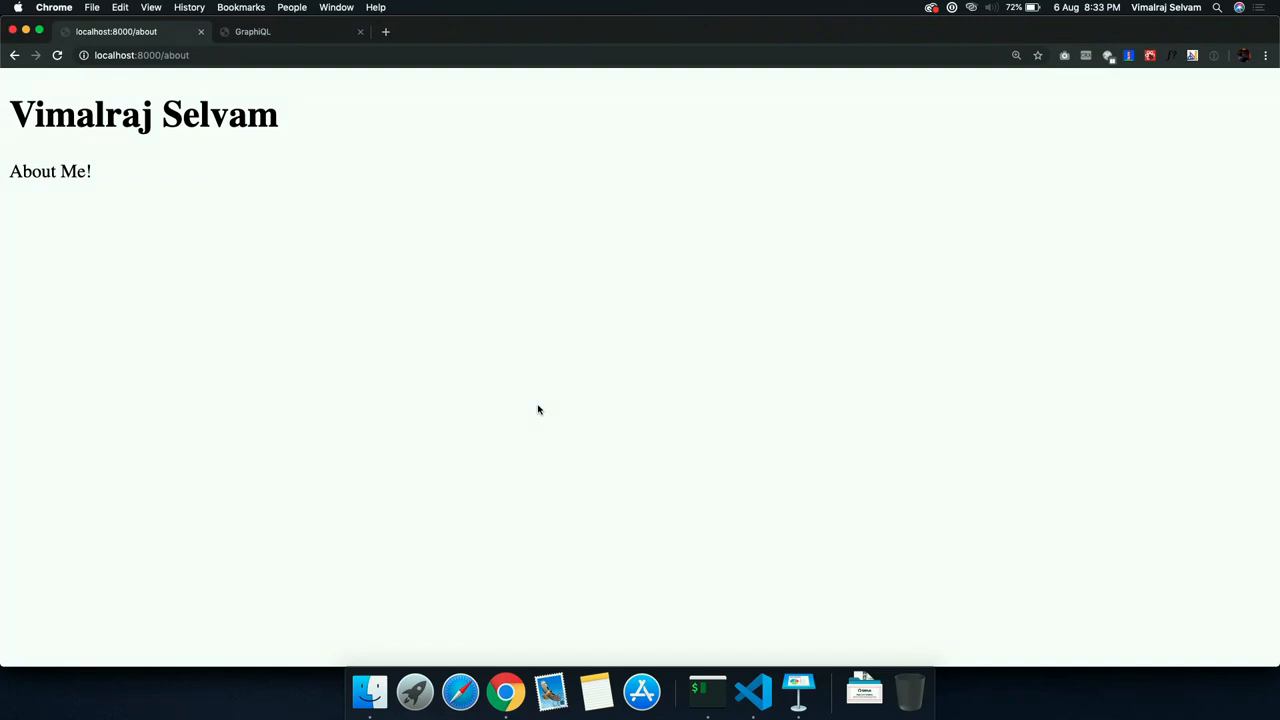
click(756, 690)
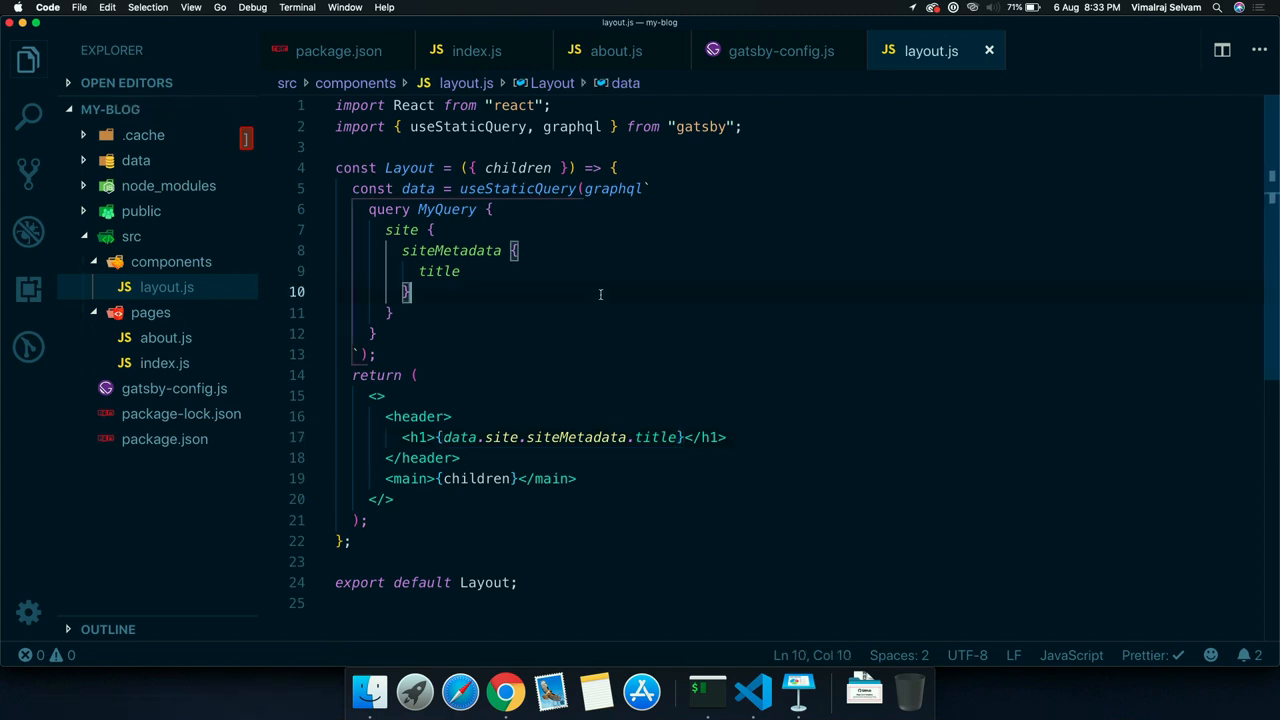
Review data/first-post.md, then highlight gatsby-transformer-remark among the gatsby-config.js plugins
click(172, 184)
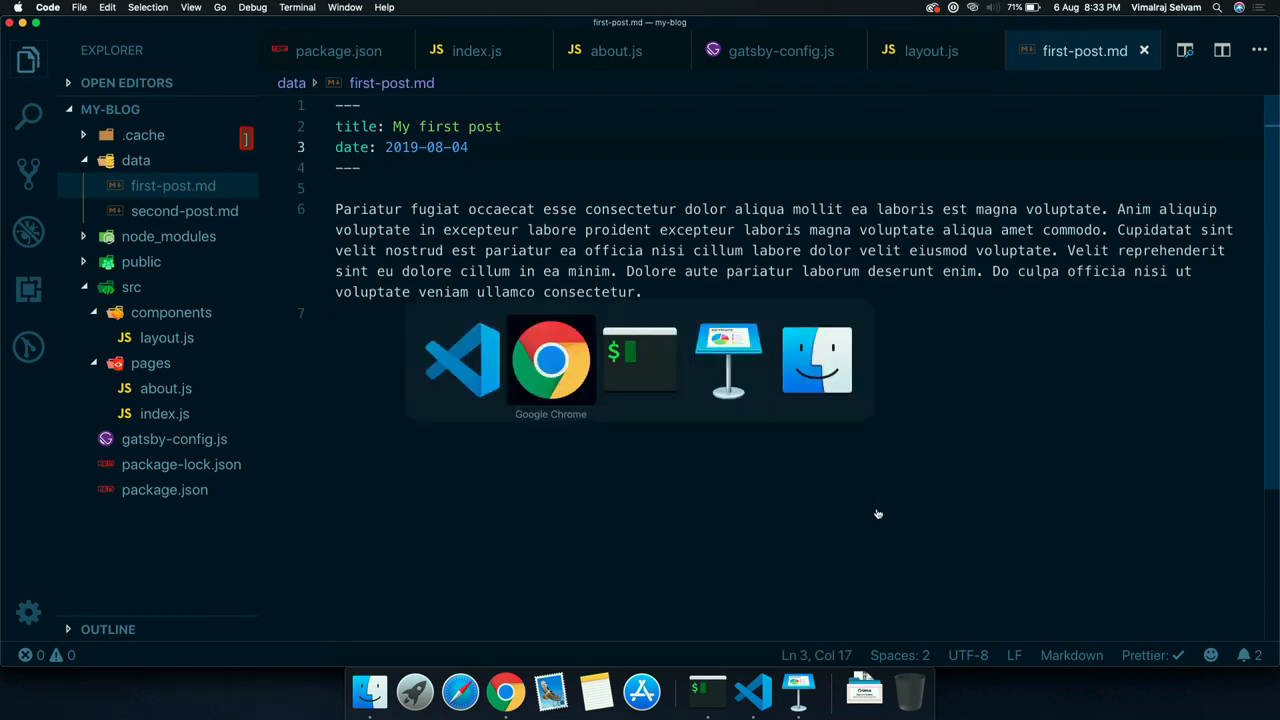
click(550, 360)
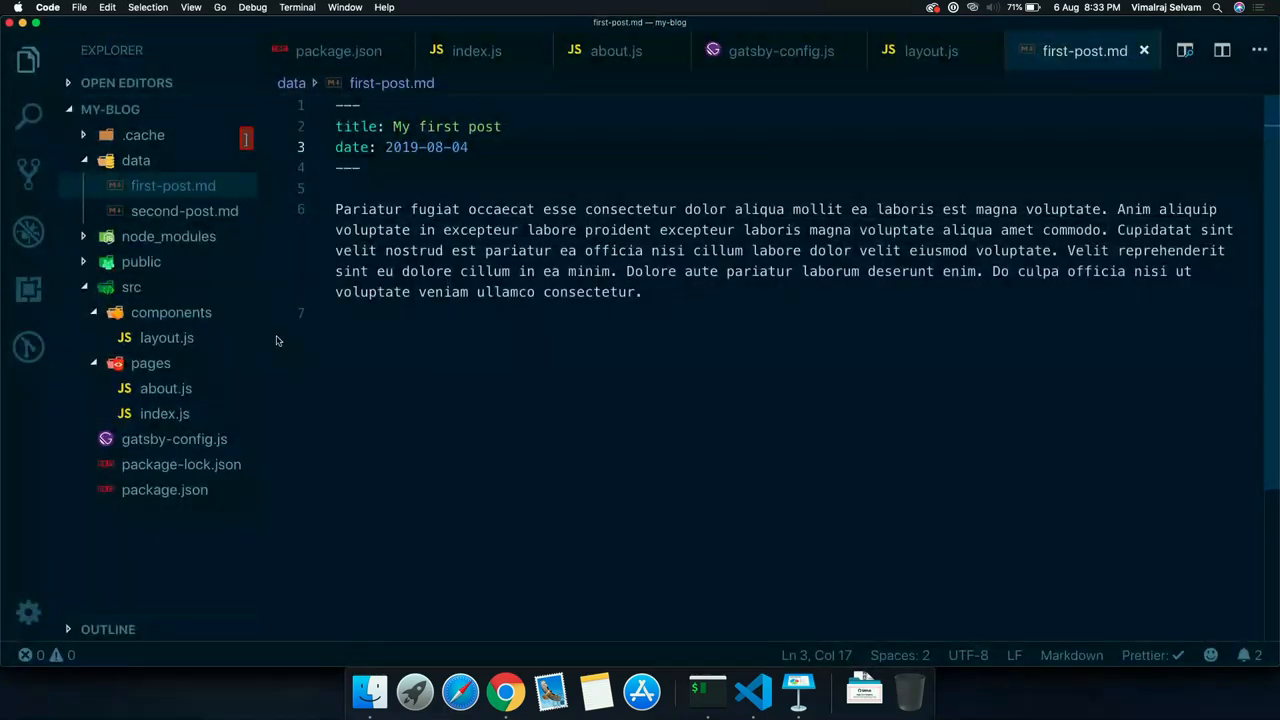
click(780, 52)
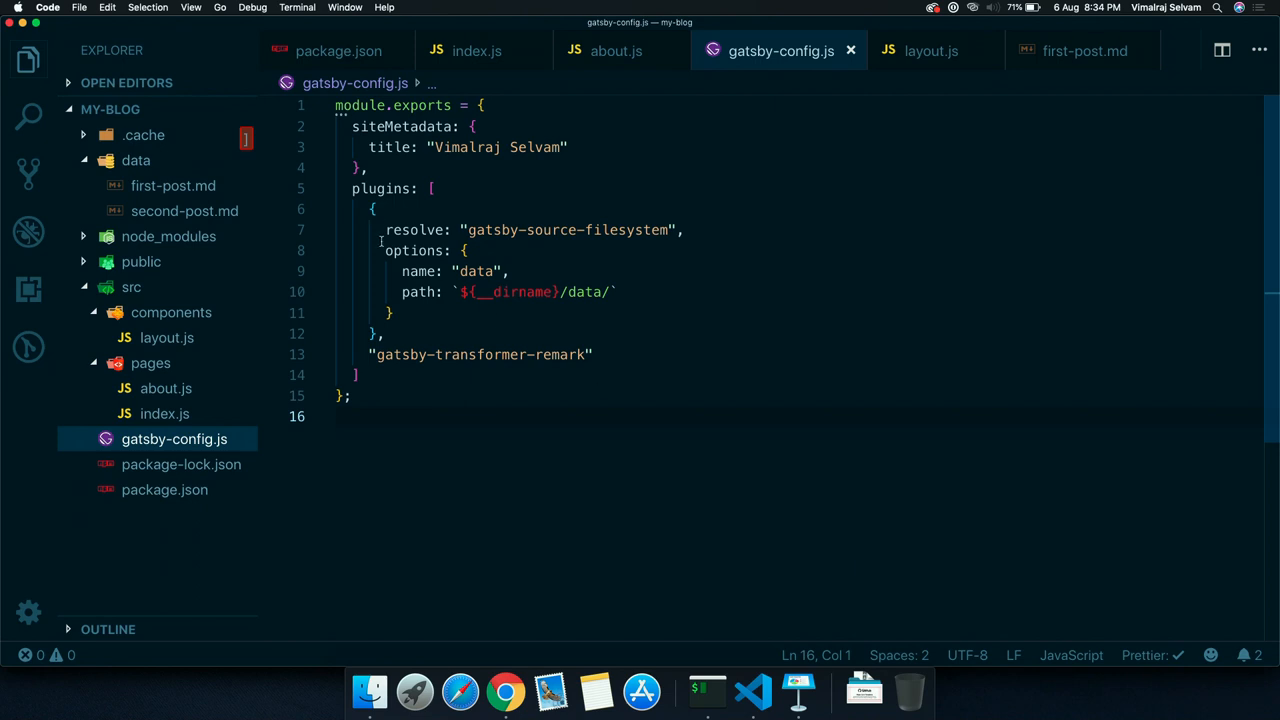
drag(386, 228, 392, 312)
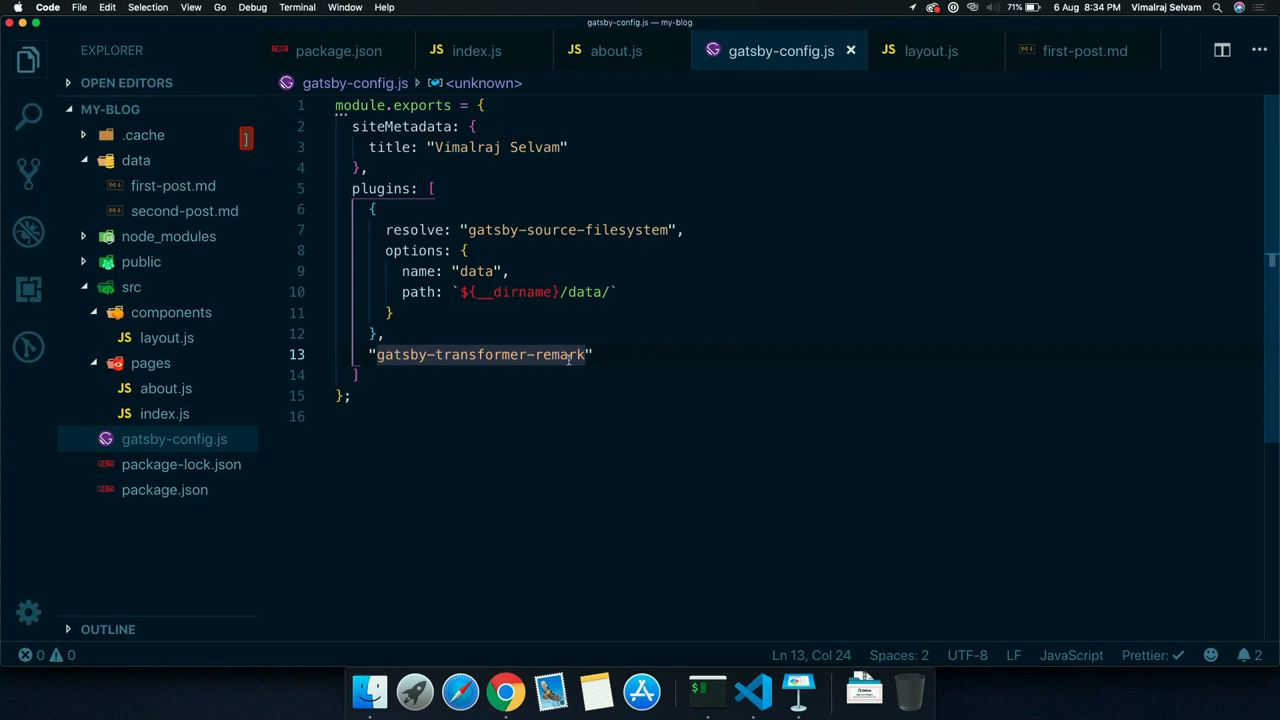
Bring Chrome with the GraphiQL explorer back to the front
key(Cmd+Tab)
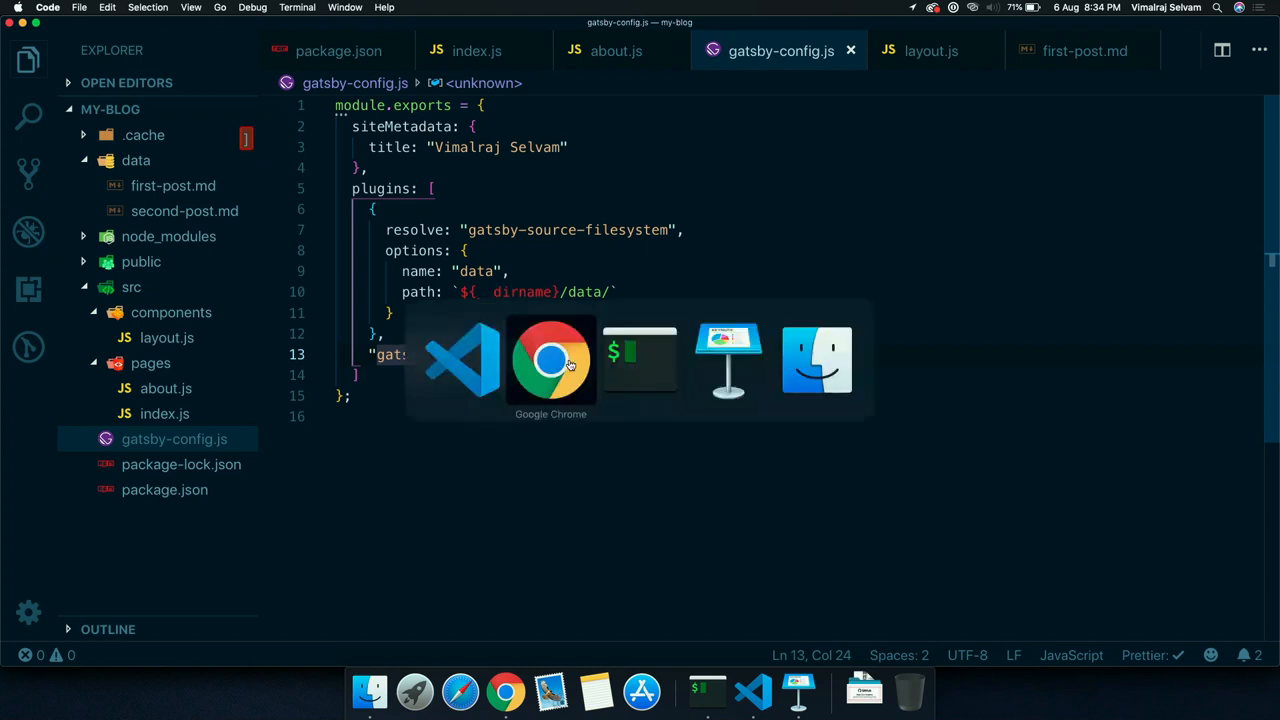
click(550, 360)
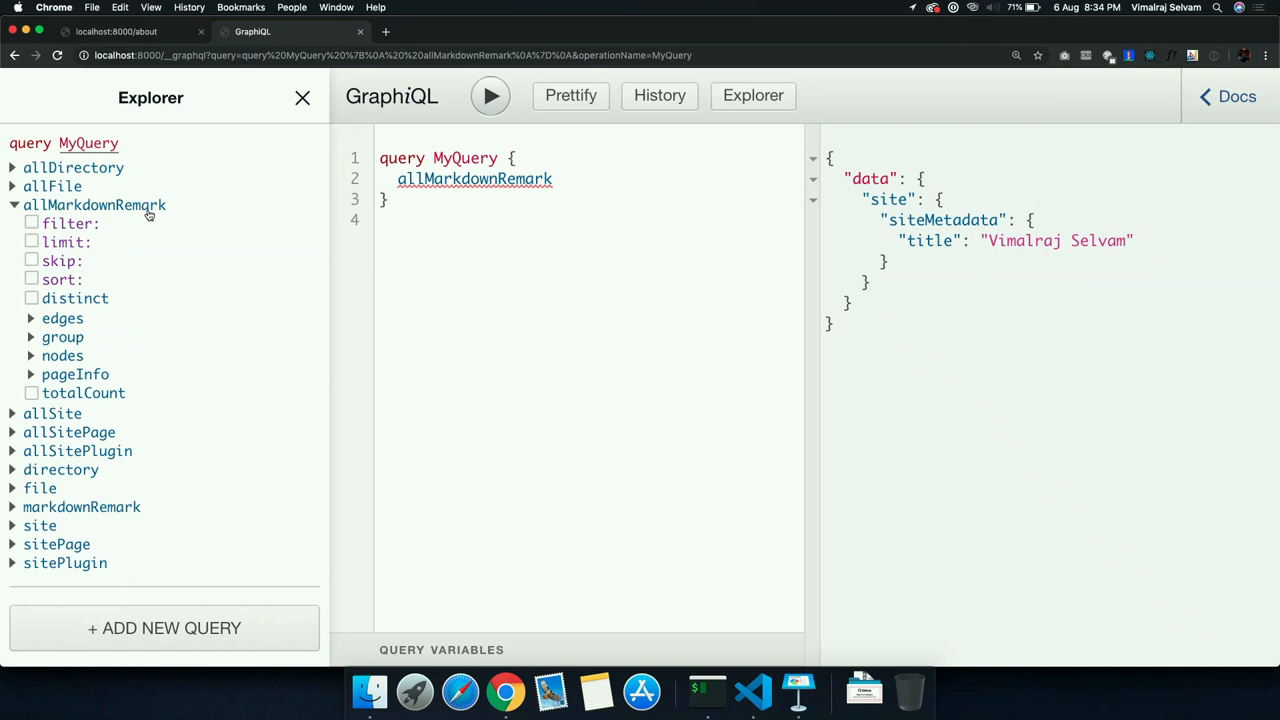
mouse_move(62, 336)
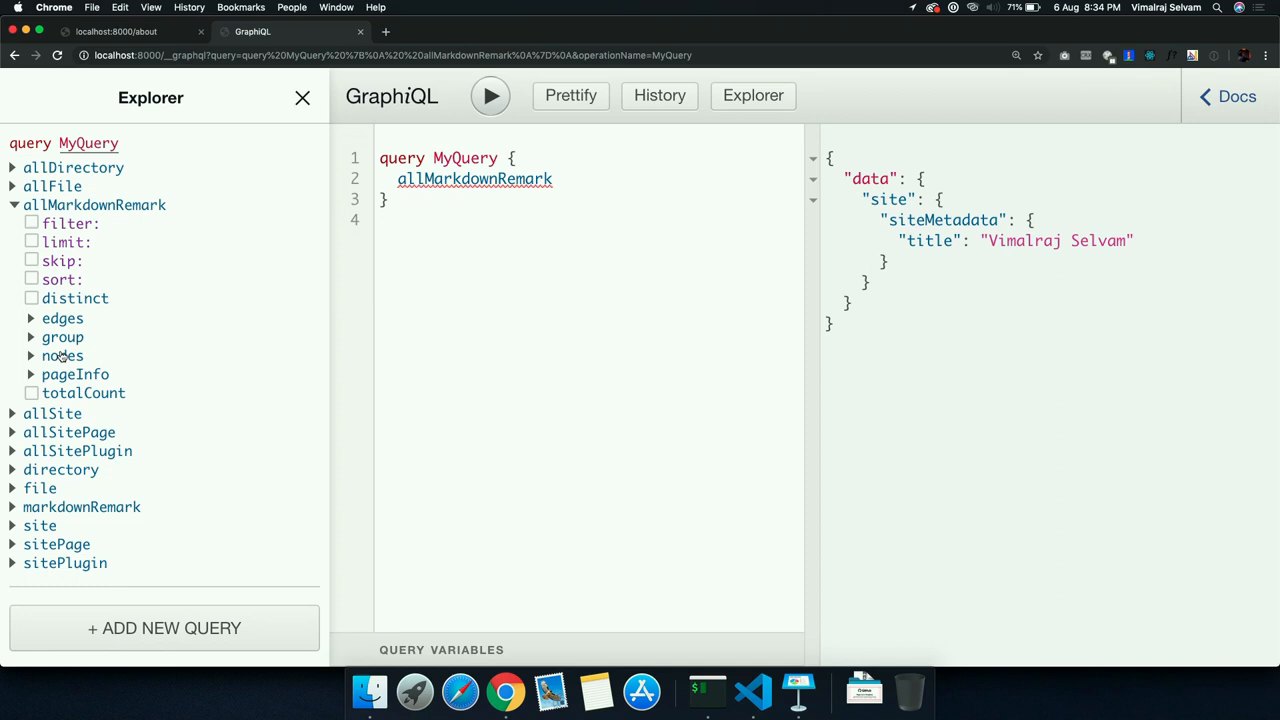
Build an allMarkdownRemark nodes query with title, excerpt and date formatted as "MMM, DD YY"
click(62, 356)
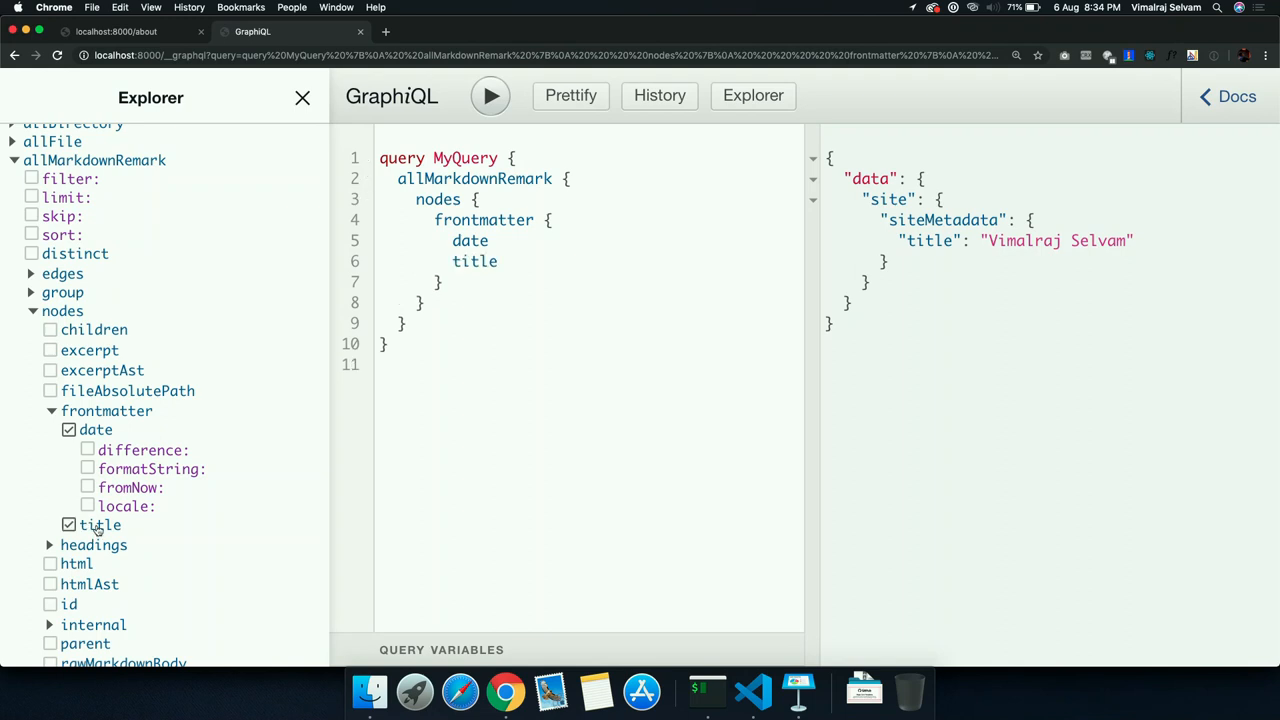
click(86, 468)
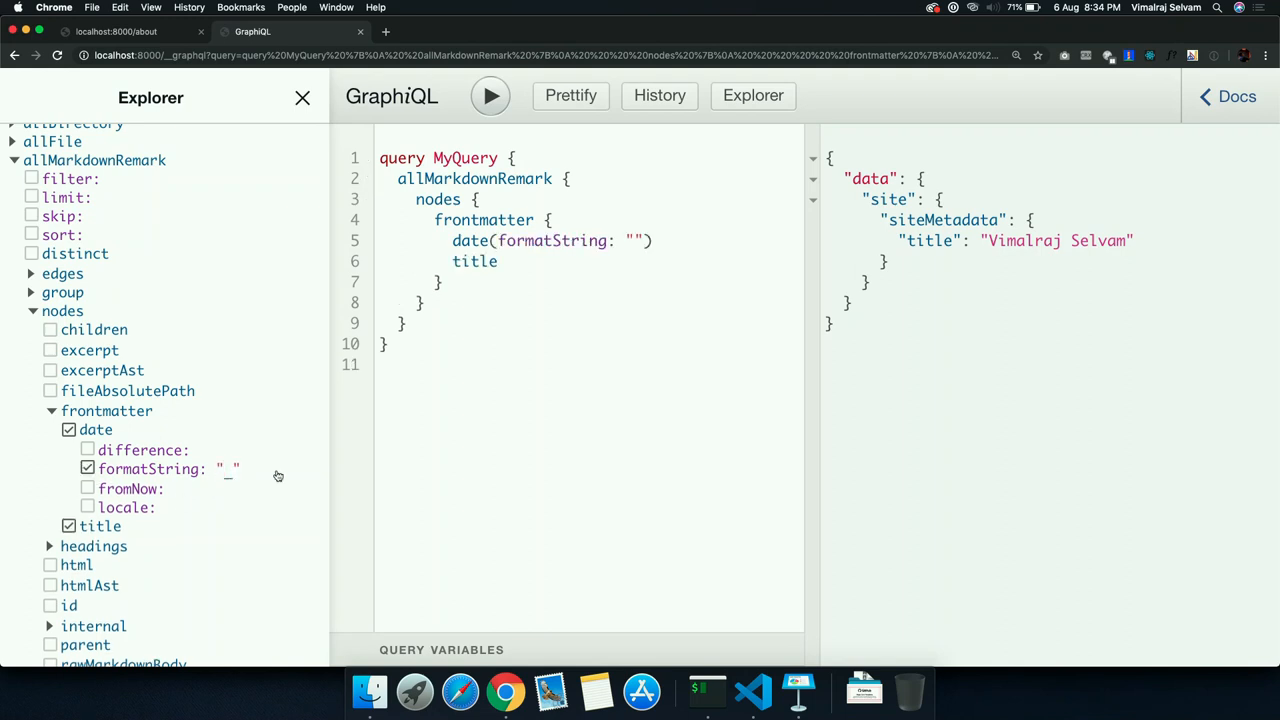
text(MMM)
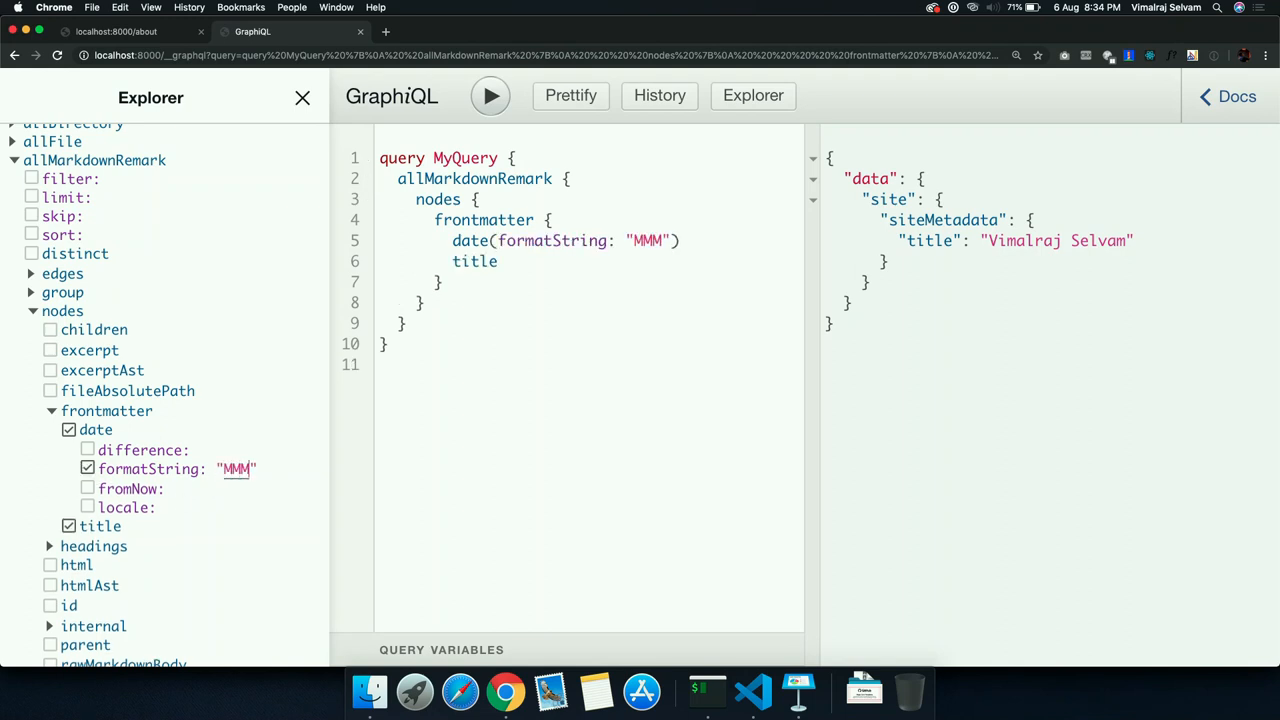
text(, DD YY)
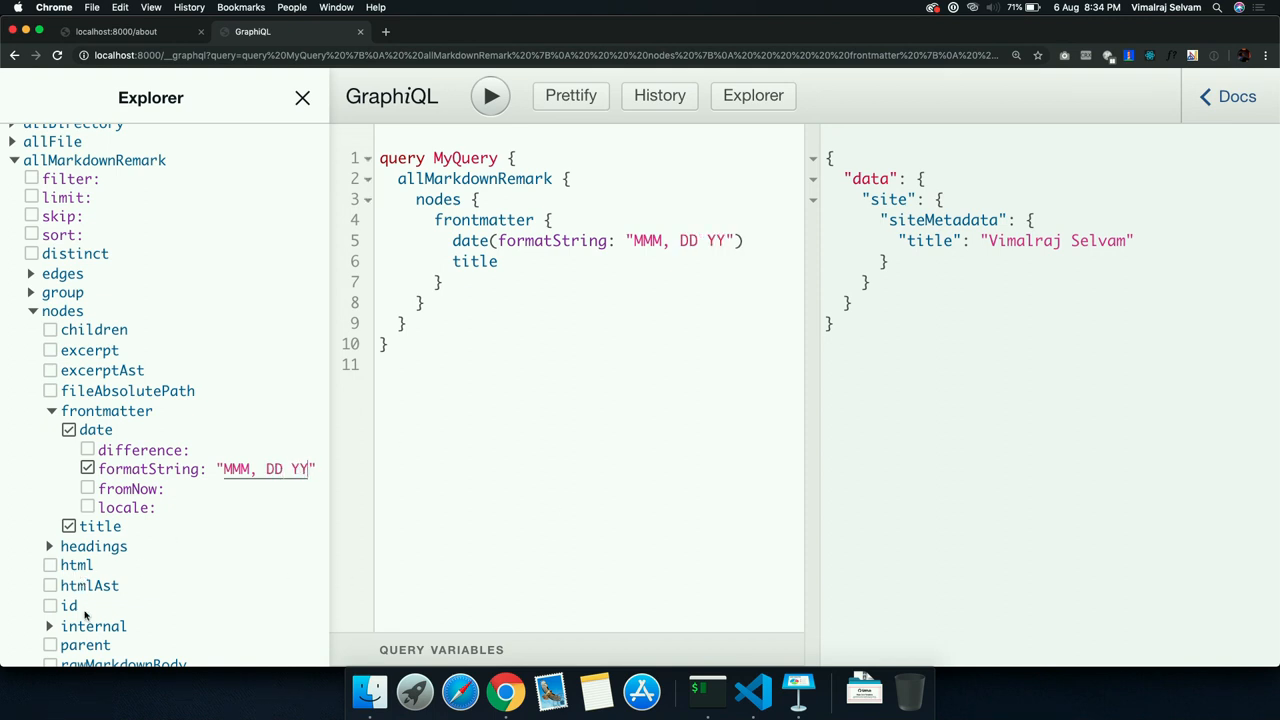
scroll(down, 3)
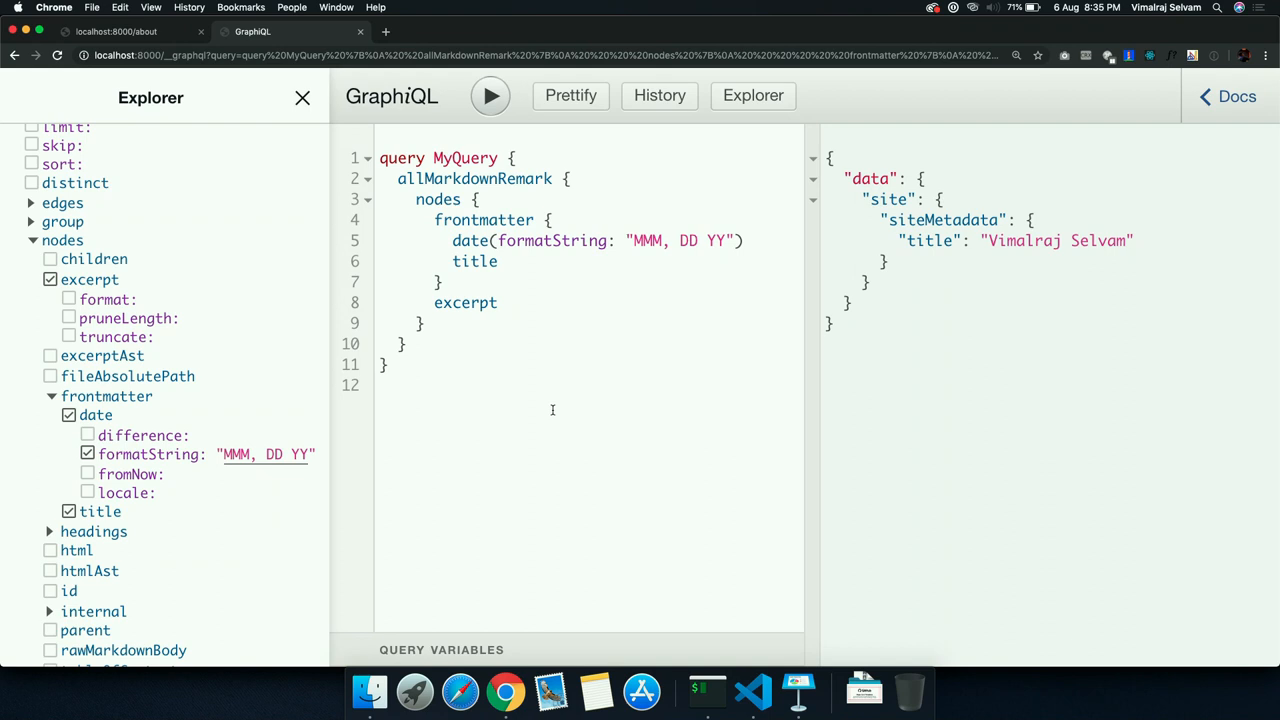
Run the query and widen the results pane to read both returned posts
click(488, 96)
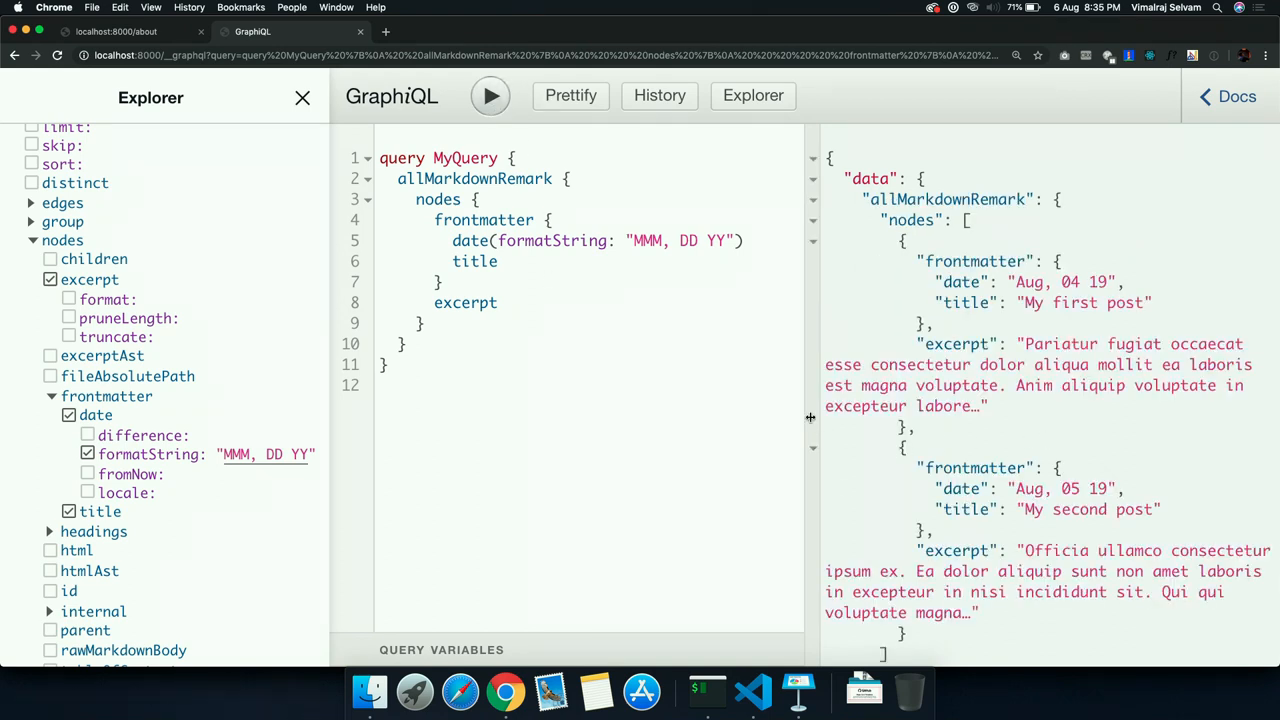
drag(810, 418, 556, 418)
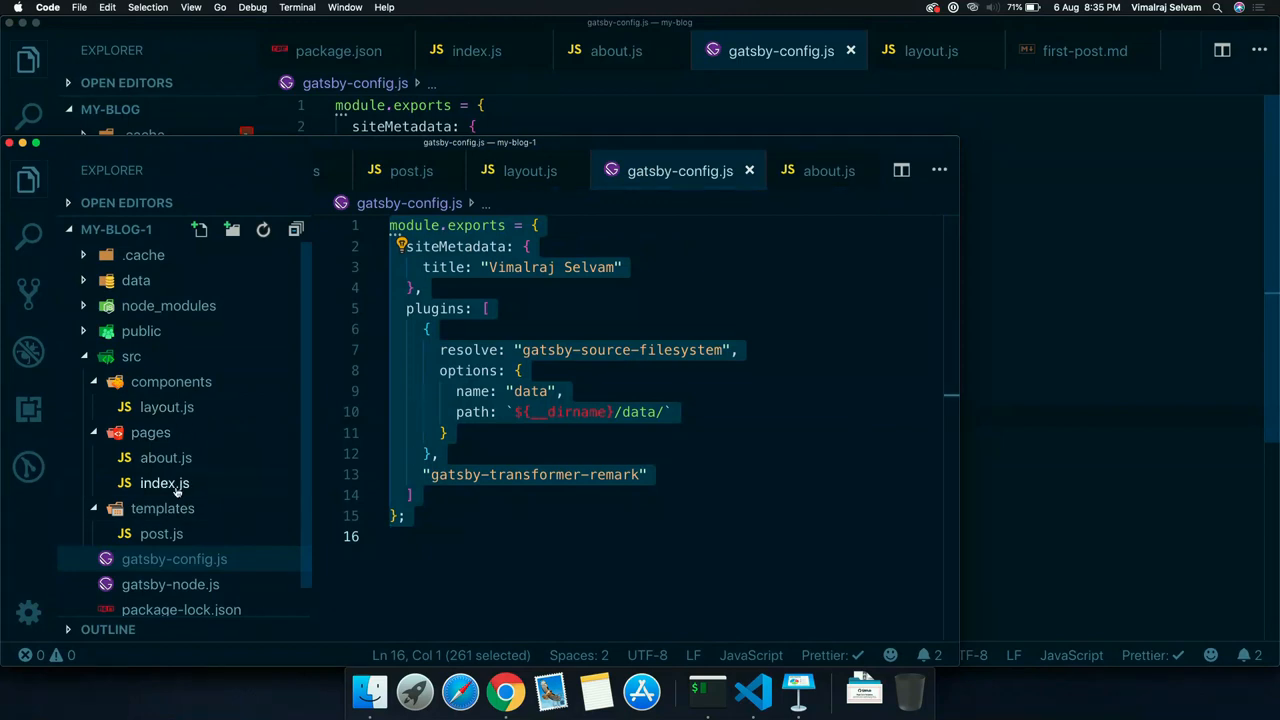
click(164, 482)
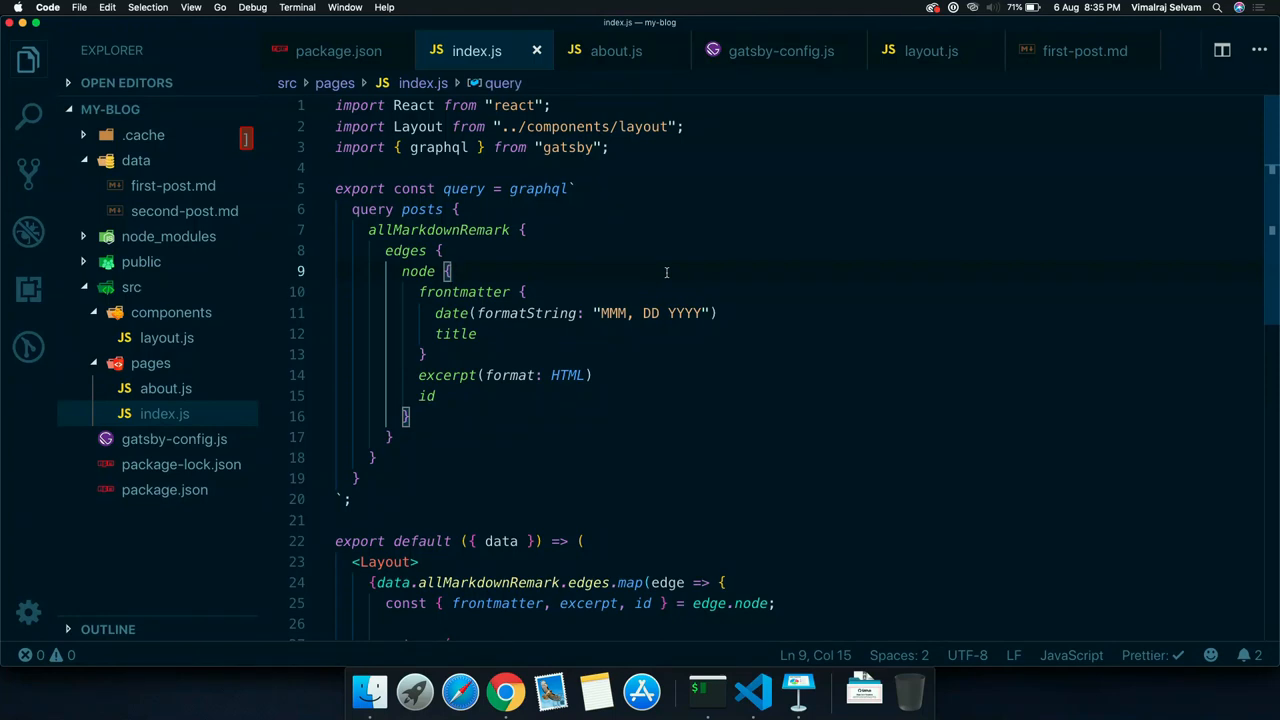
key(Cmd+Tab)
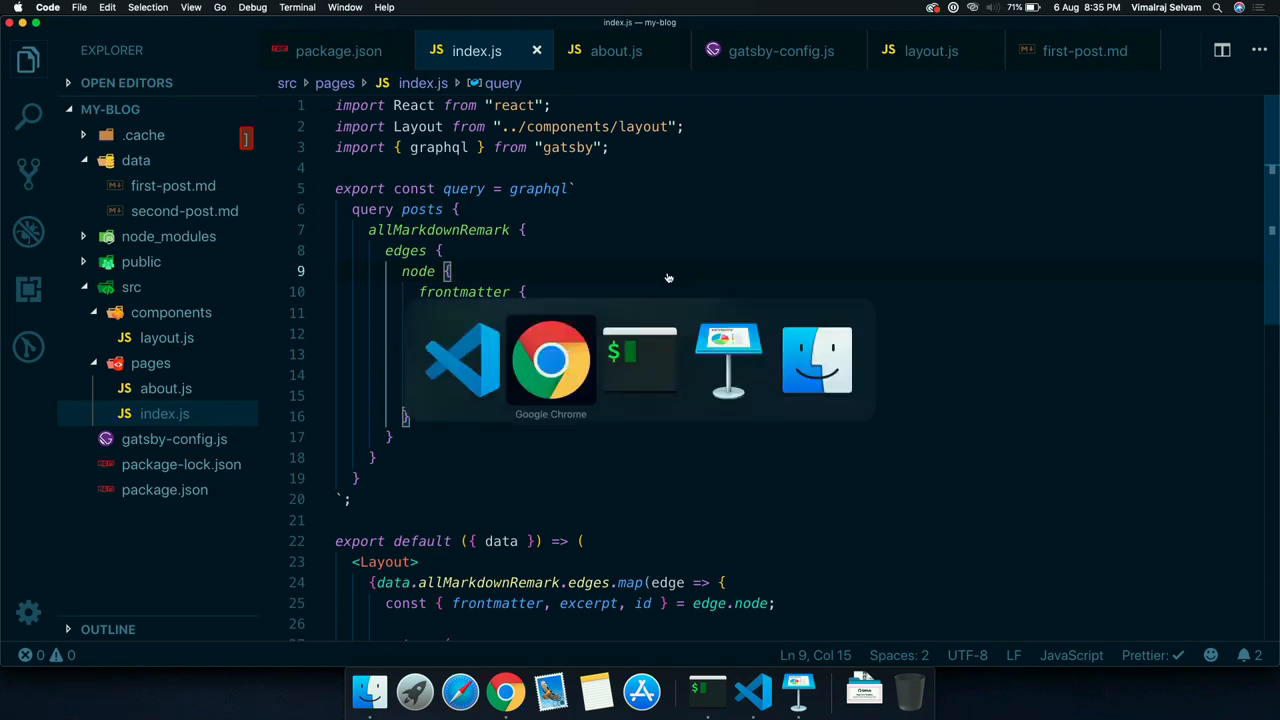
click(550, 360)
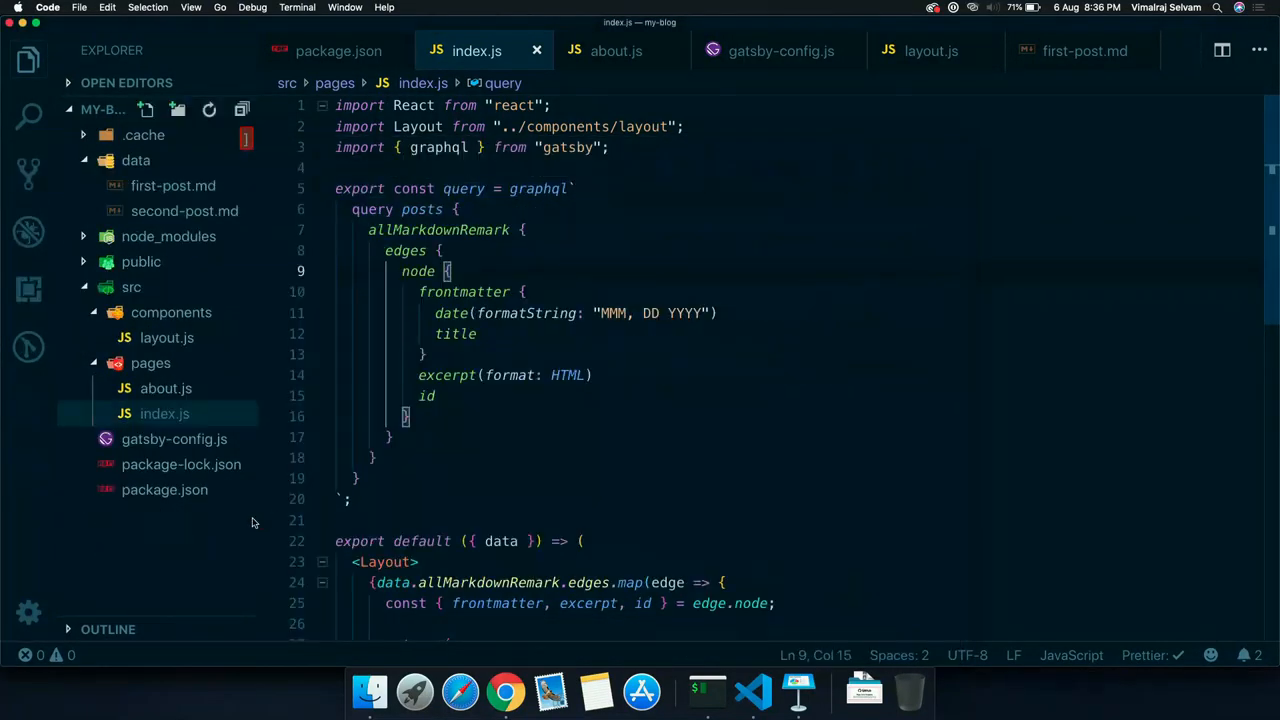
click(176, 464)
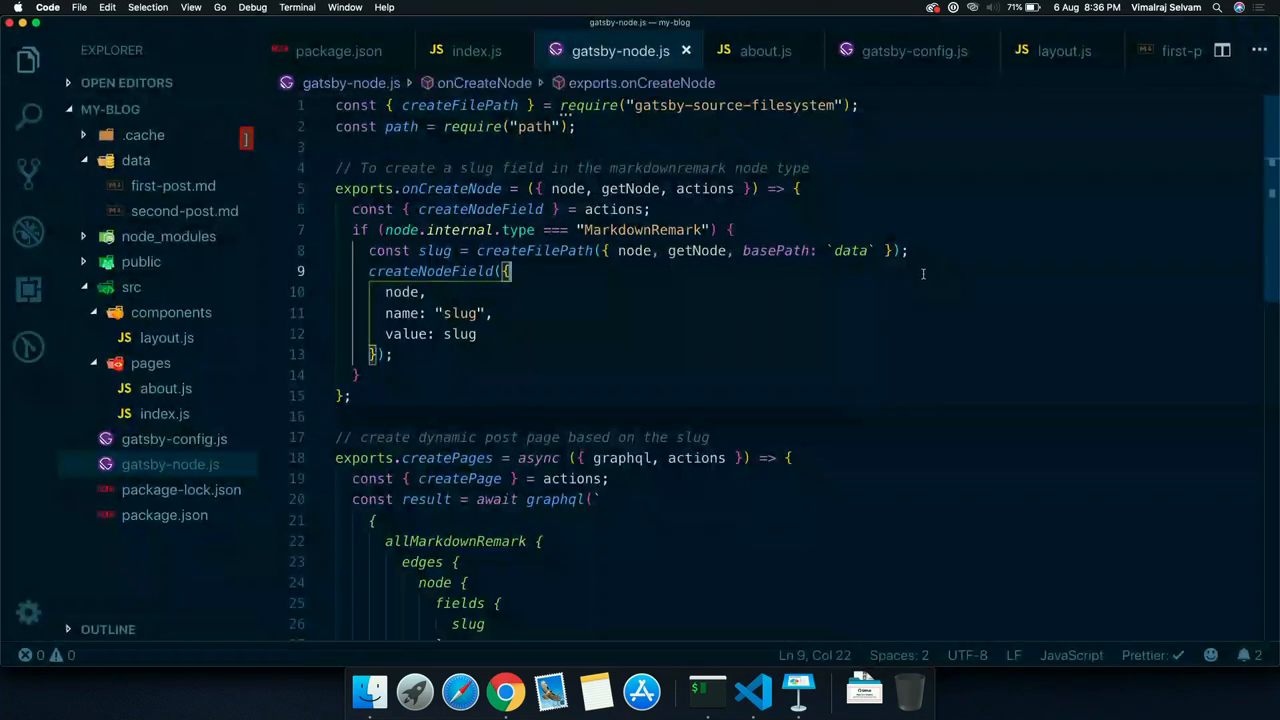
mouse_move(1046, 448)
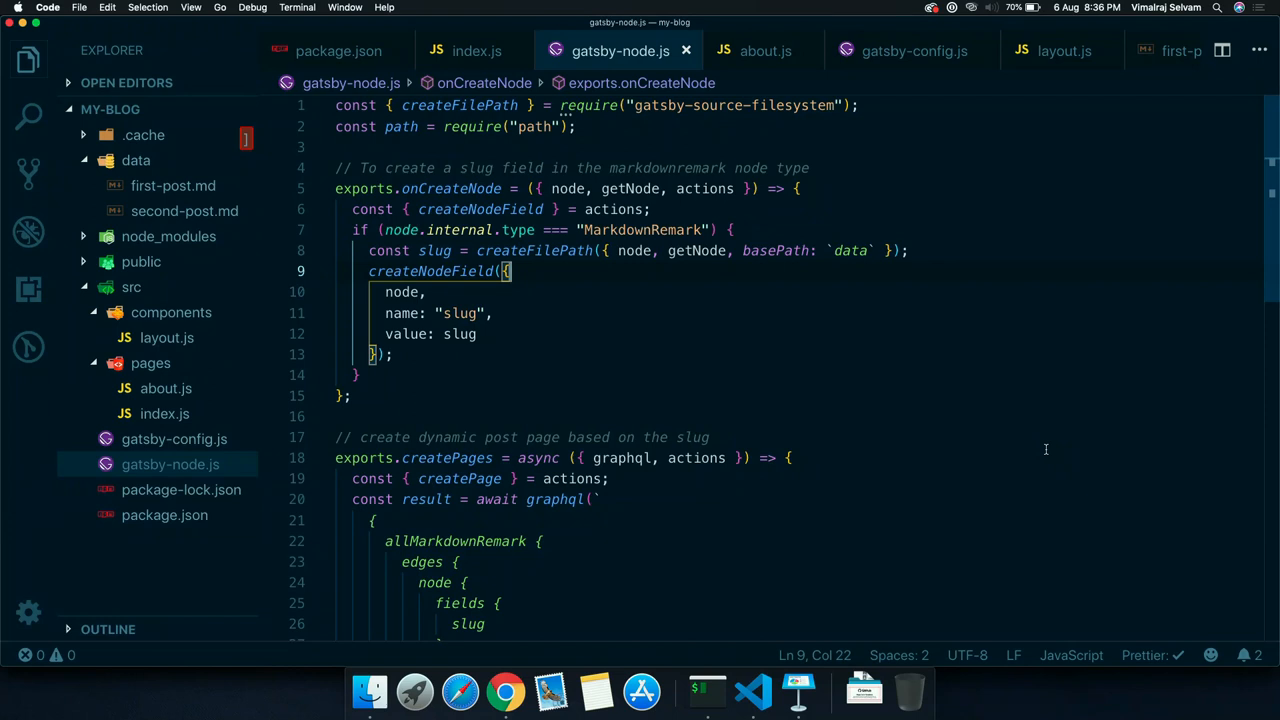
Walk through gatsby-node.js: onCreateNode slug field, then createPage per post at /post plus slug using templates/post.js
scroll(down, 3)
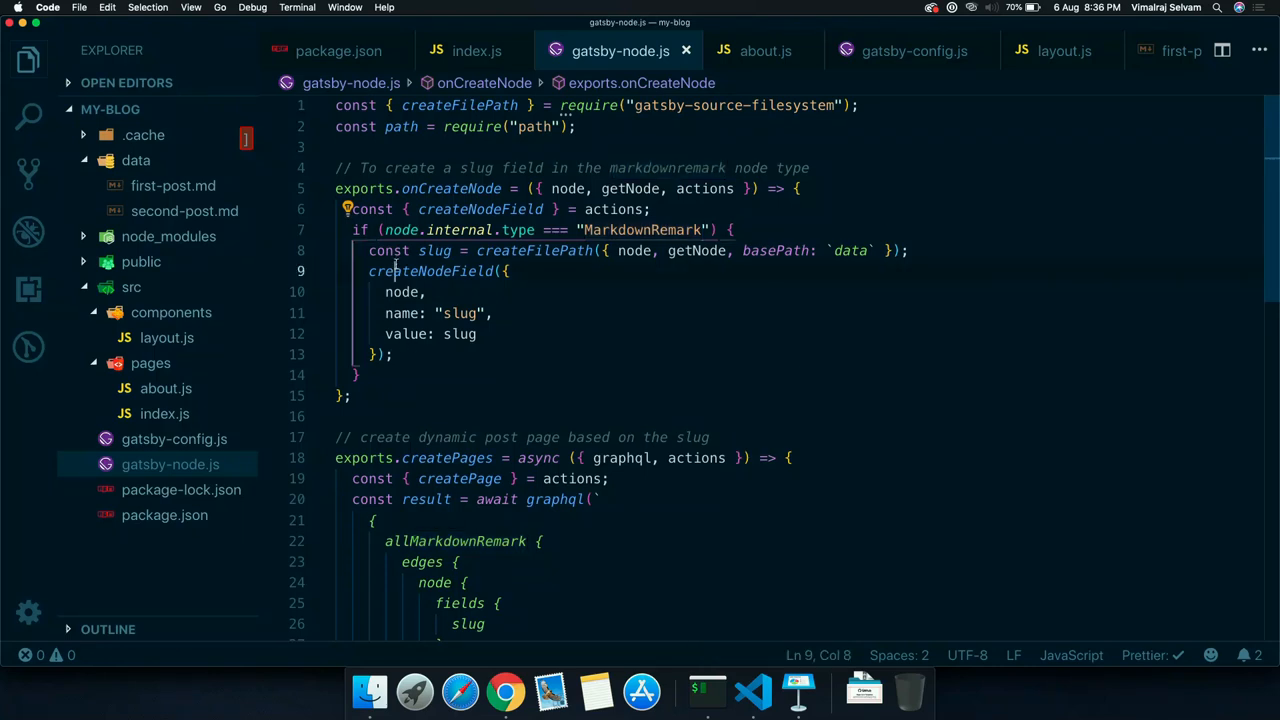
scroll(down, 3)
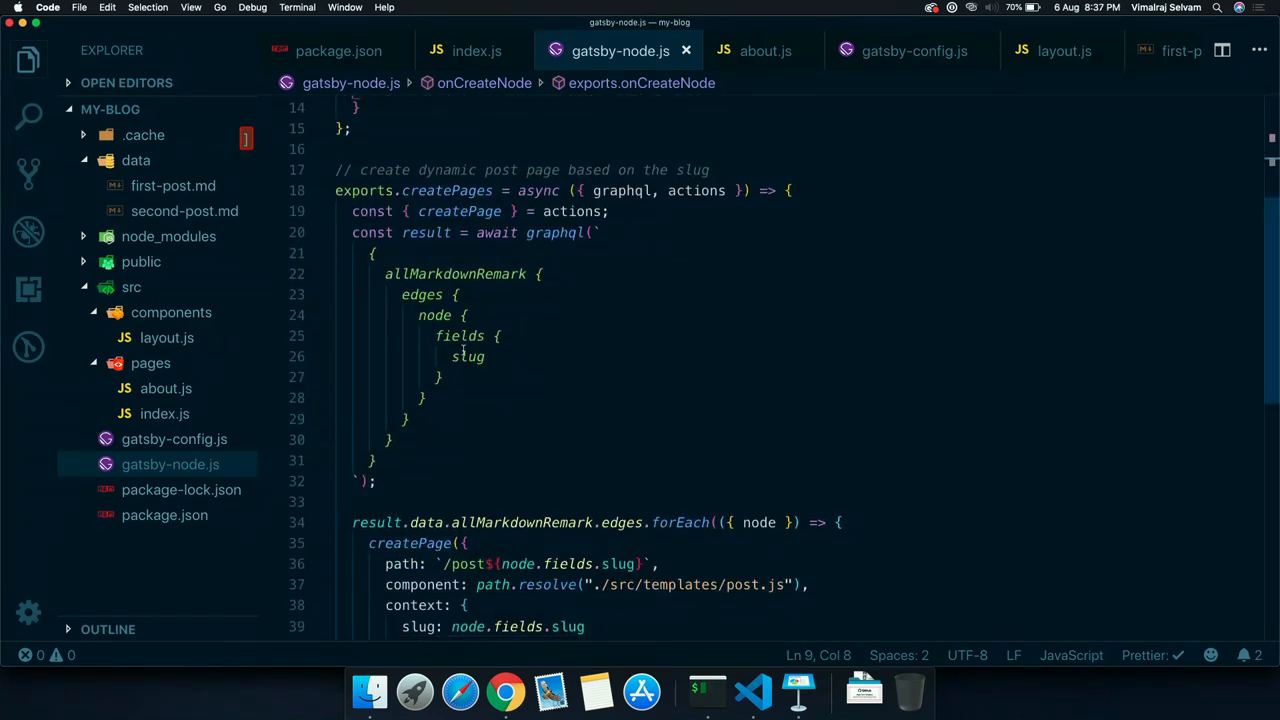
scroll(down, 3)
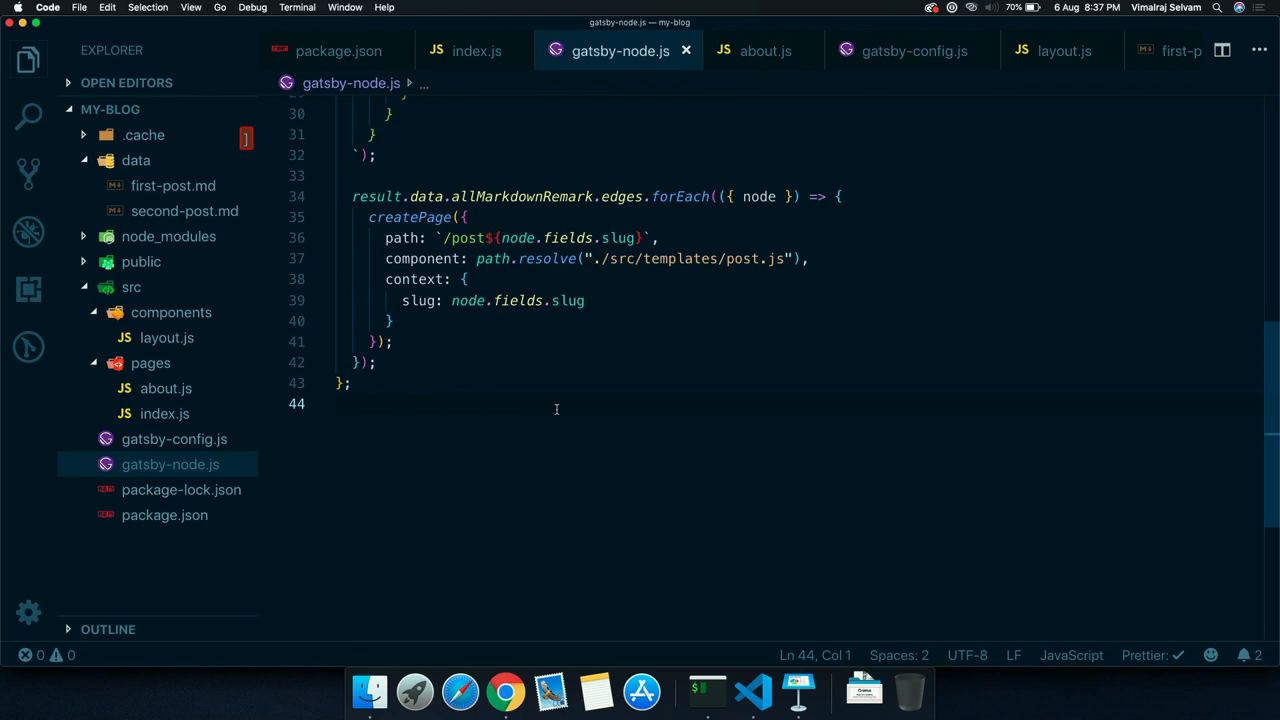
mouse_move(620, 278)
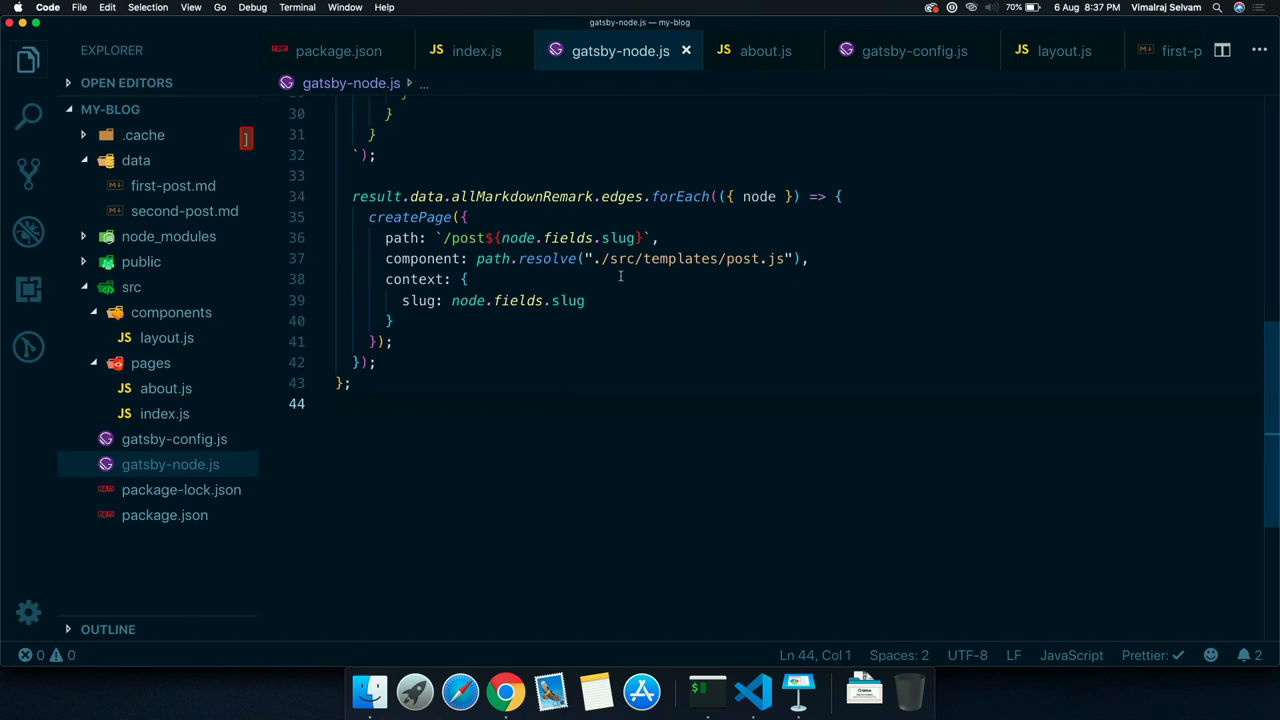
drag(600, 258, 776, 258)
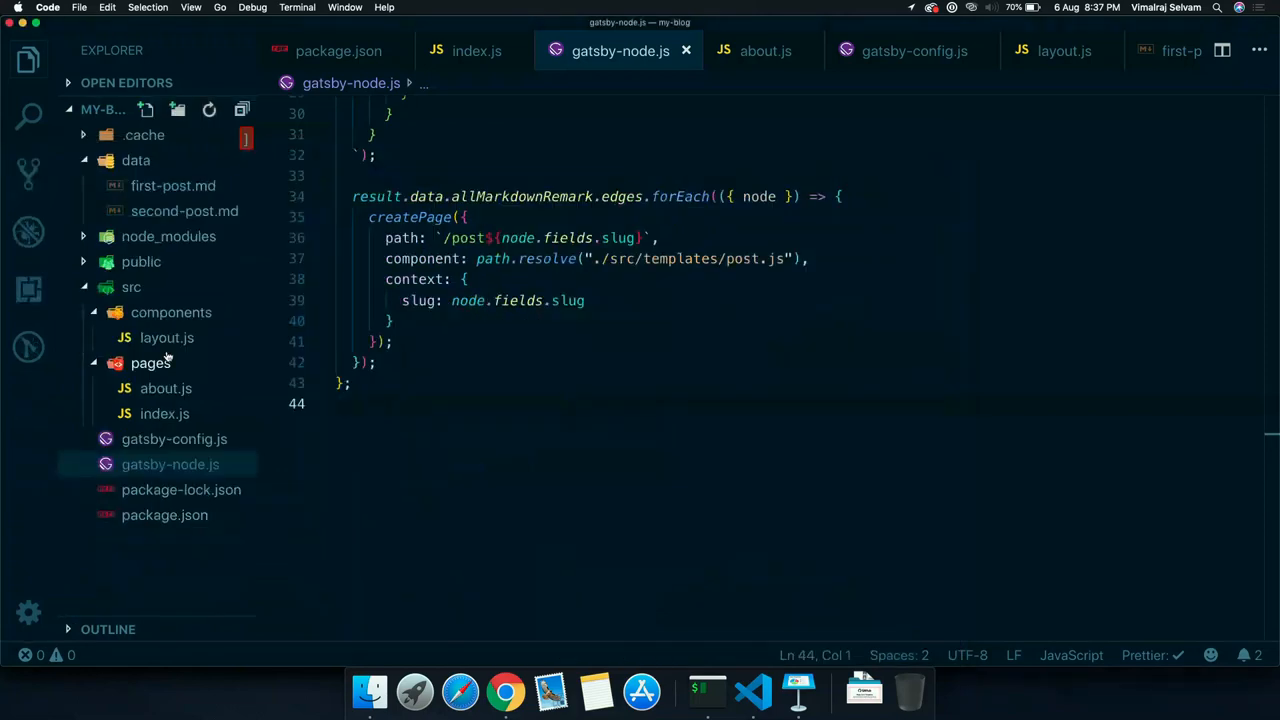
click(130, 288)
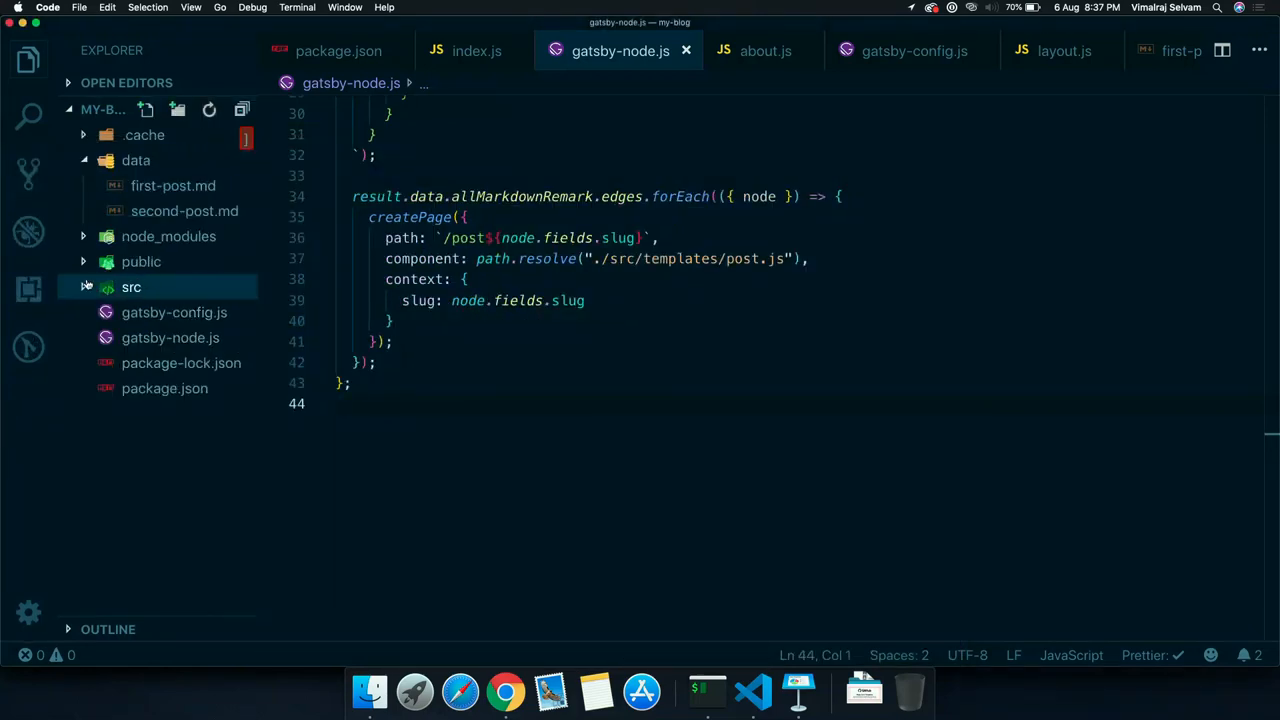
In src/templates/post.js replace the hard-coded first-post slug with the $slug query variable
click(132, 288)
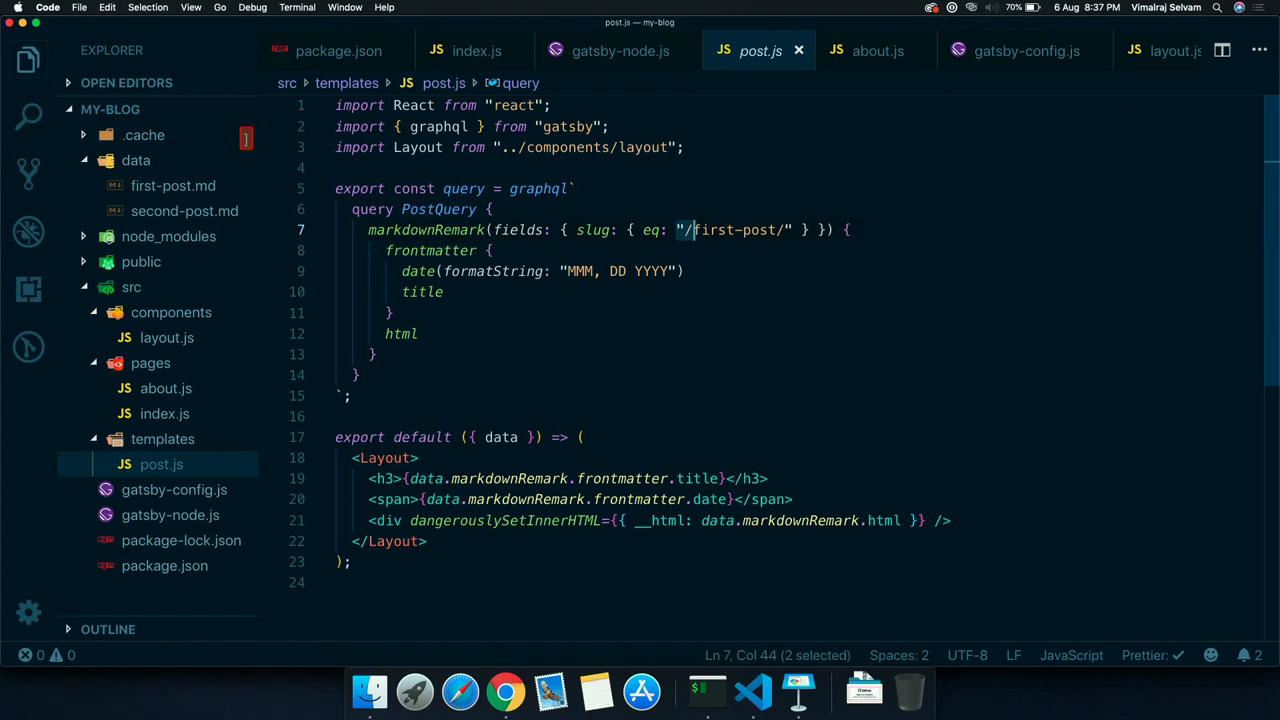
drag(676, 230, 788, 230)
text($)
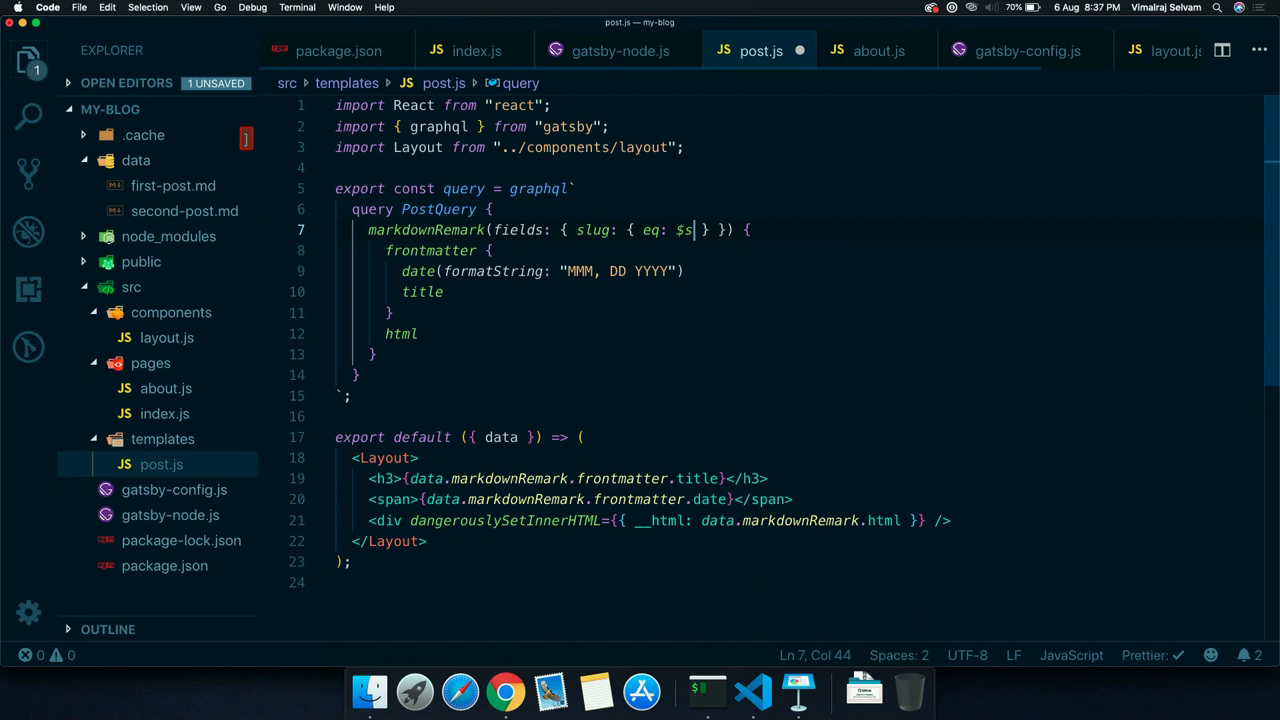
text(lug)
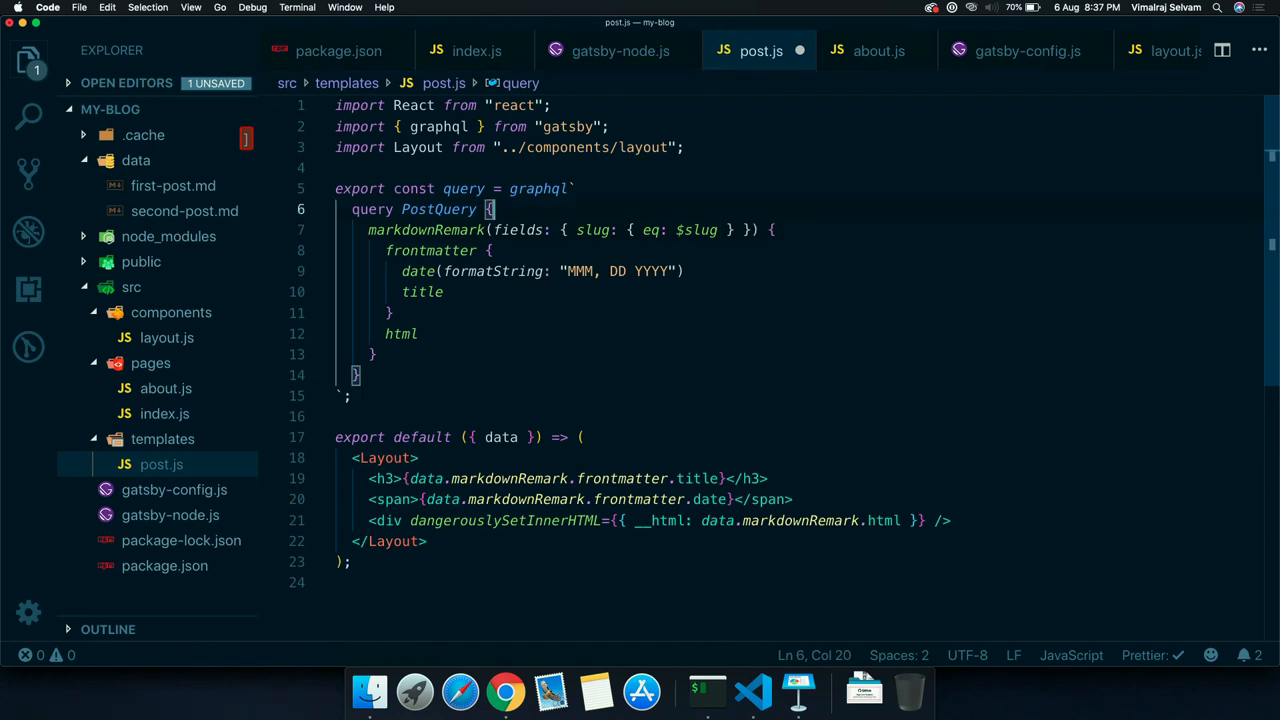
text($slug: string!))
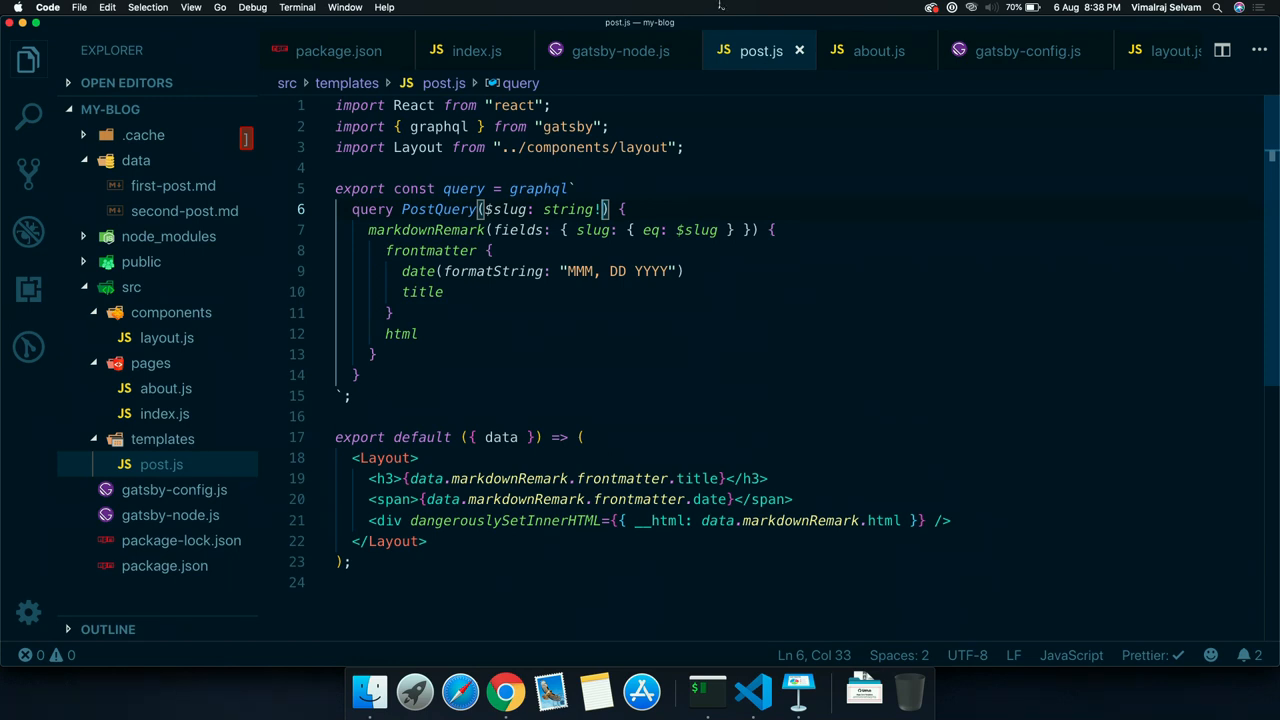
click(610, 52)
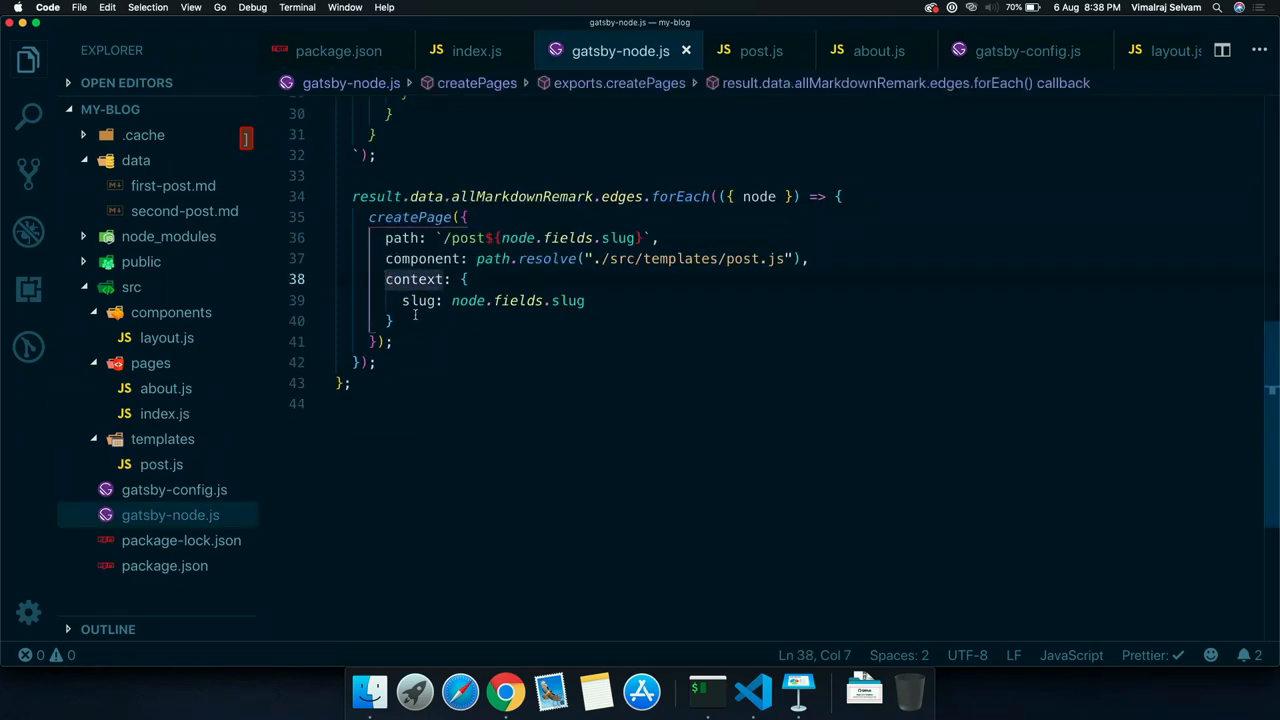
Highlight the createPage context passing slug, then check iTerm where the dev server compiled 5 pages
drag(384, 280, 394, 320)
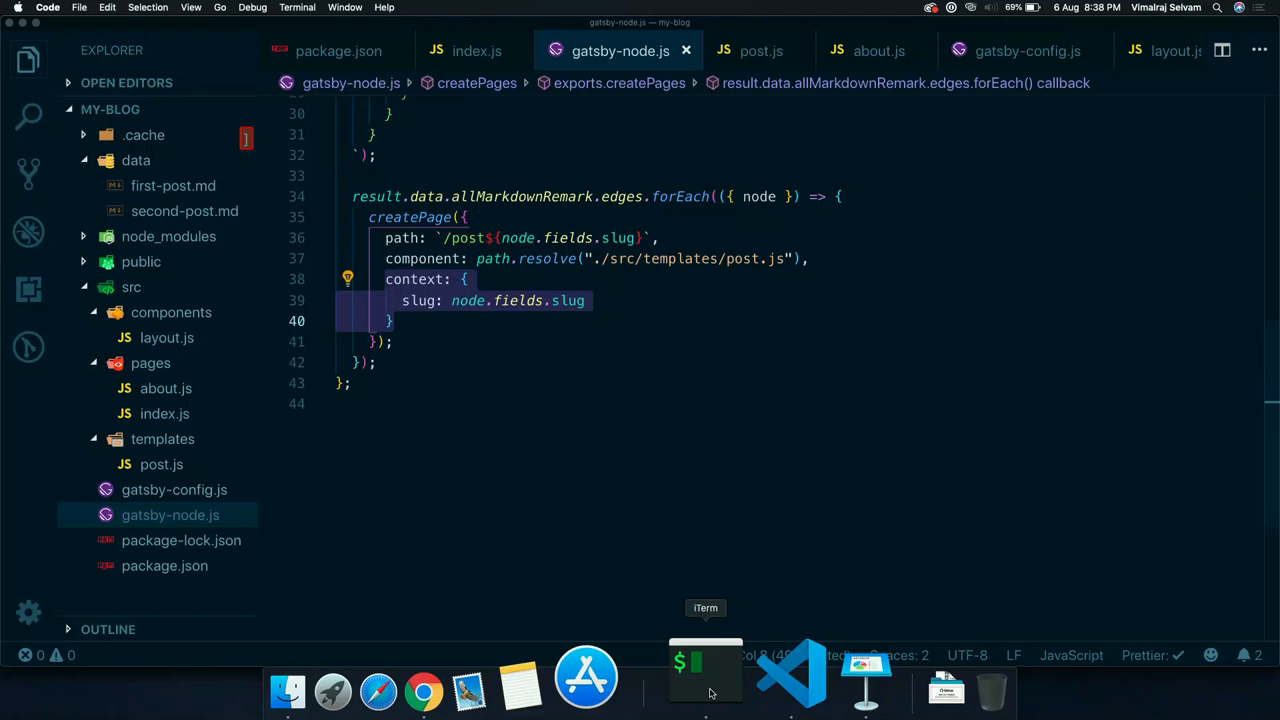
click(696, 676)
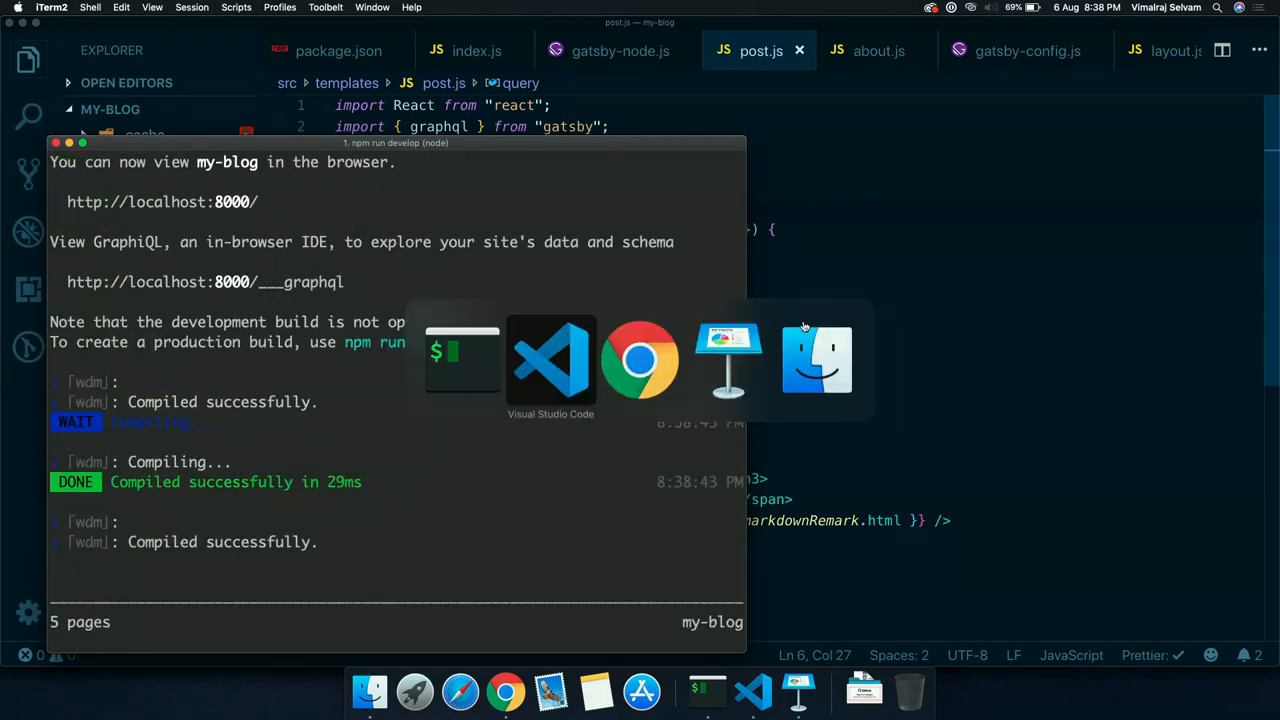
Load localhost:8000/post/first-post in Chrome to see the generated first post page
click(640, 360)
text(localhost:8000/m)
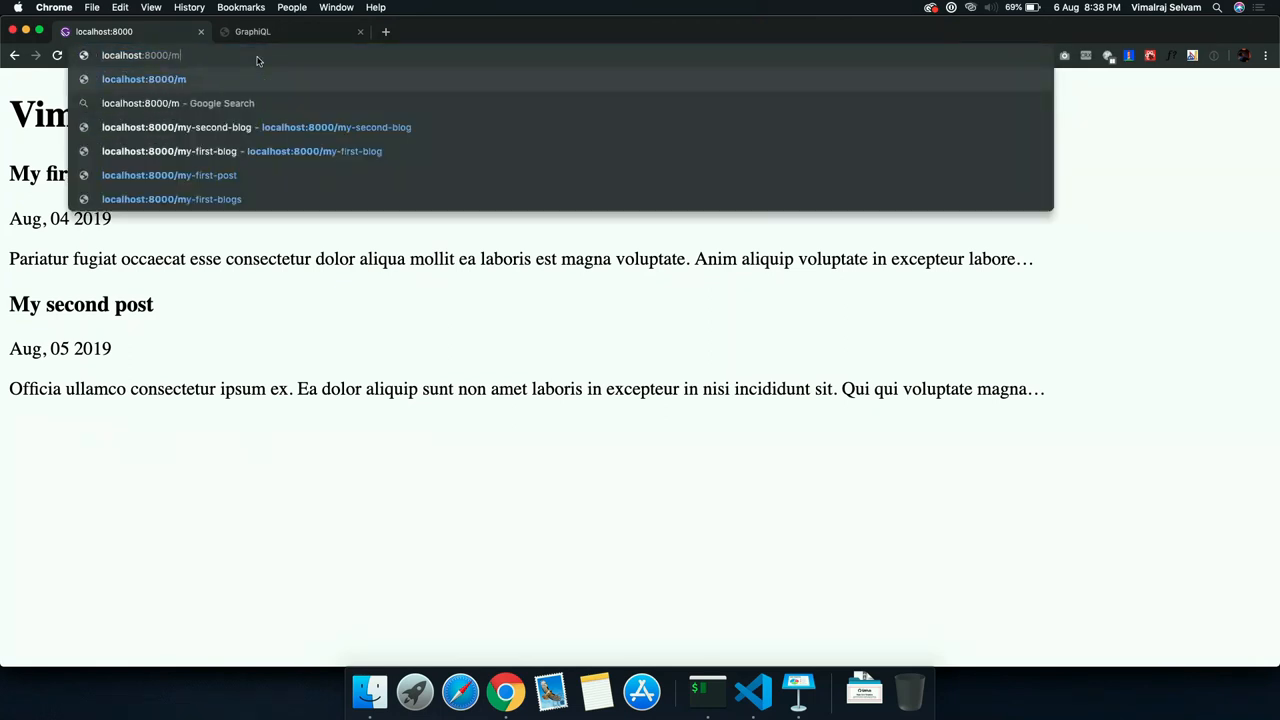
text(post/)
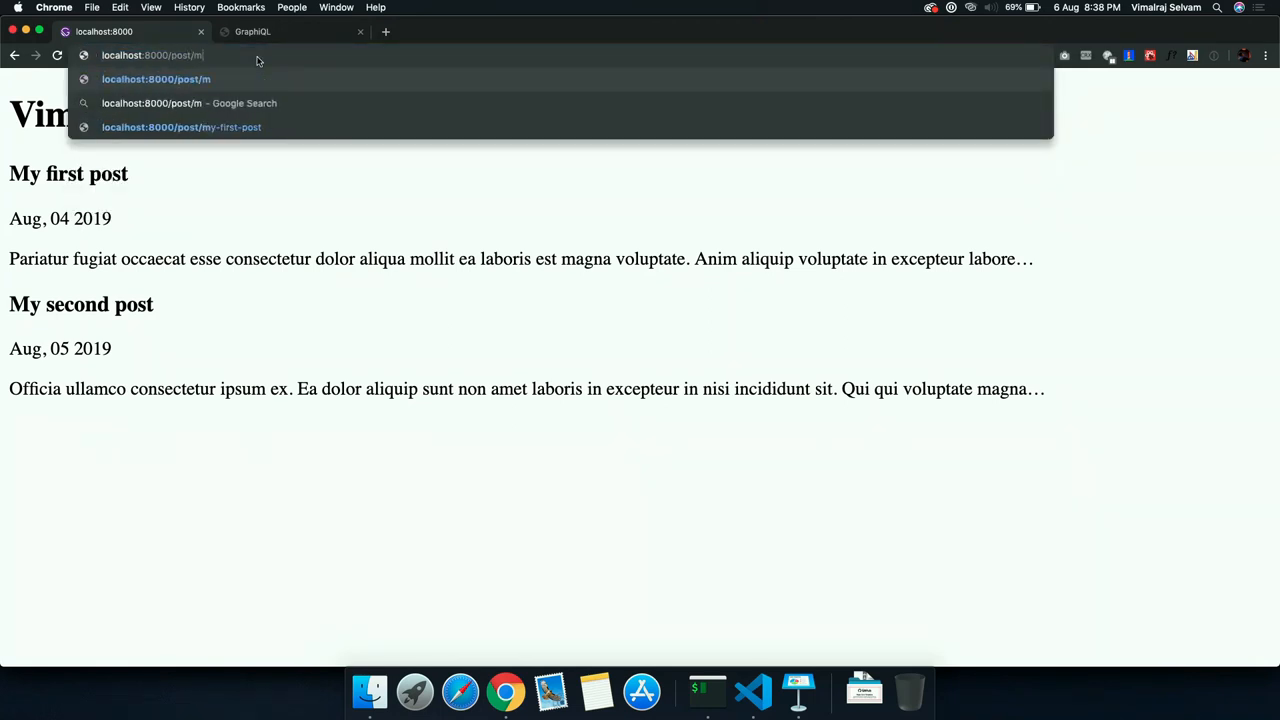
text(f9rs)
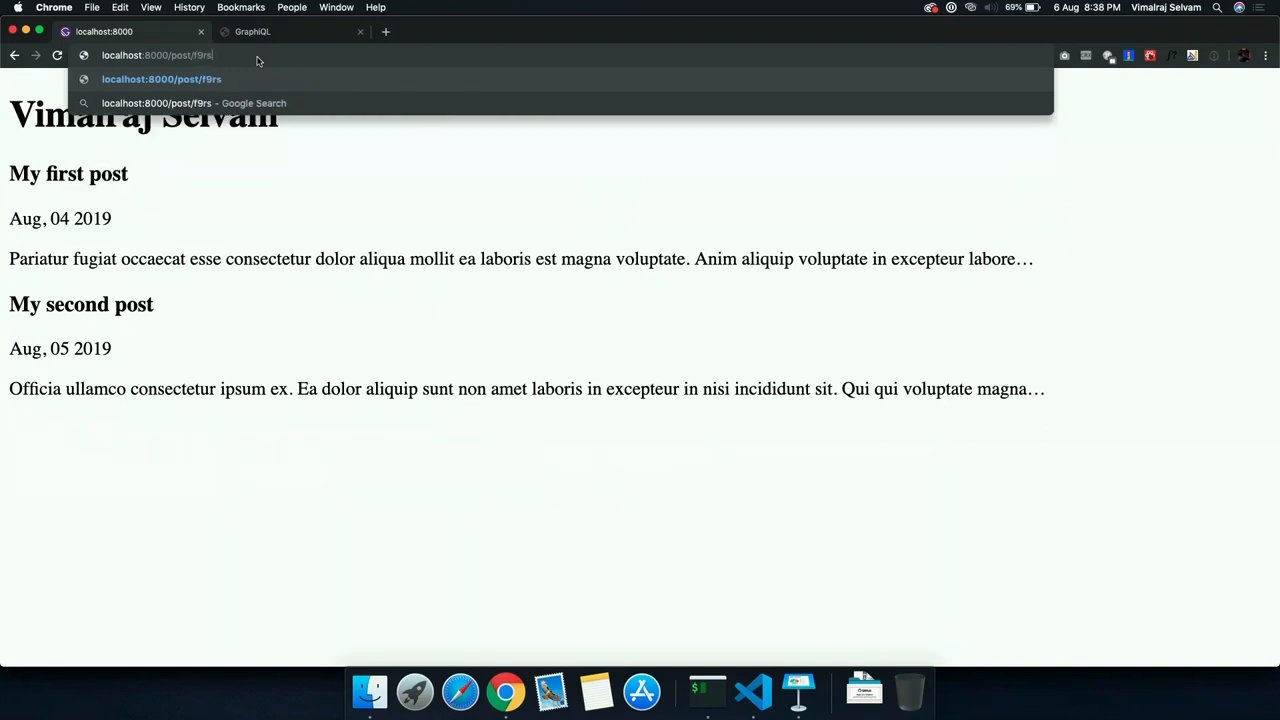
text(first-post)
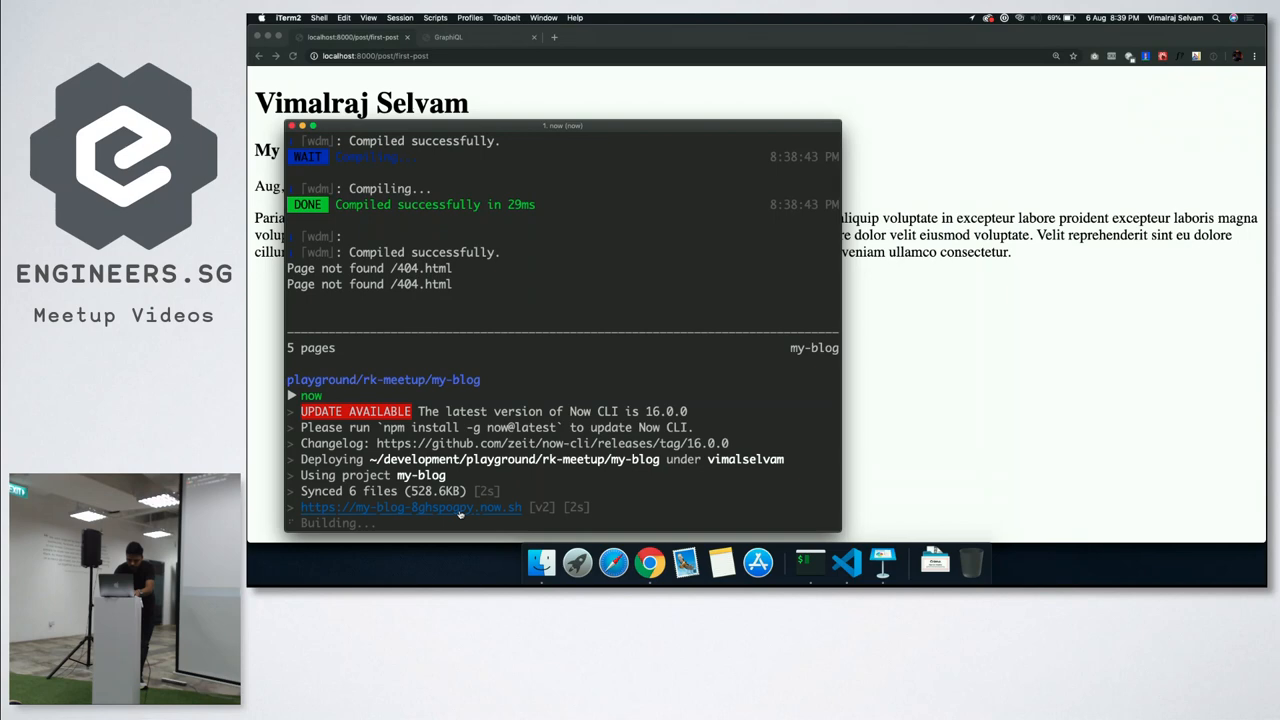
Follow the URL printed by now to the my-blog deployment page on the ZEIT dashboard
click(408, 508)
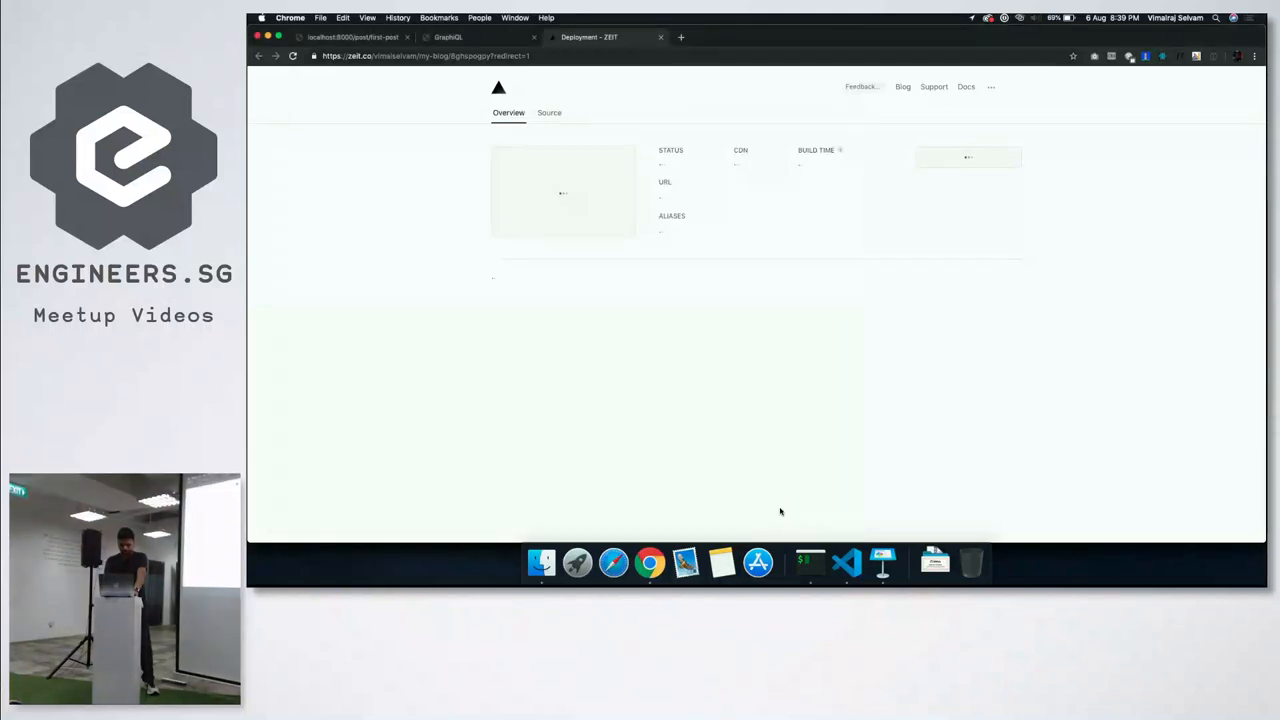
Scroll through the ZEIT Now build logs as the Gatsby build runs
scroll(down, 3)
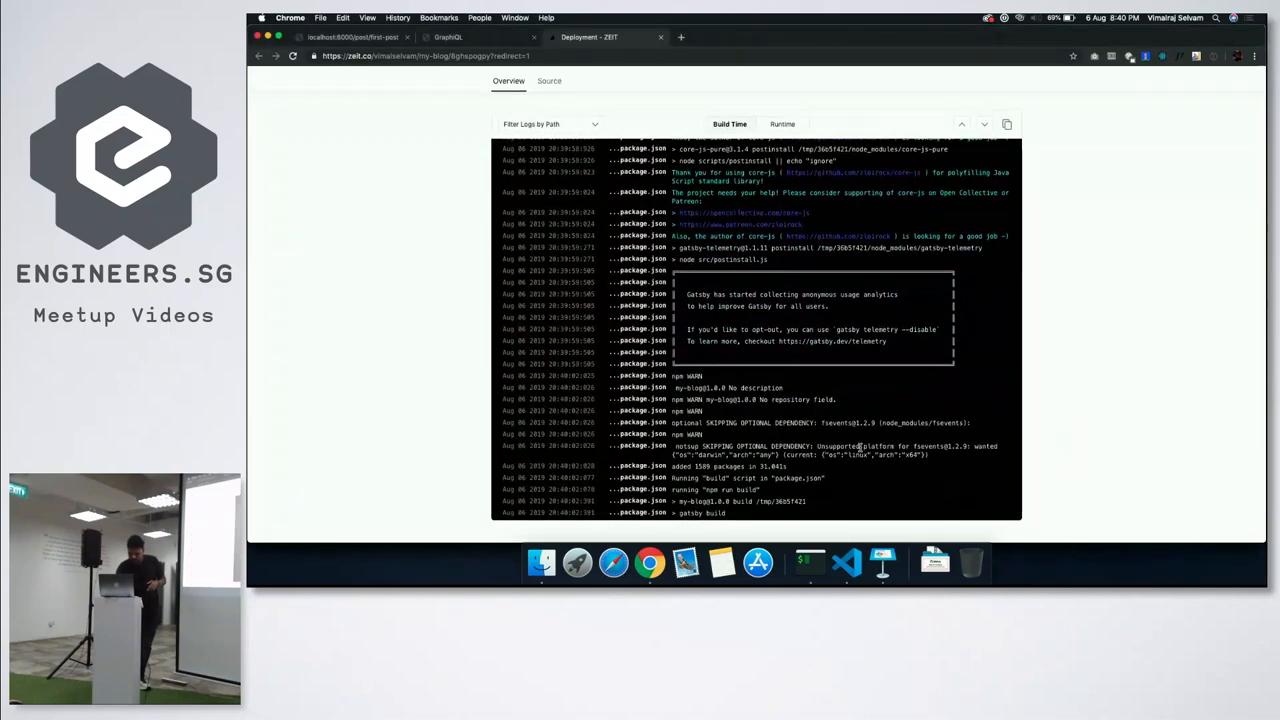
scroll(down, 3)
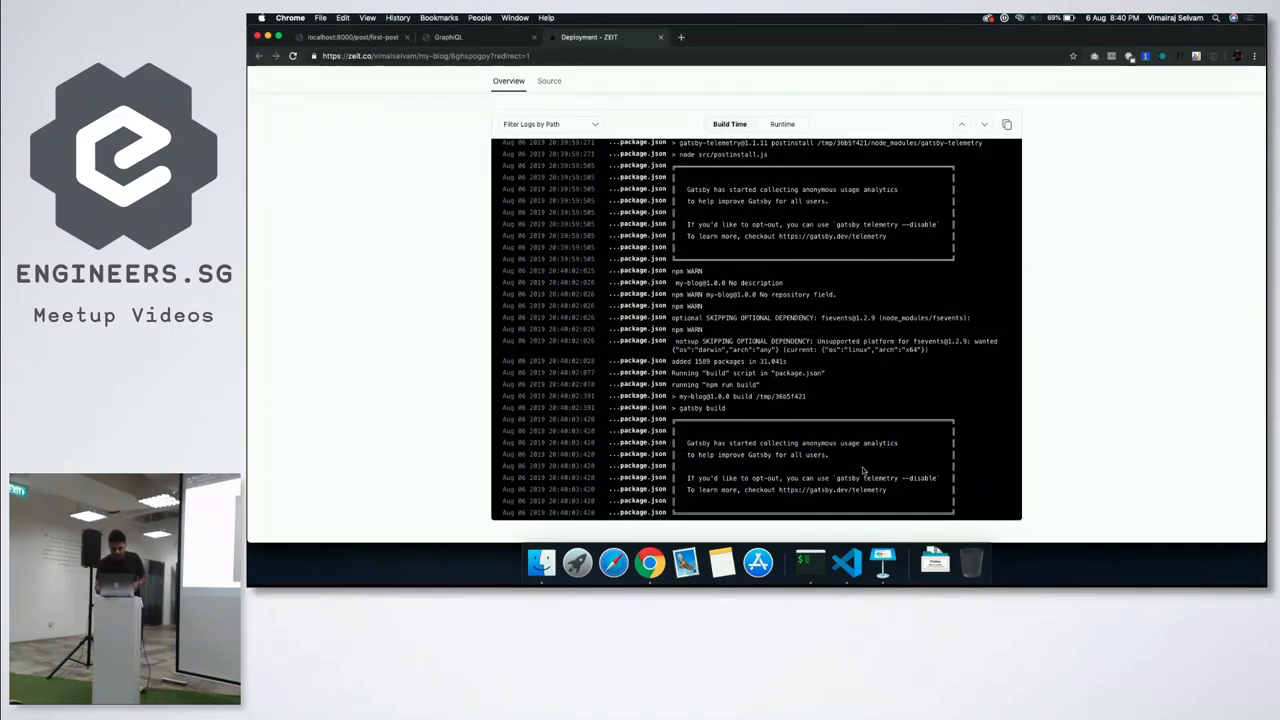
scroll(down, 3)
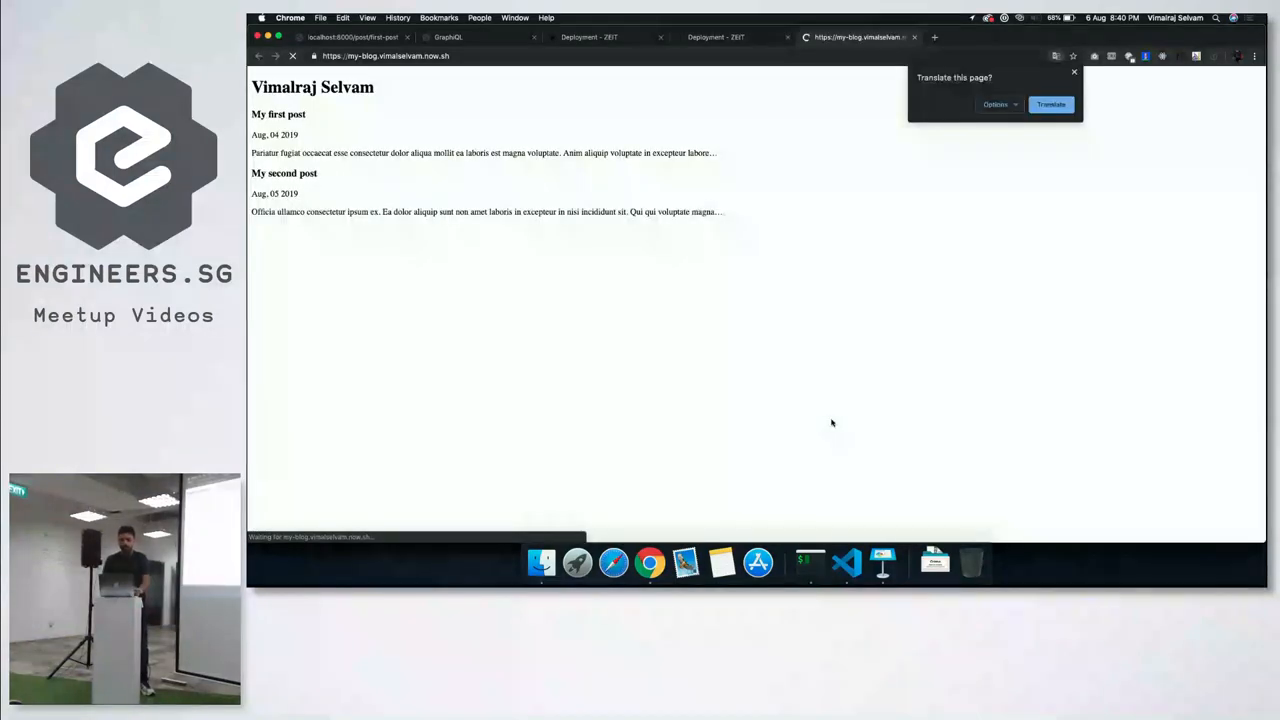
Dismiss Chrome's translate prompt on the live now.sh blog listing both posts
click(1074, 74)
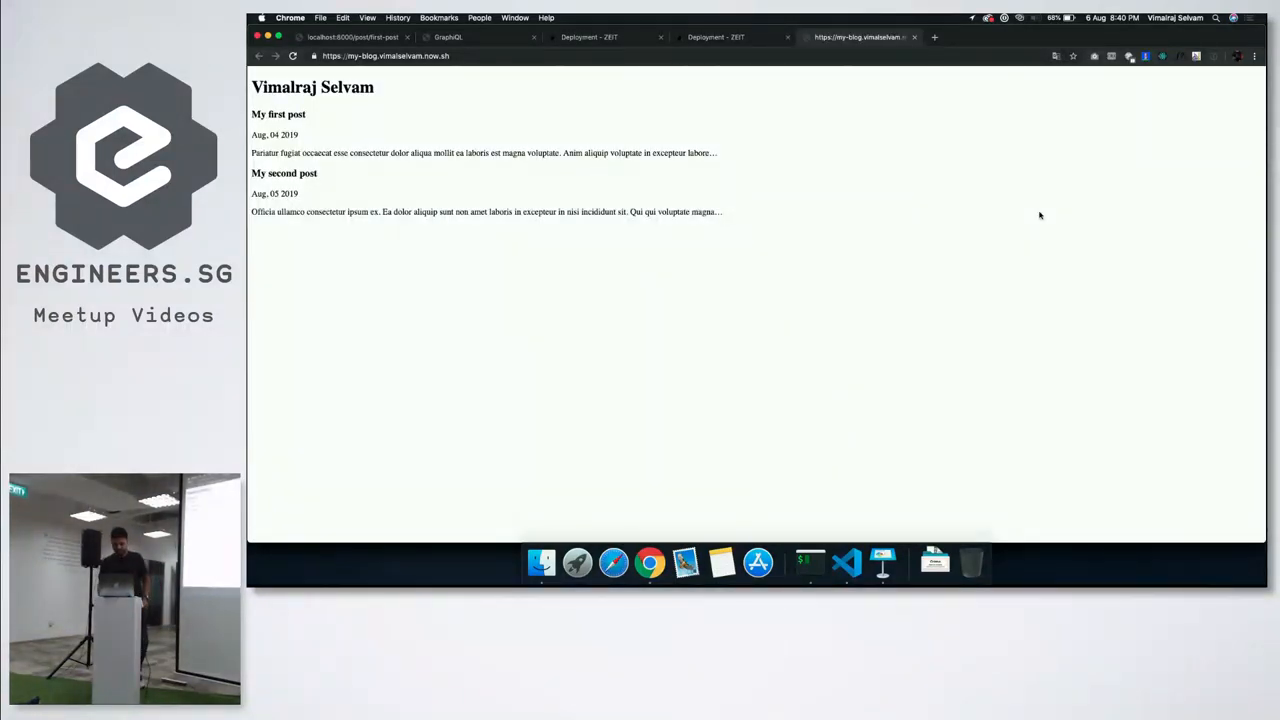
mouse_move(772, 292)
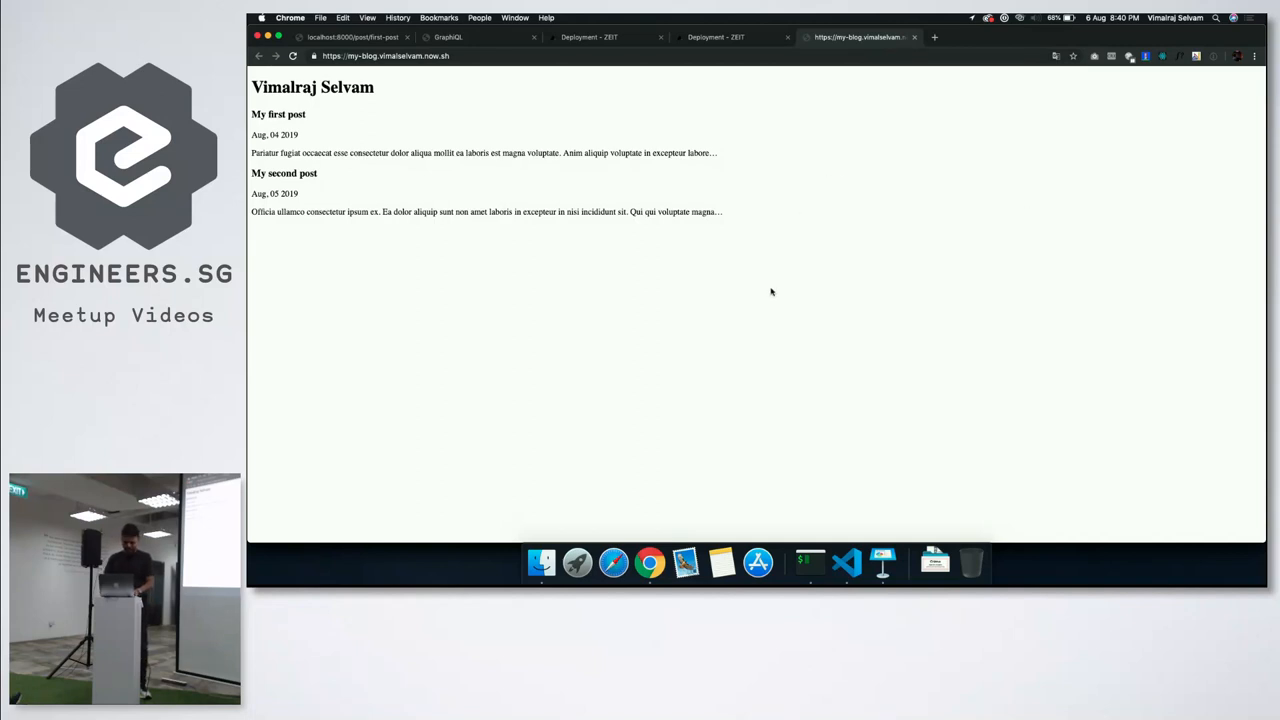